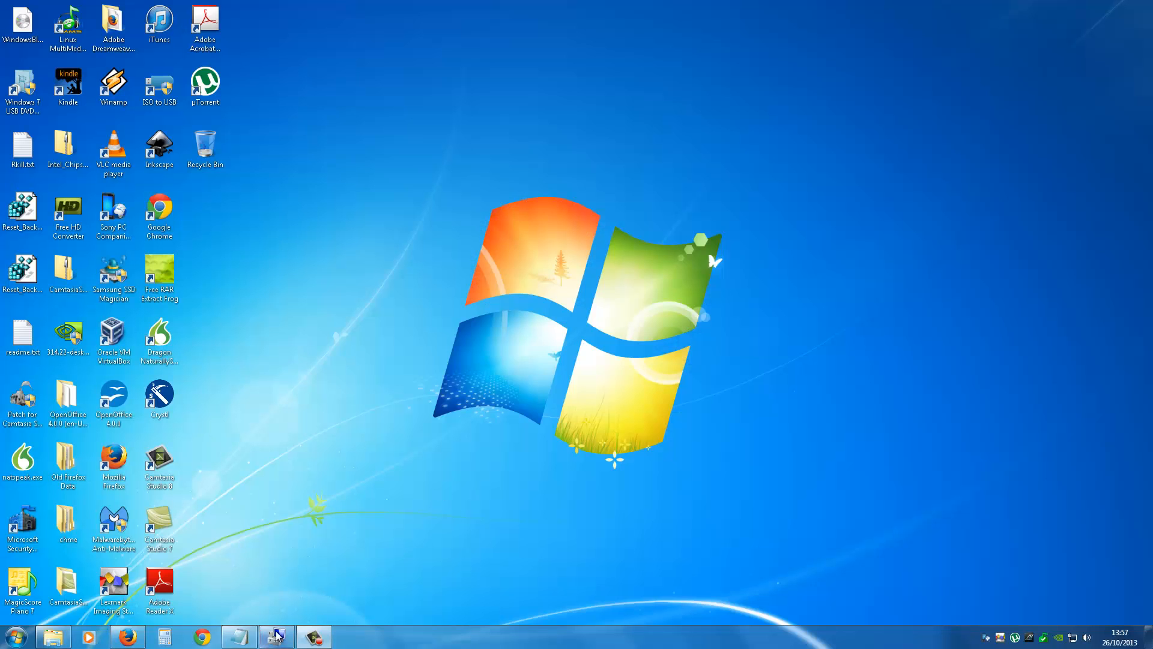
pyautogui.moveTo(357, 641)
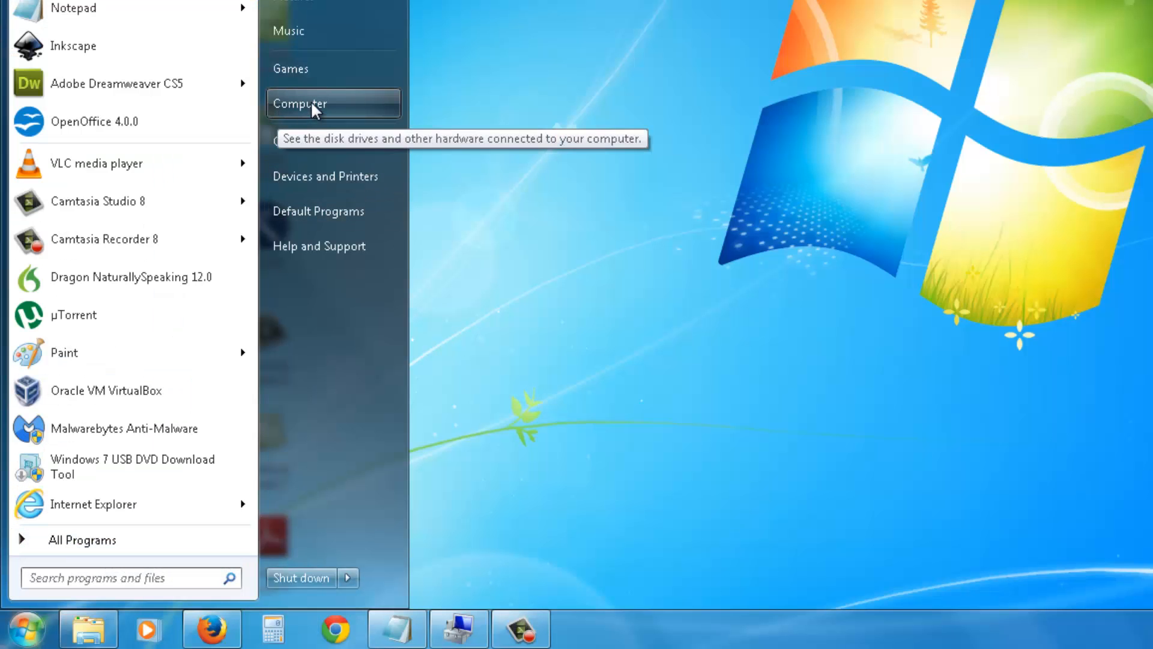
# Launch Computer Management from the Computer entry and accept the User Account Control prompt
pyautogui.rightClick(301, 104)
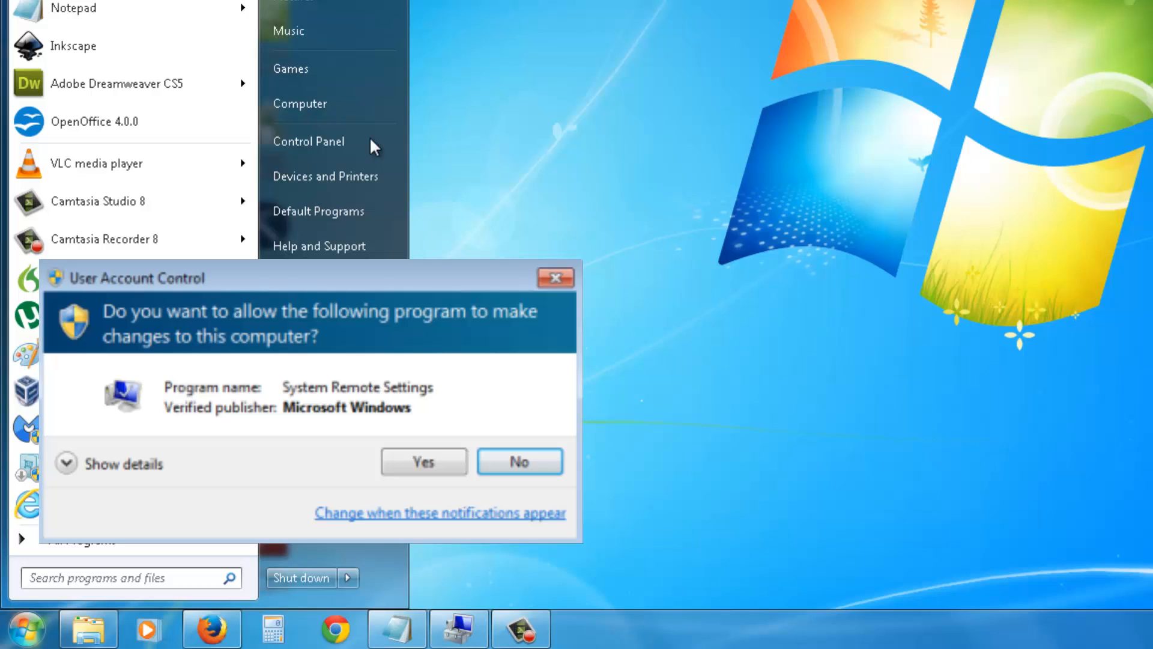
pyautogui.click(519, 461)
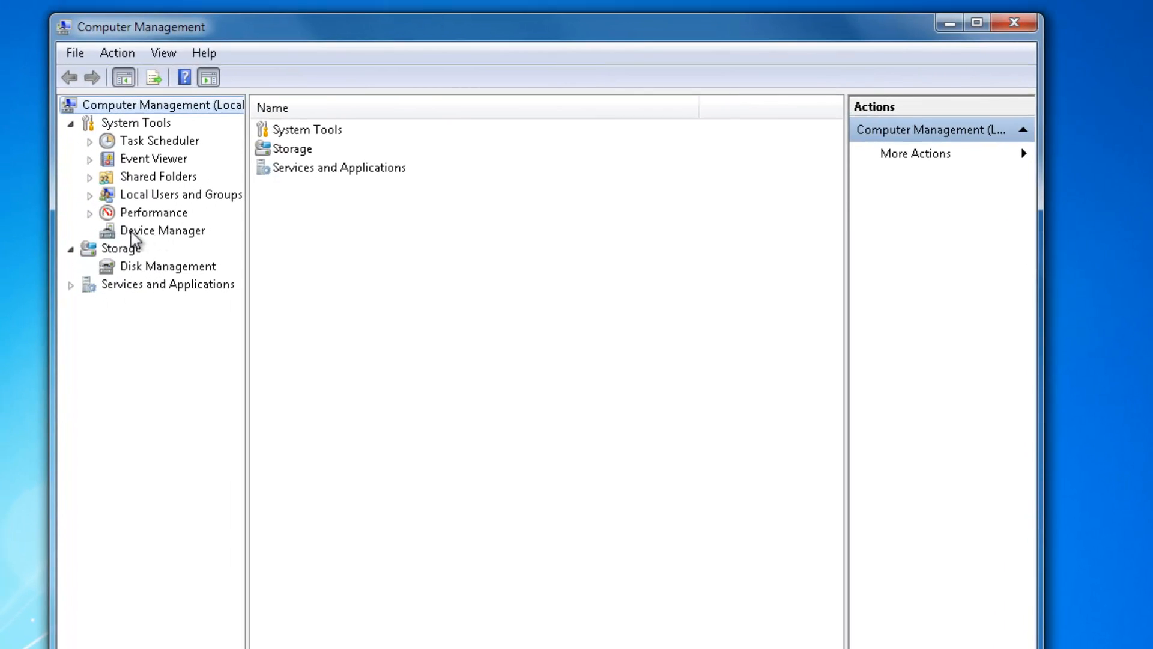
# Show Device Manager's hardware categories under System Tools
pyautogui.click(162, 230)
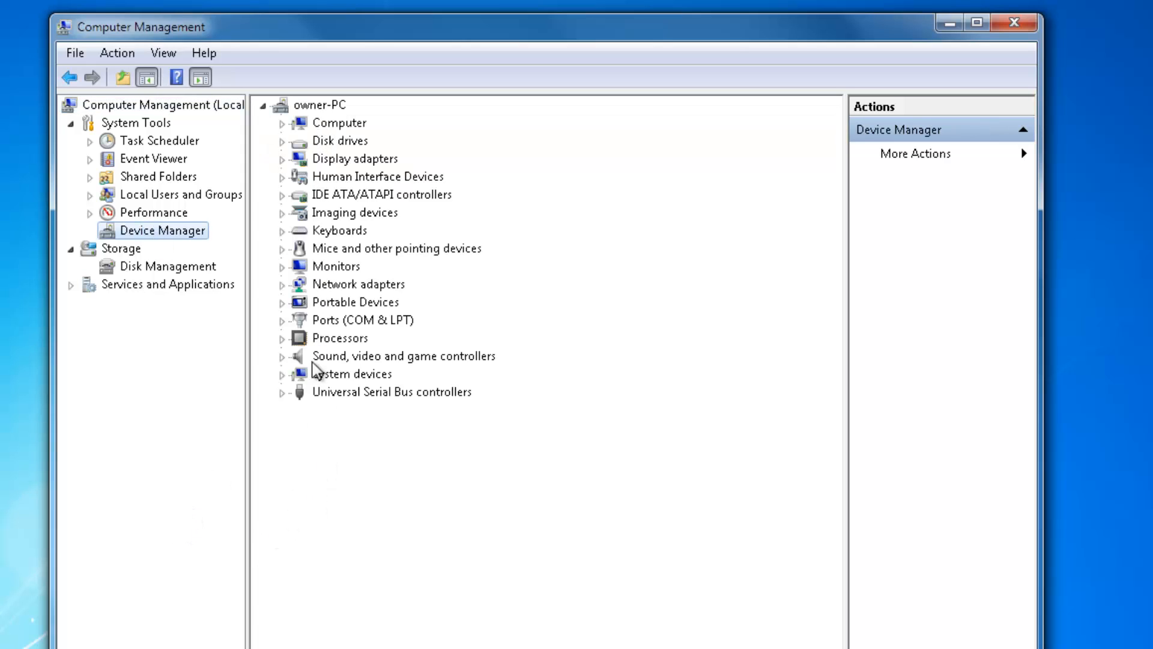
pyautogui.moveTo(308, 432)
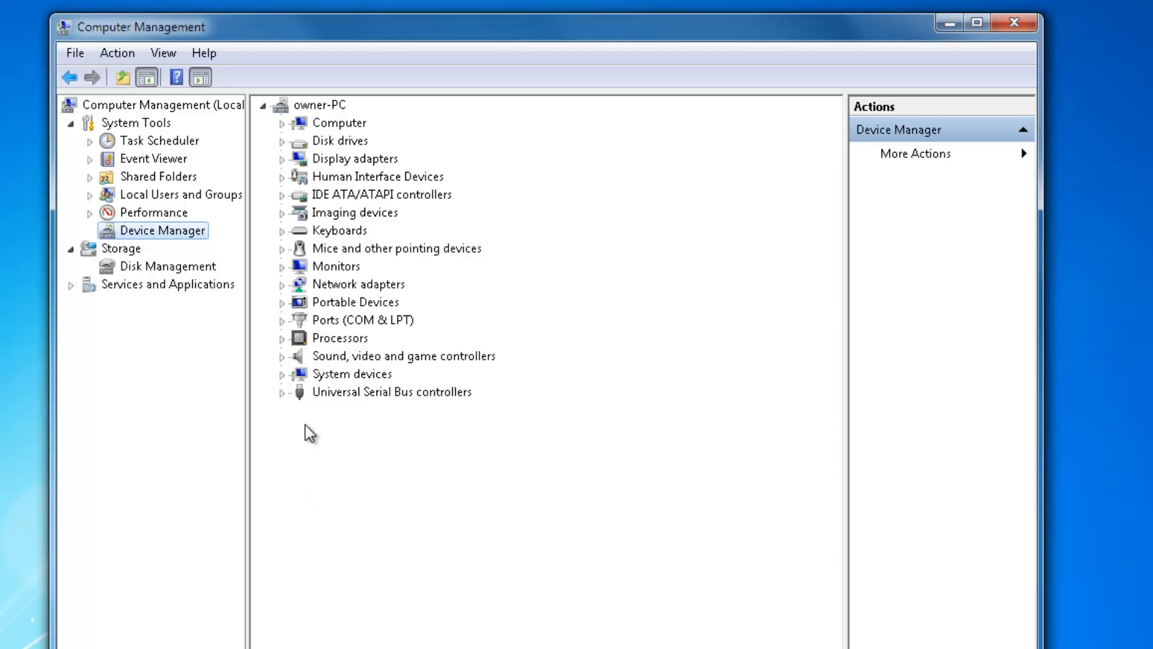
pyautogui.moveTo(304, 408)
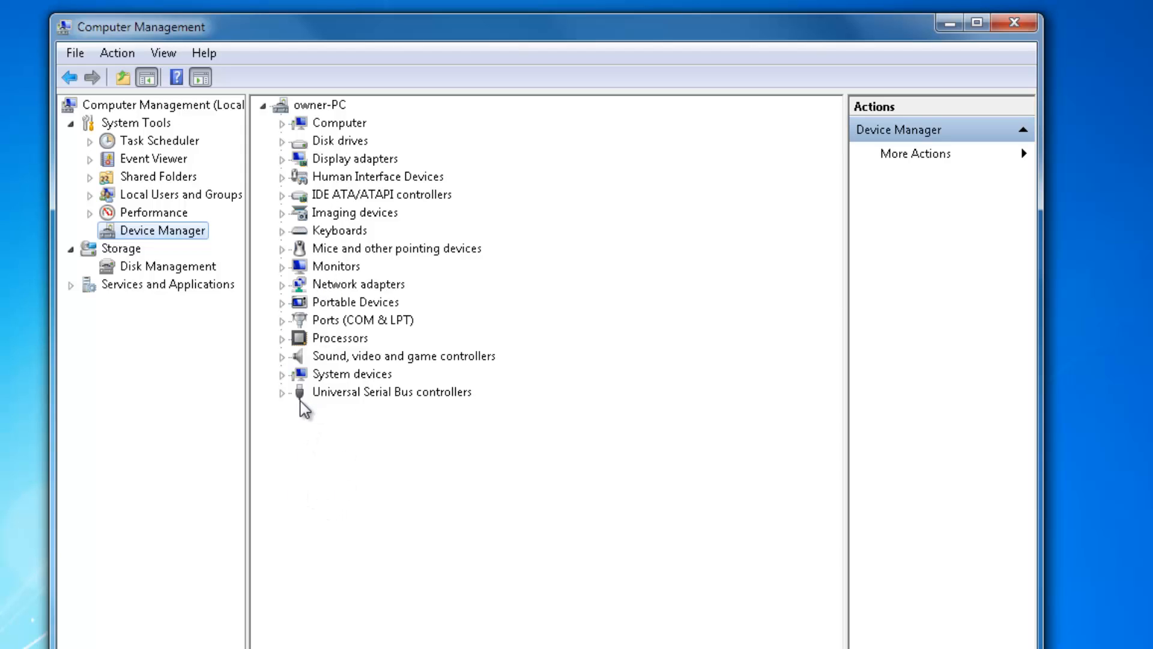
pyautogui.moveTo(302, 152)
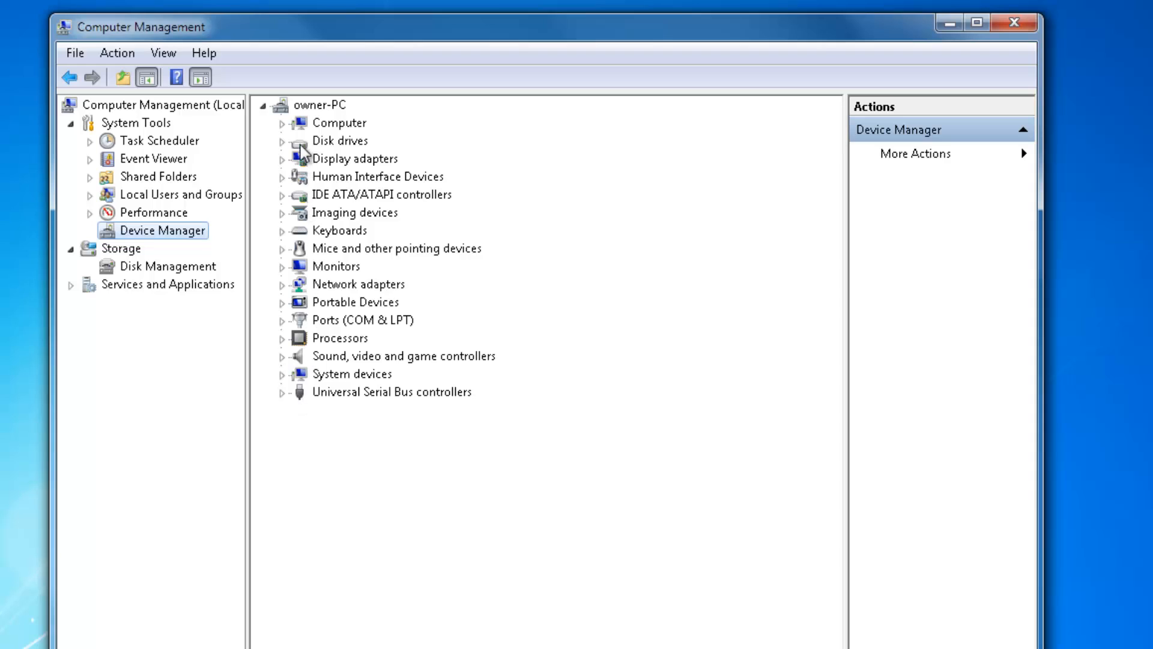
pyautogui.moveTo(304, 398)
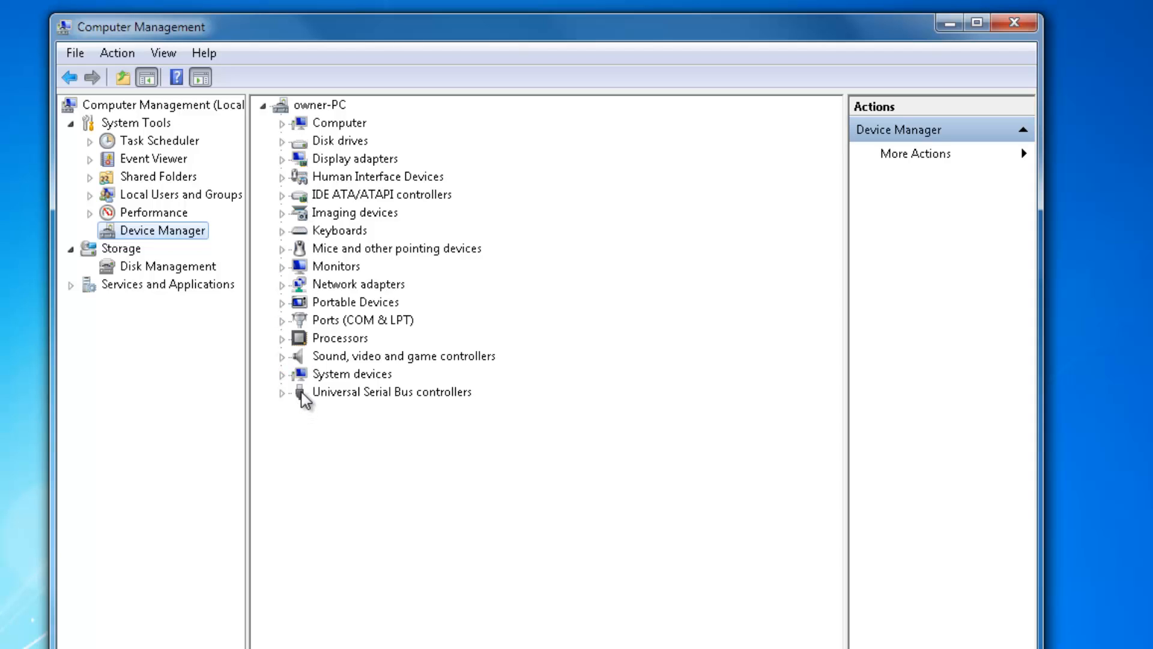
pyautogui.moveTo(309, 412)
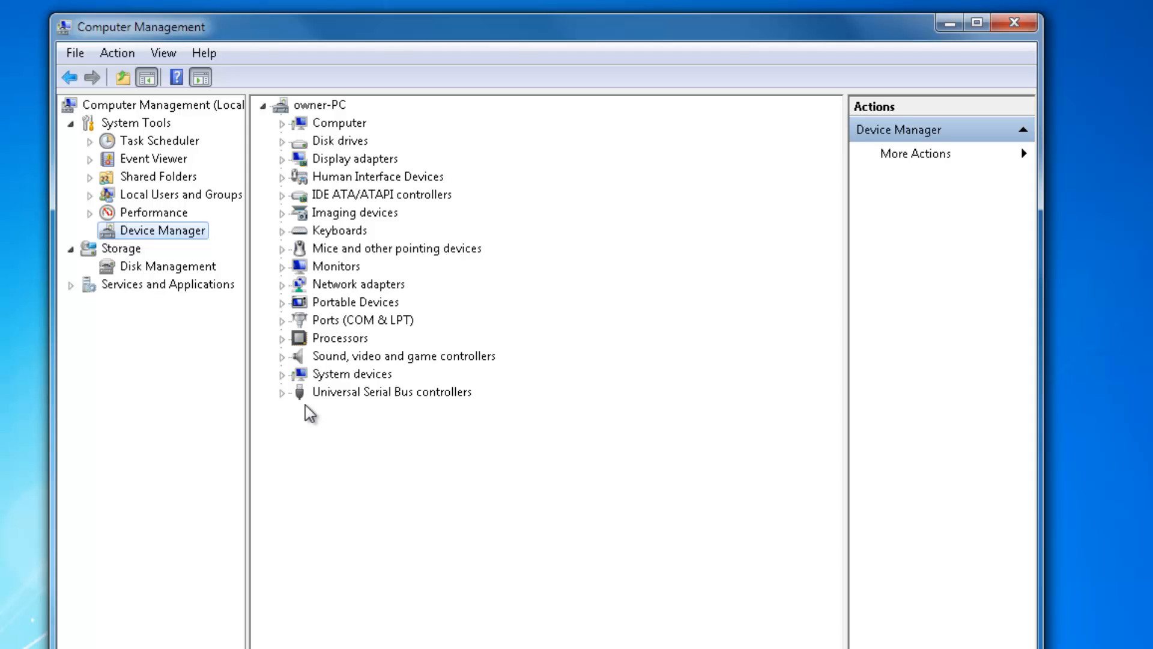
pyautogui.moveTo(302, 416)
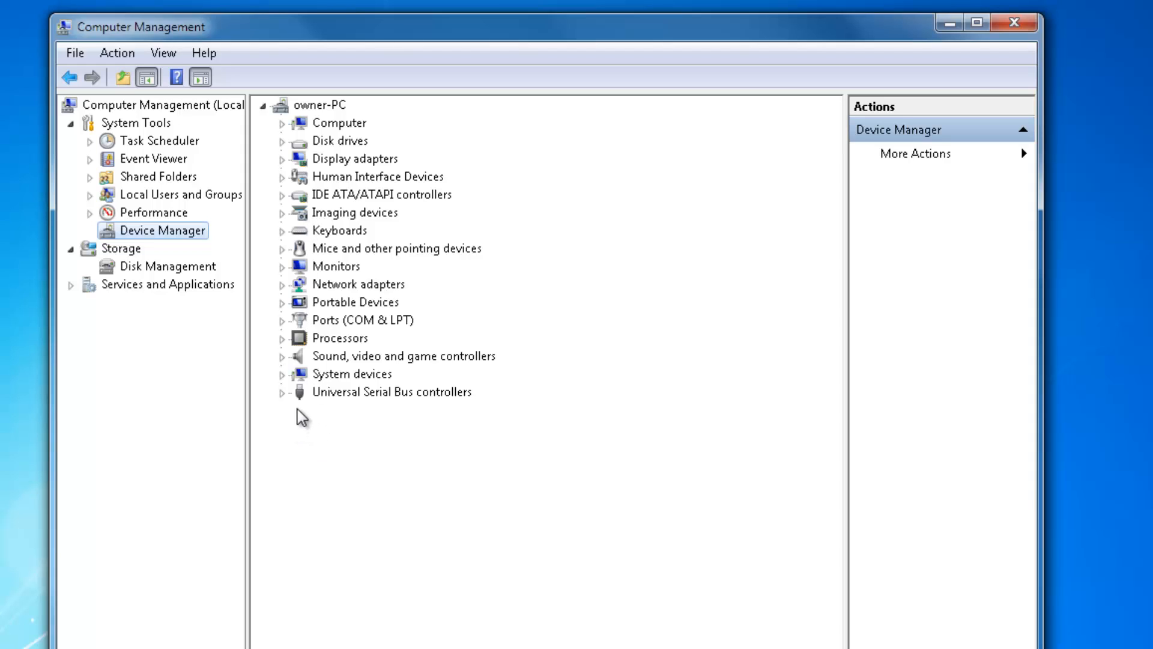
pyautogui.moveTo(300, 453)
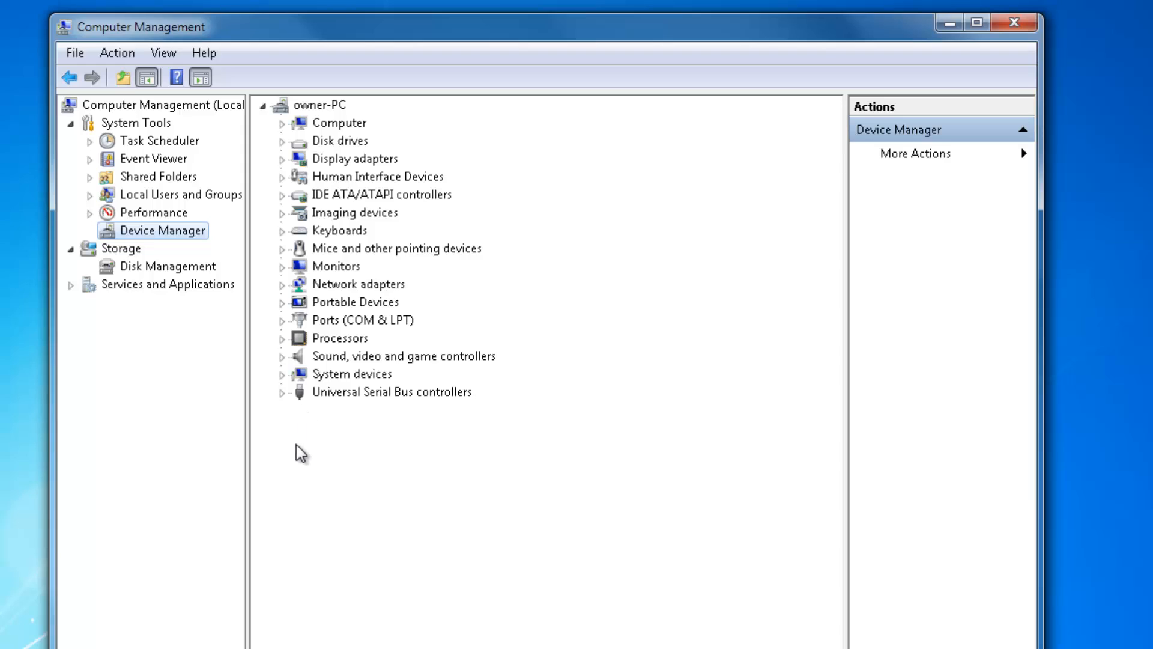
pyautogui.moveTo(293, 545)
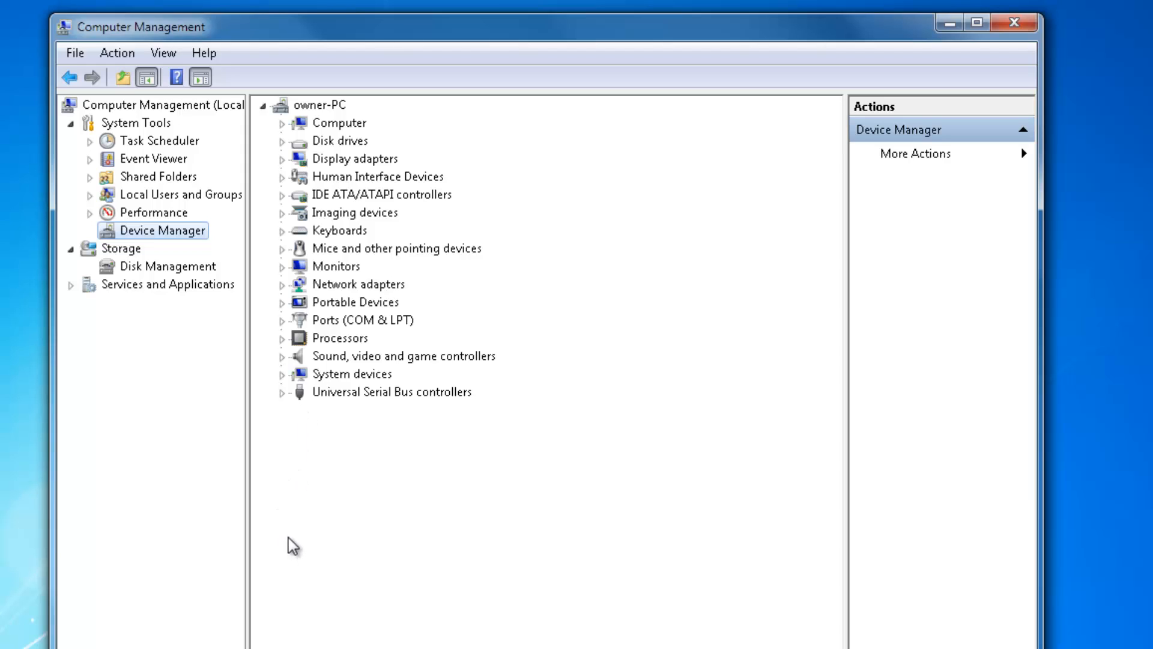
pyautogui.moveTo(282, 141)
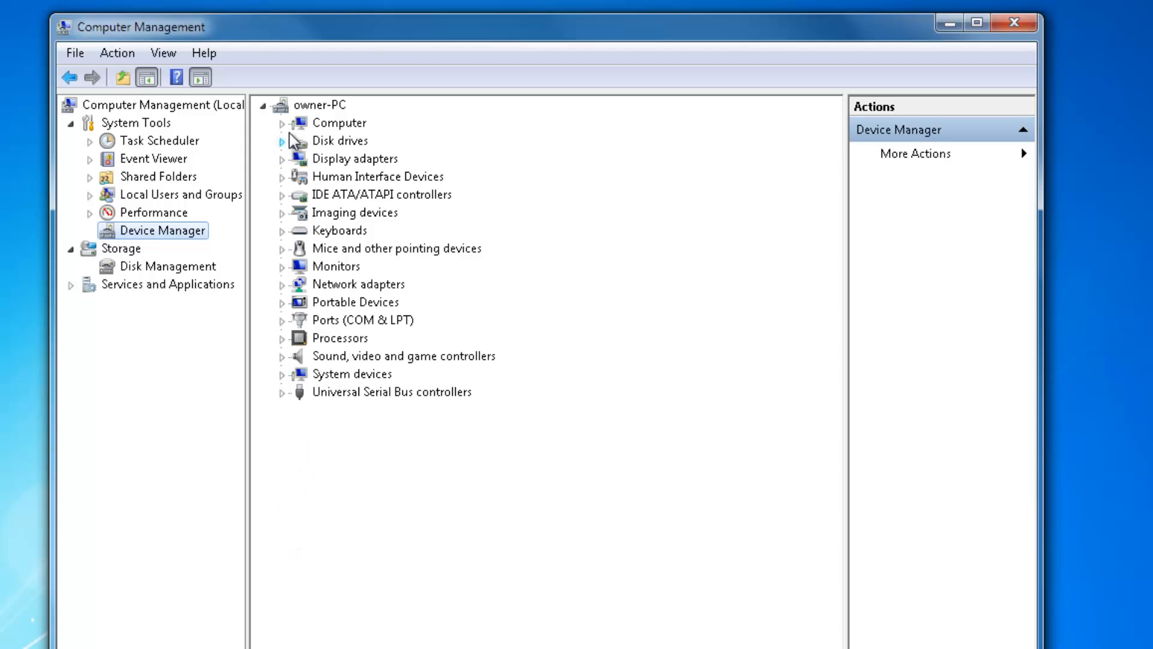
pyautogui.moveTo(308, 571)
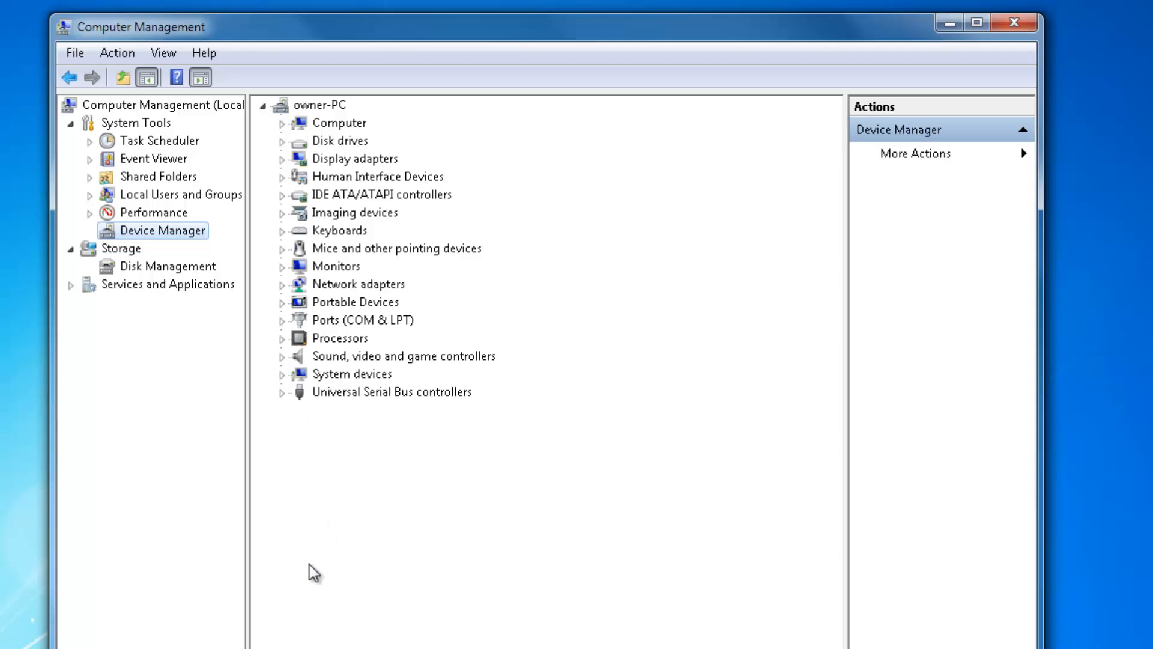
pyautogui.moveTo(308, 159)
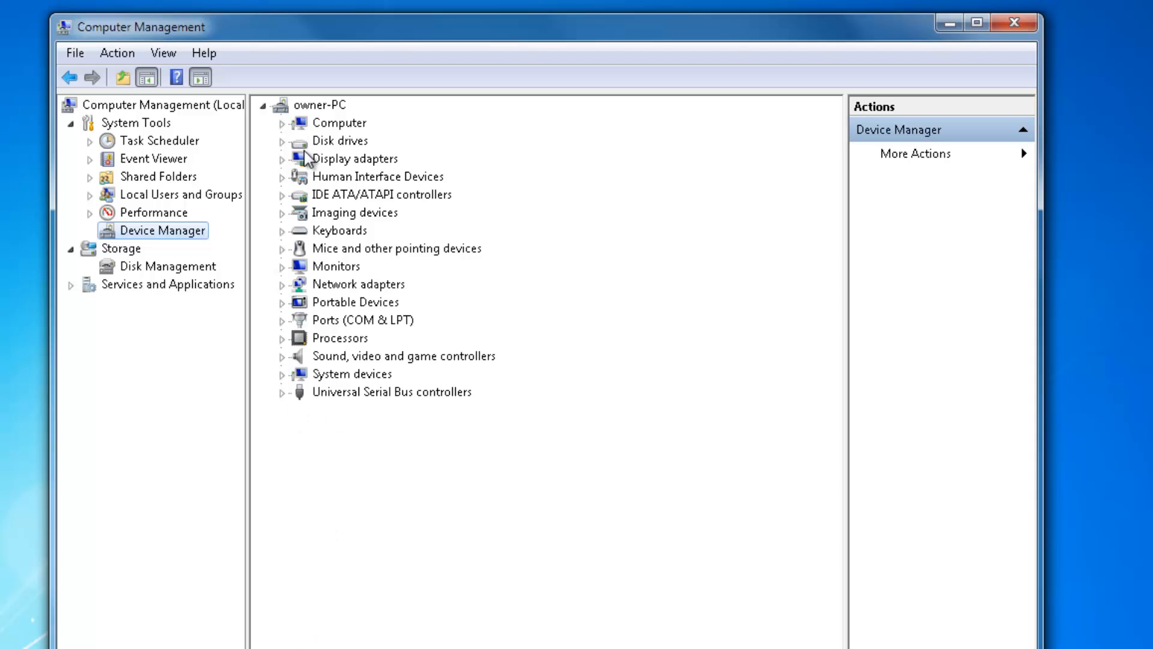
pyautogui.moveTo(320, 389)
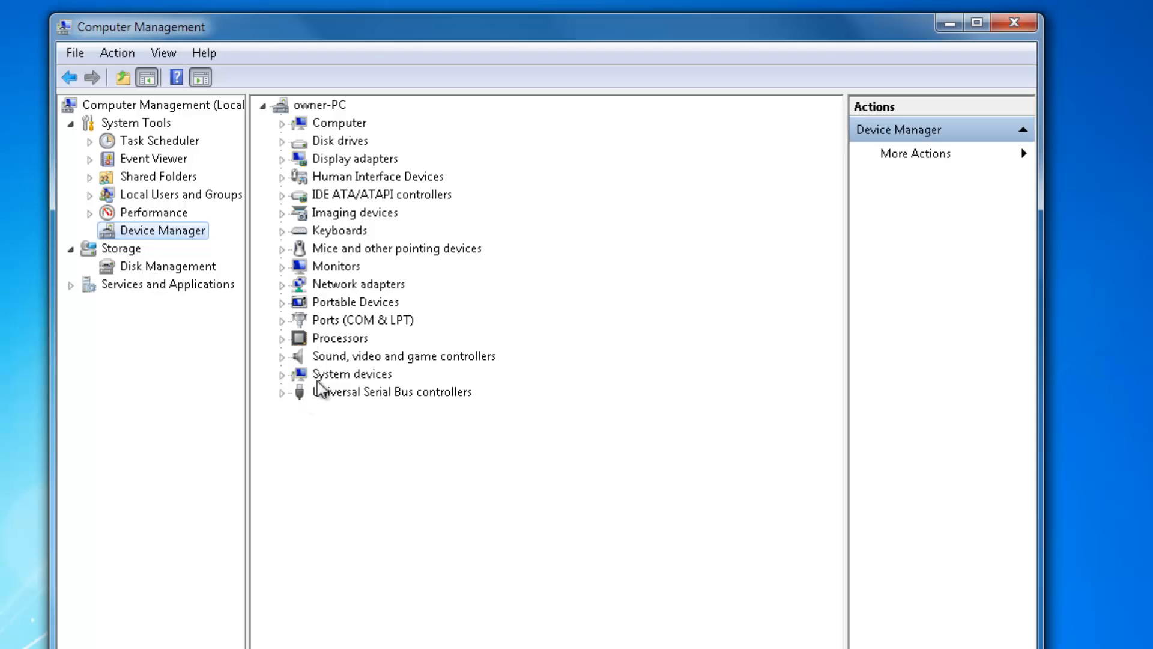
pyautogui.moveTo(283, 52)
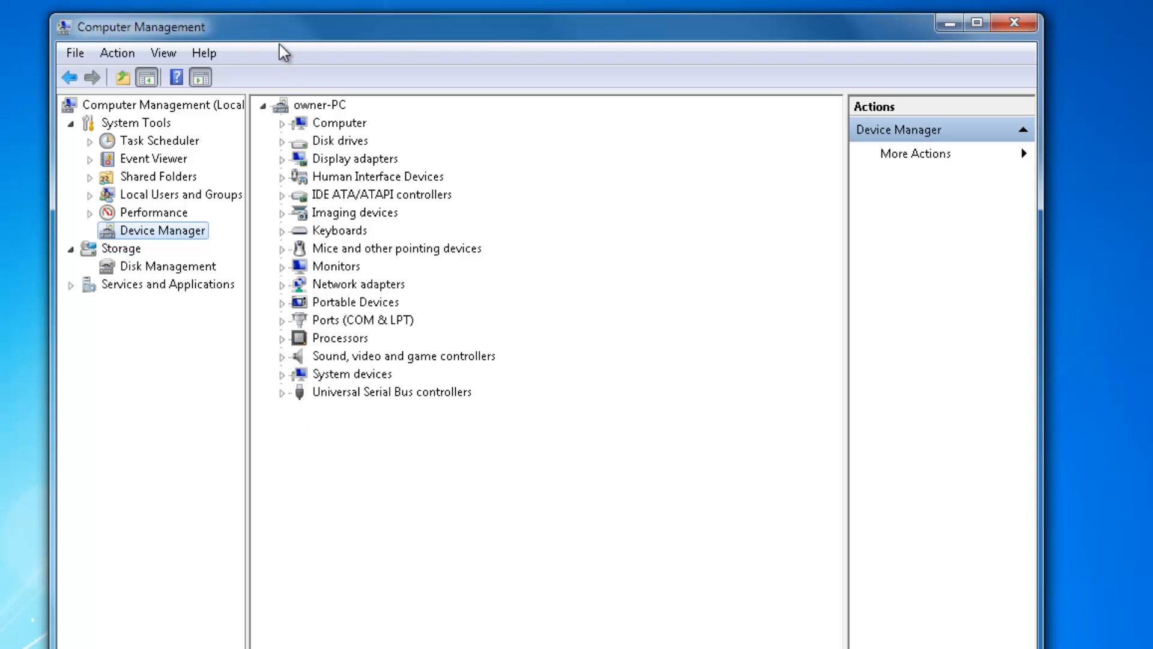
pyautogui.moveTo(287, 41)
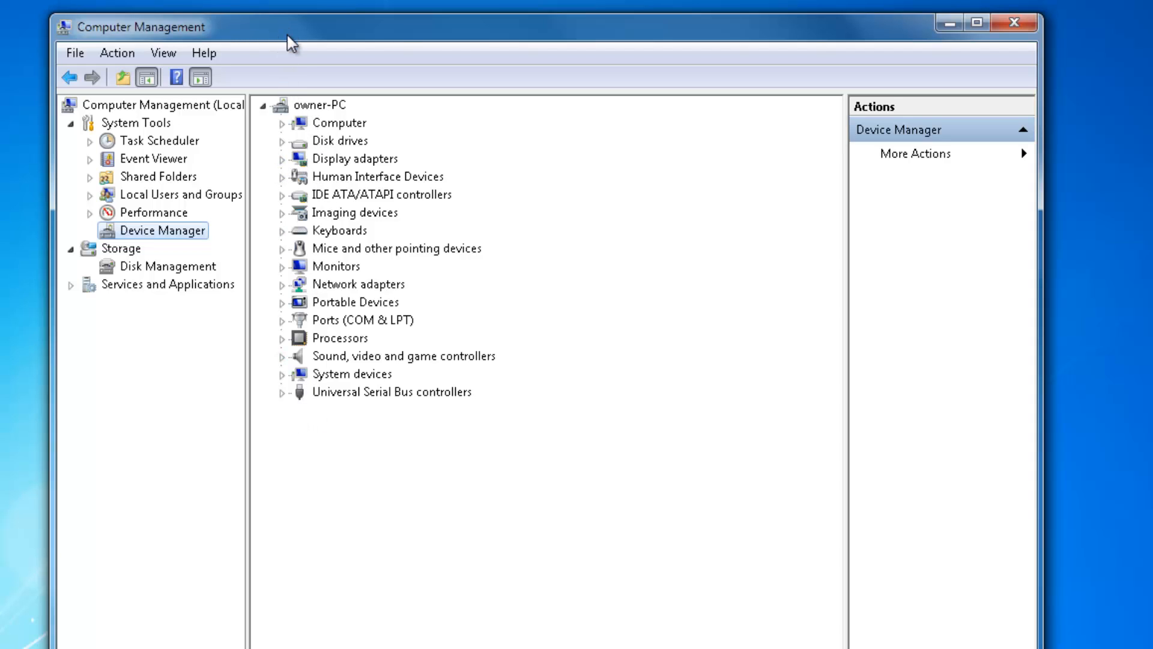
pyautogui.moveTo(232, 44)
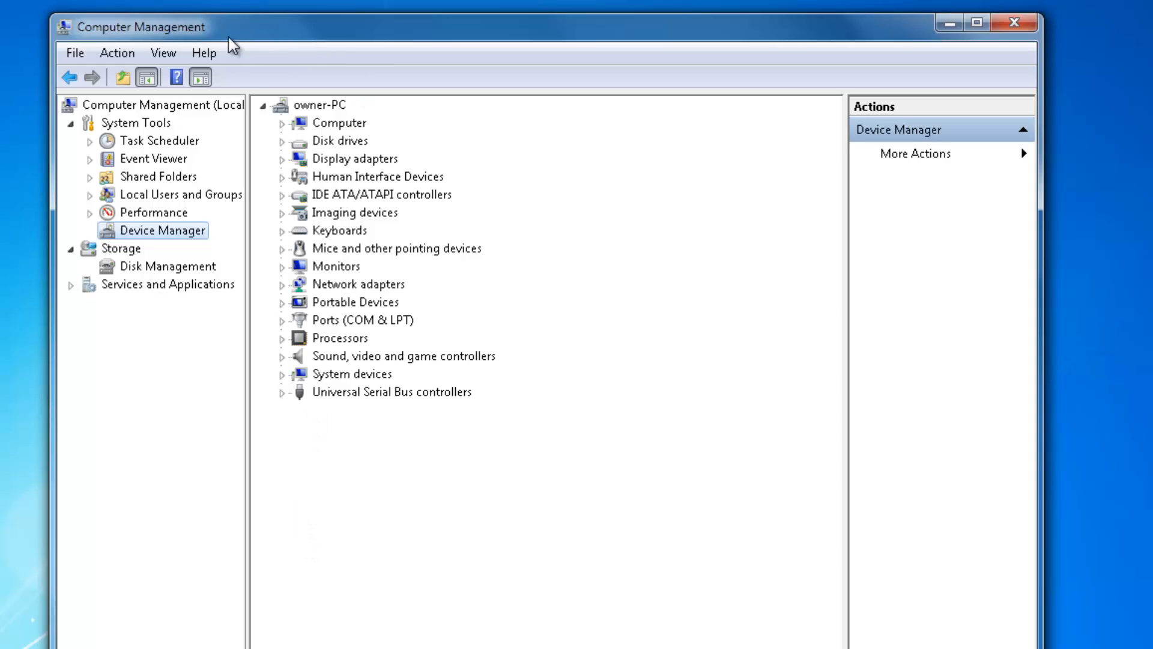
pyautogui.moveTo(371, 92)
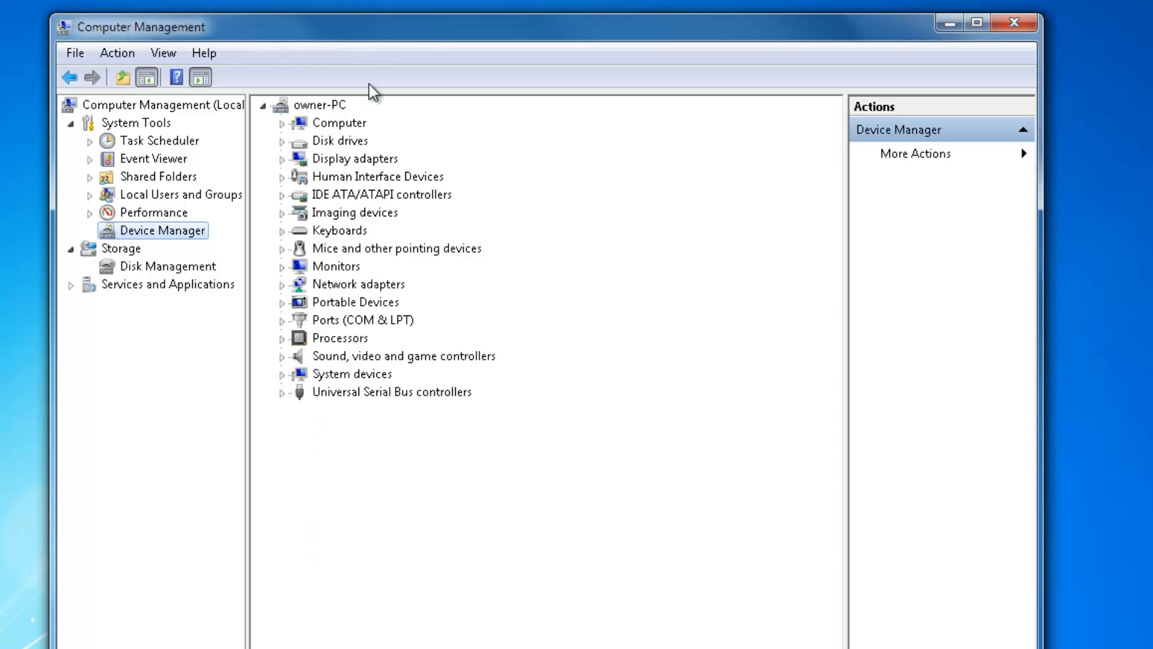
pyautogui.moveTo(299, 449)
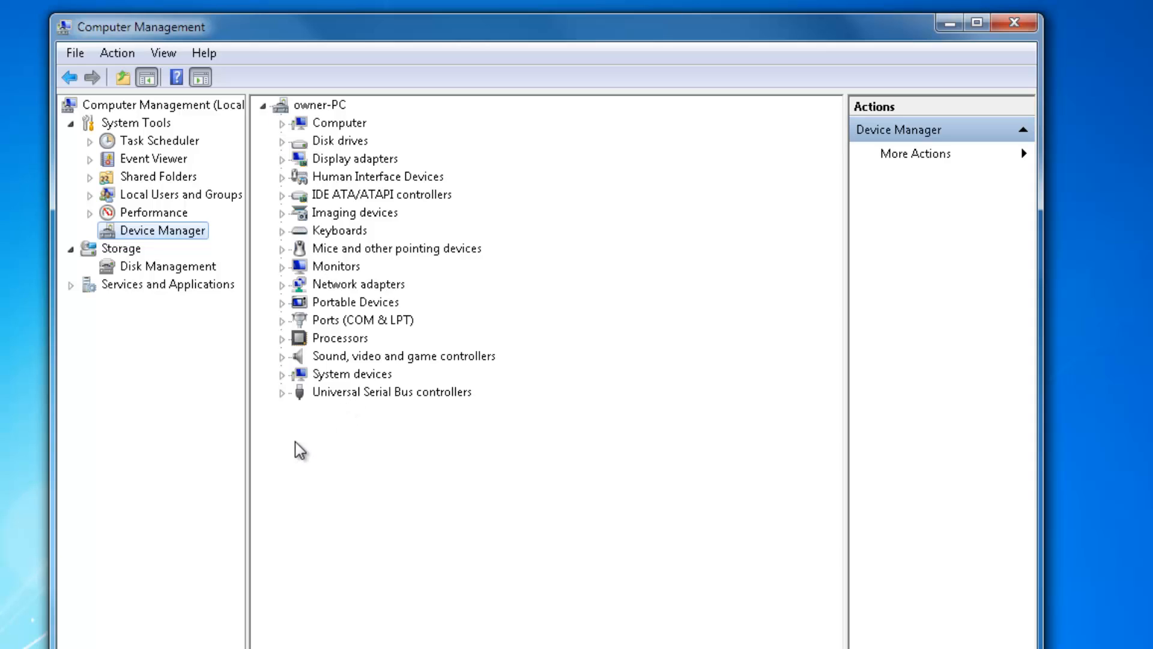
pyautogui.moveTo(307, 630)
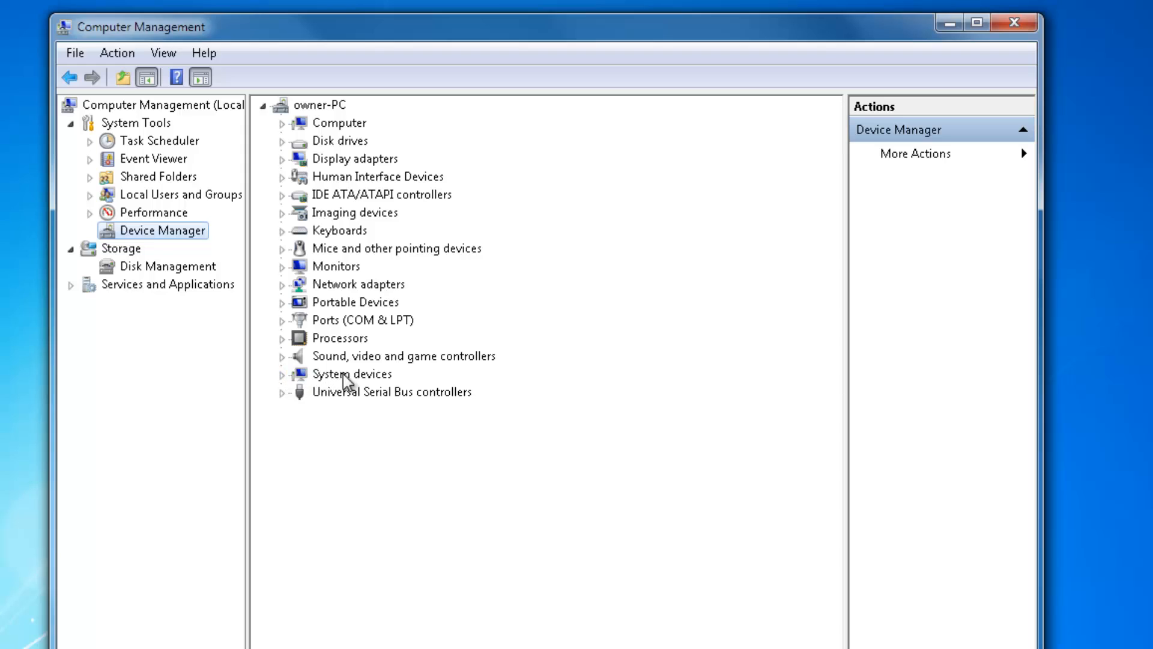
pyautogui.moveTo(303, 388)
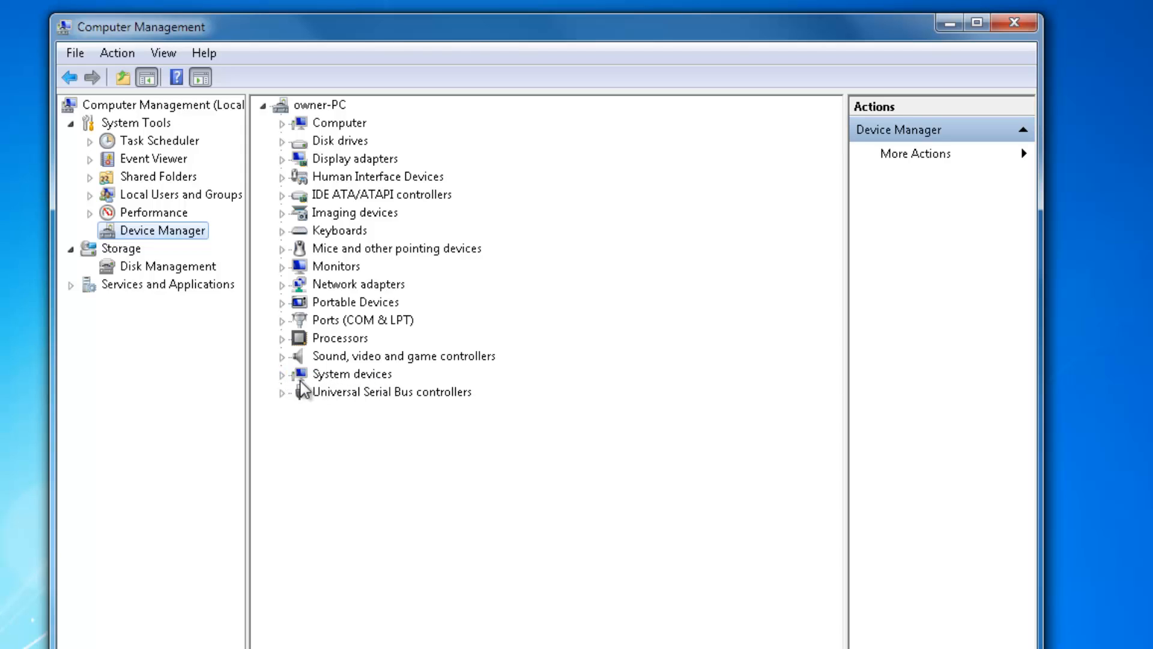
pyautogui.moveTo(286, 383)
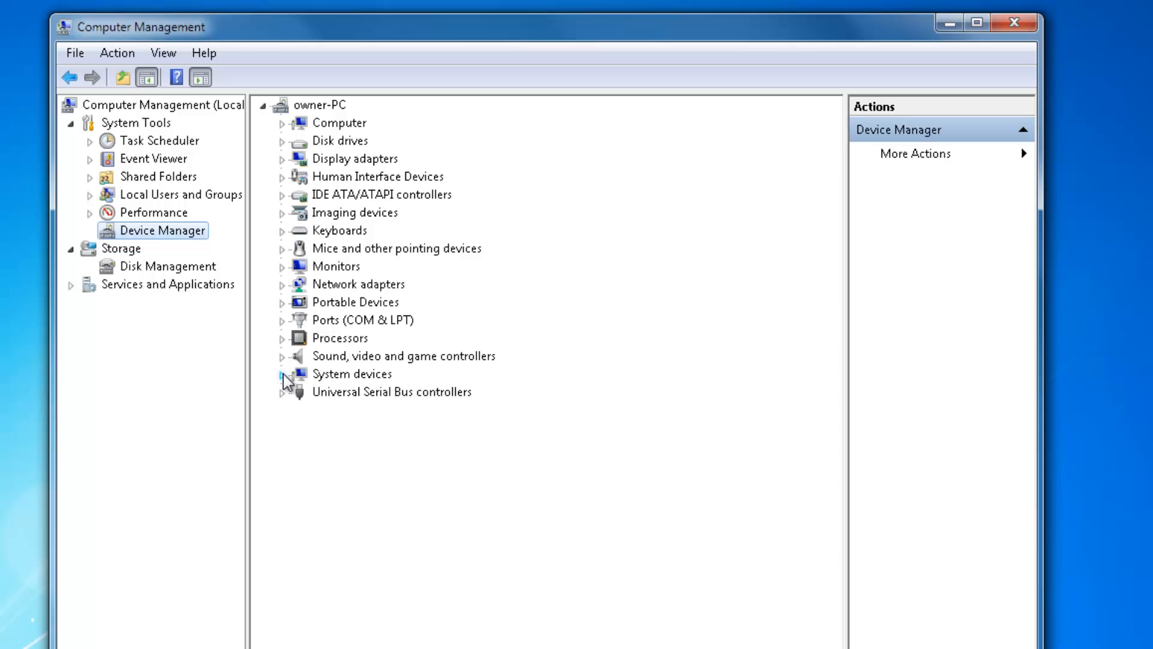
# Expand System devices and select the Intel Z68 LPC Interface Controller - 1C44
pyautogui.click(285, 373)
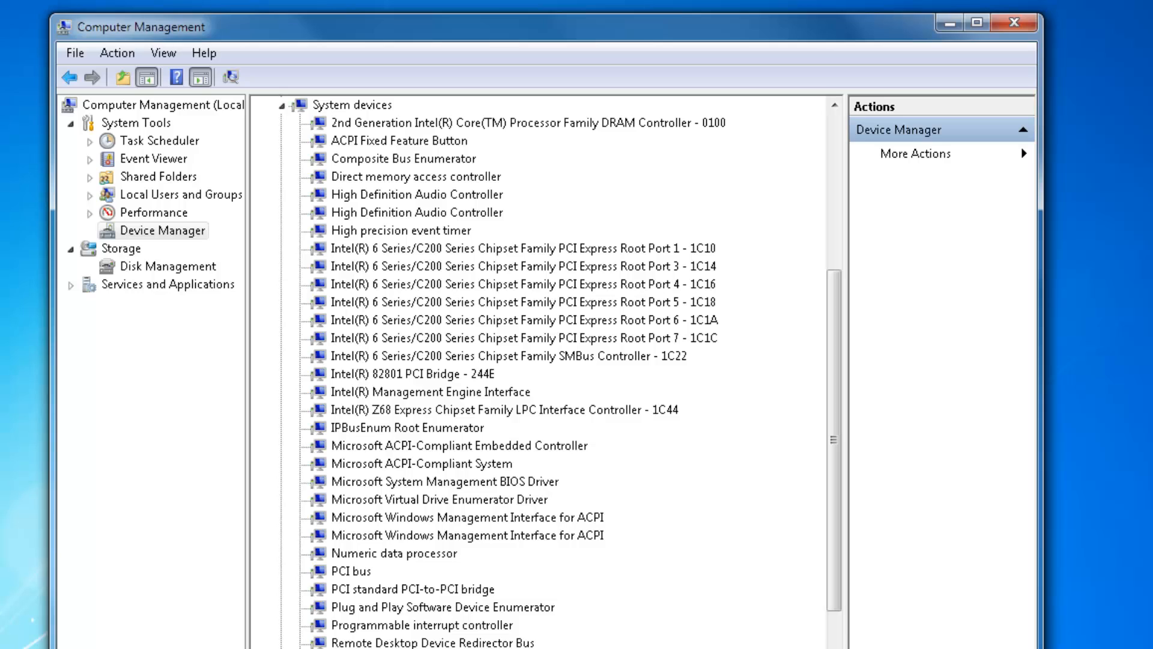
pyautogui.moveTo(314, 440)
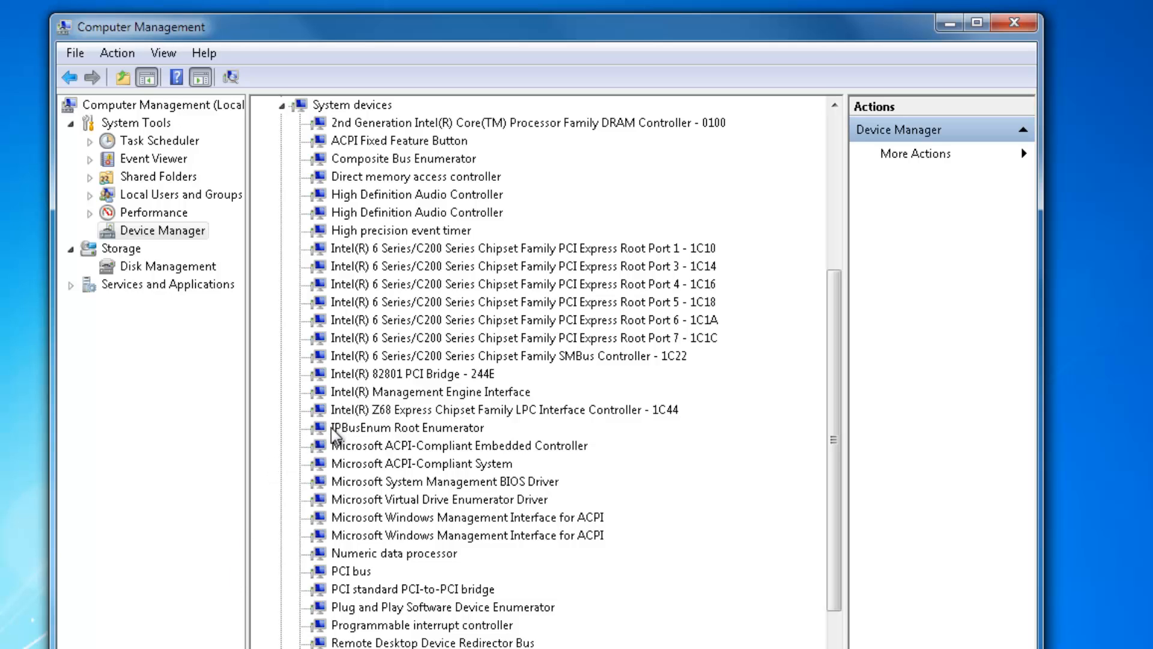
pyautogui.moveTo(281, 443)
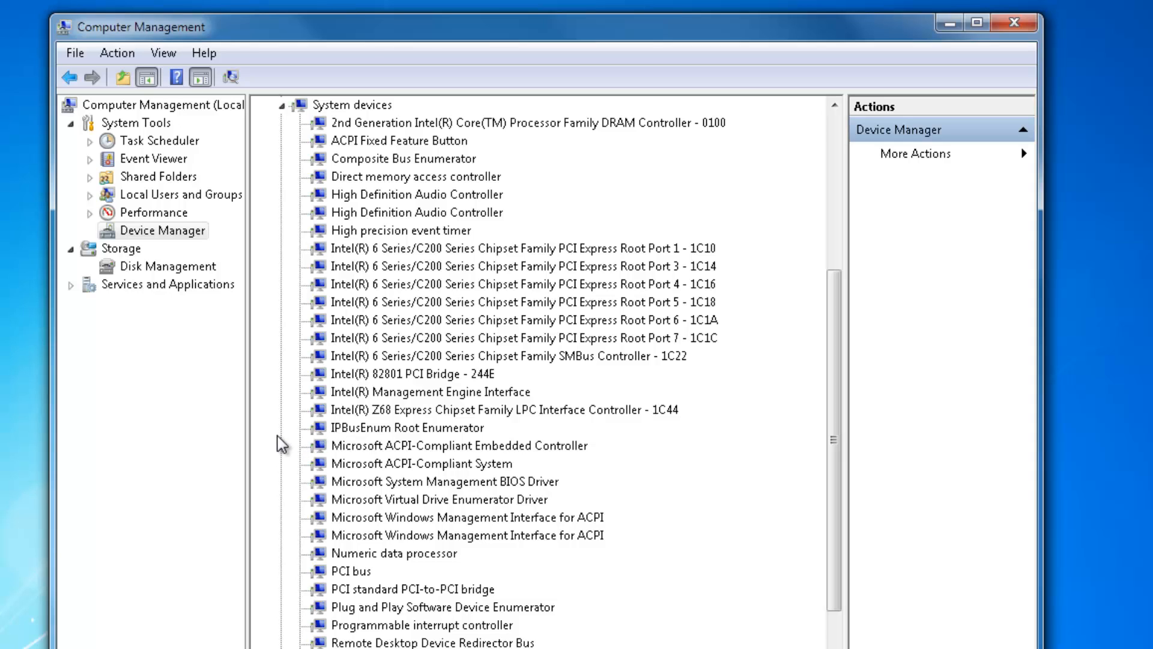
pyautogui.moveTo(401, 419)
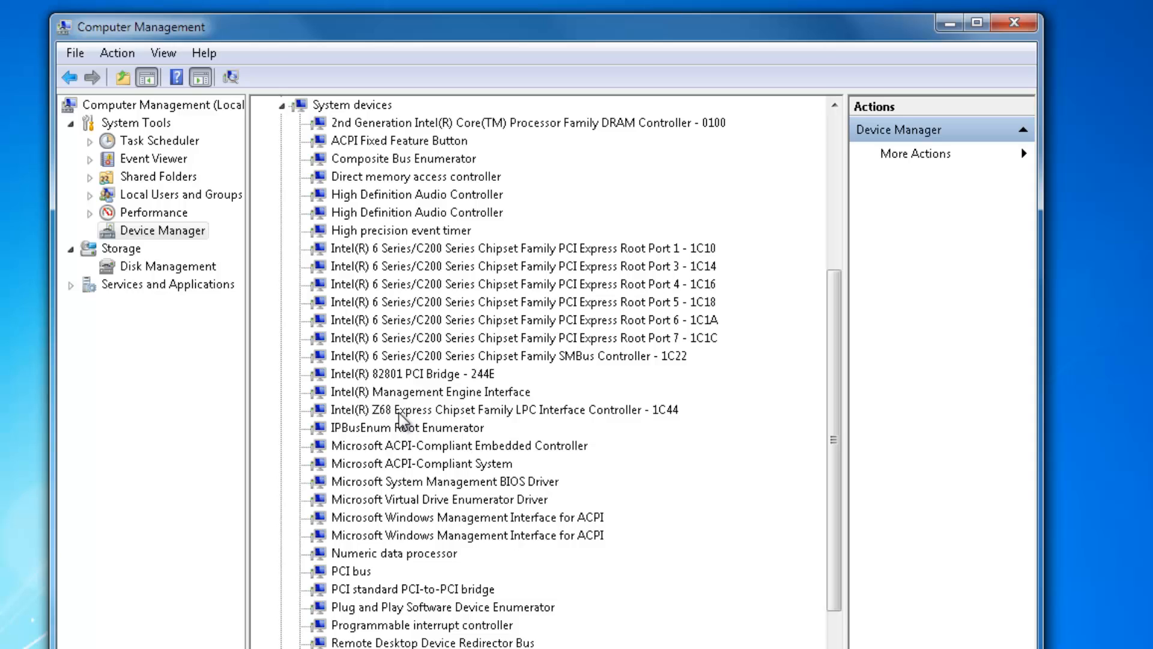
pyautogui.moveTo(376, 428)
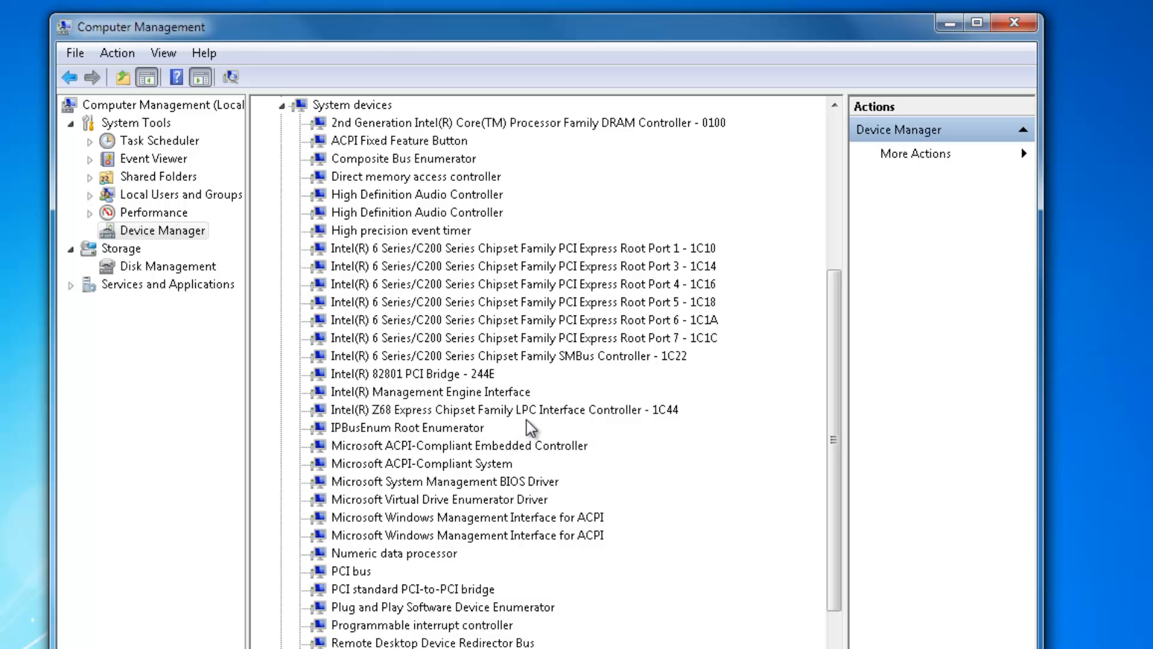
pyautogui.moveTo(633, 421)
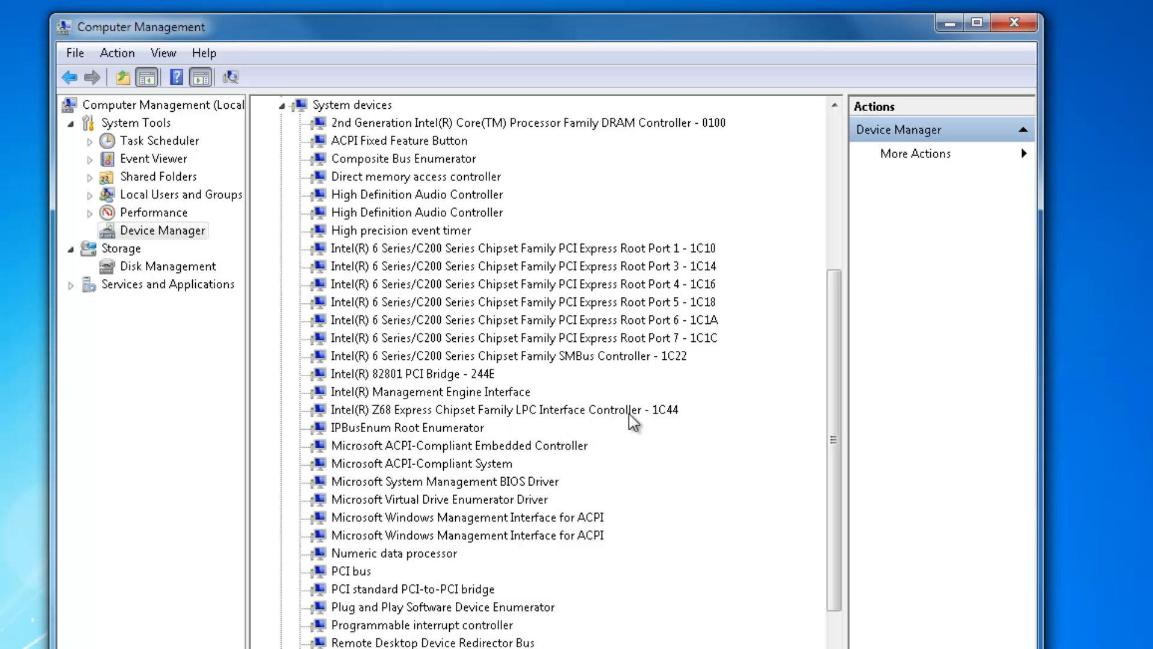
pyautogui.click(499, 410)
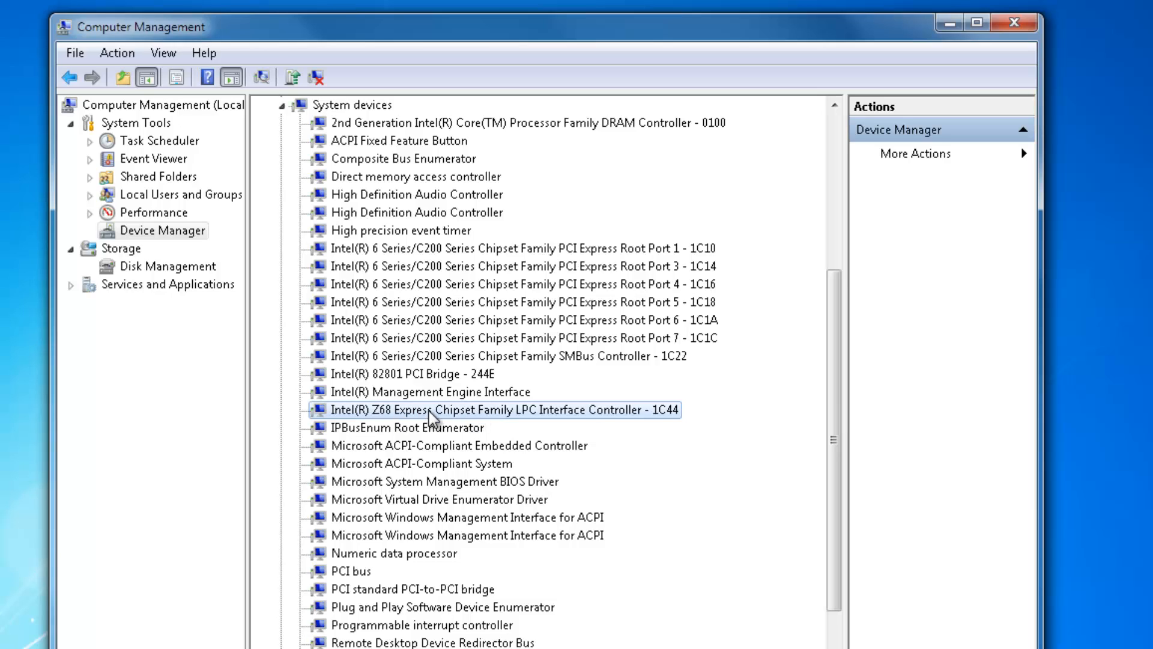
# Bring up the context menu for the Z68 LPC Interface Controller
pyautogui.rightClick(494, 410)
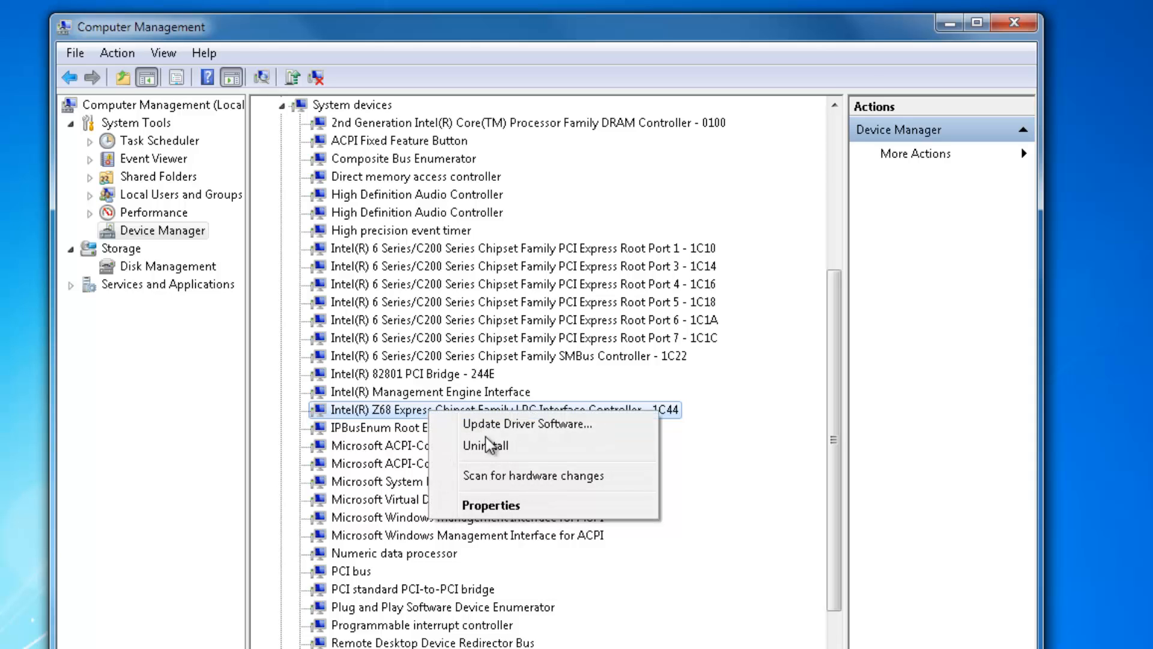
pyautogui.moveTo(524, 431)
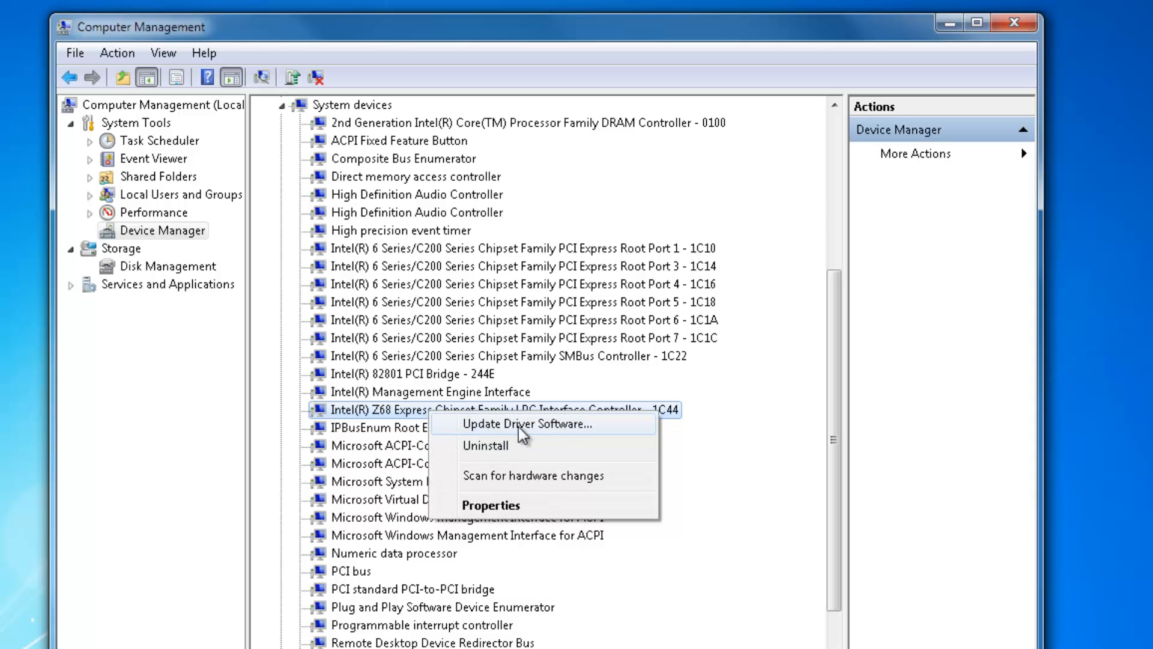
pyautogui.moveTo(553, 437)
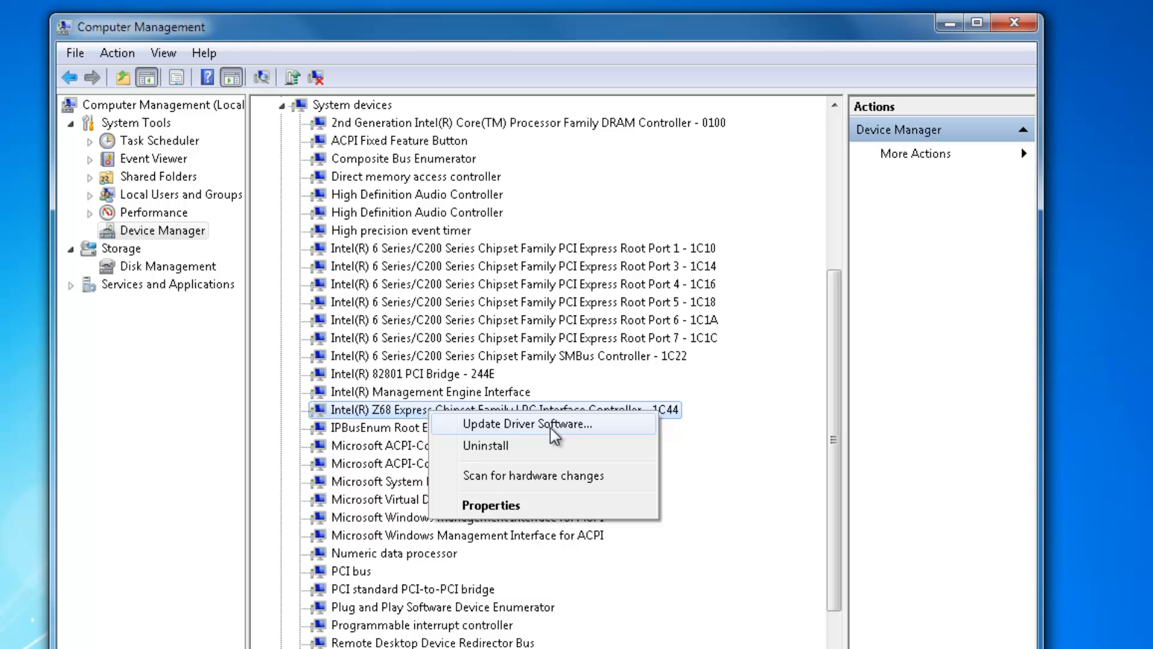
pyautogui.moveTo(539, 433)
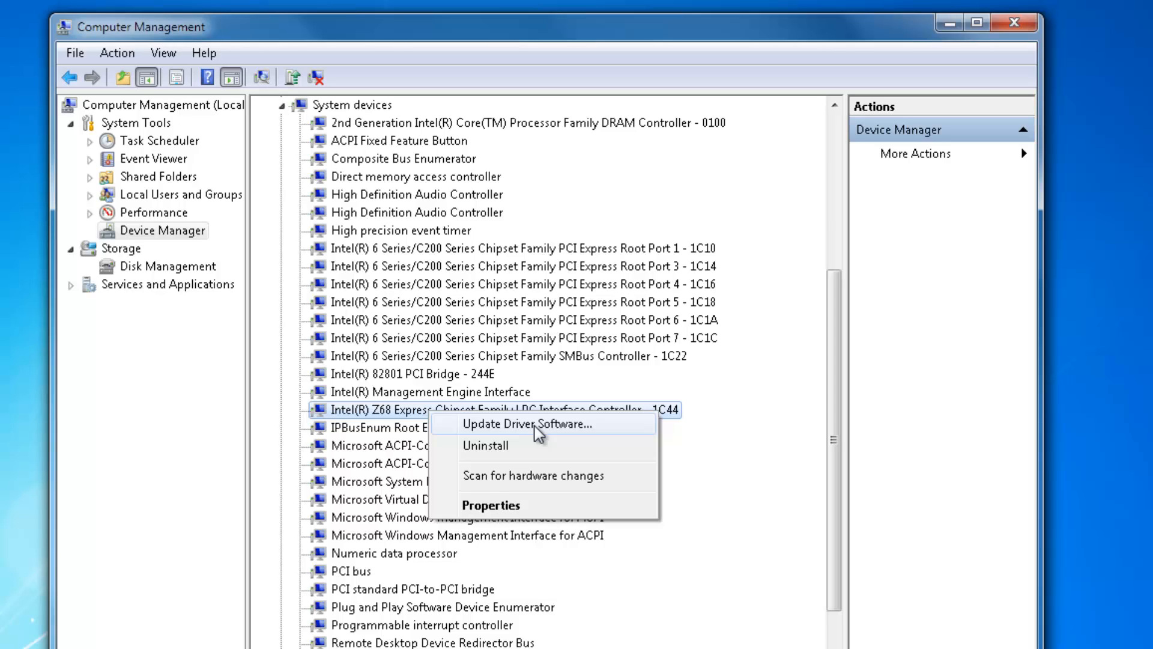
pyautogui.moveTo(531, 434)
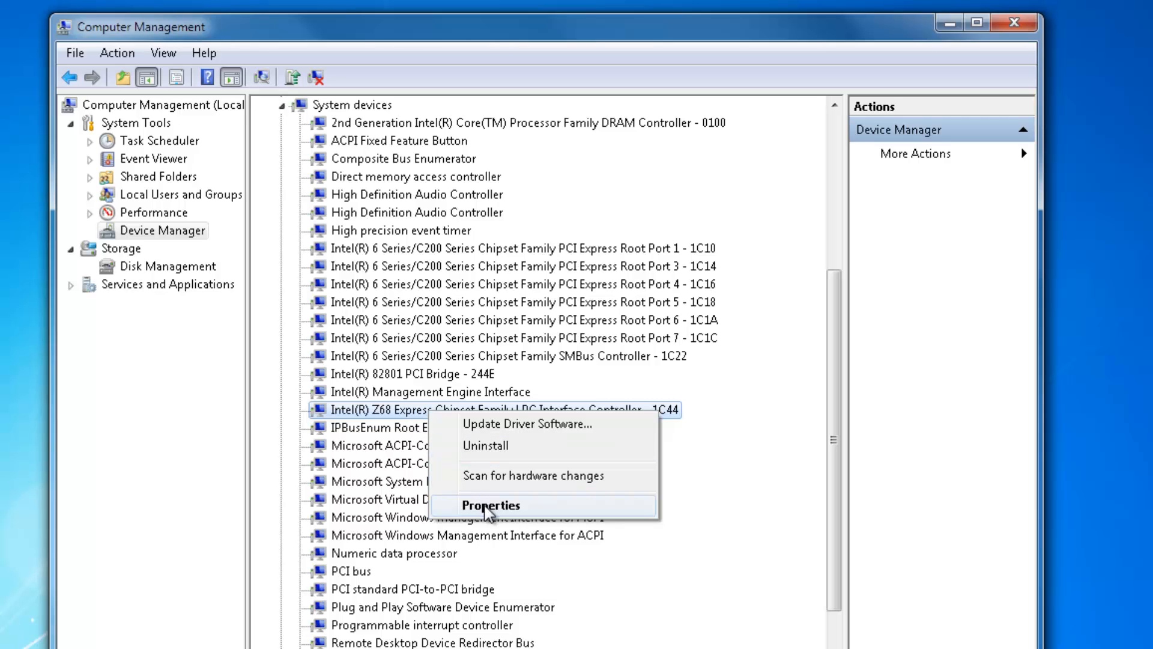
# View the Z68 LPC controller's driver details: Intel, 20/11/2010, version 9.2.0.1016
pyautogui.click(490, 505)
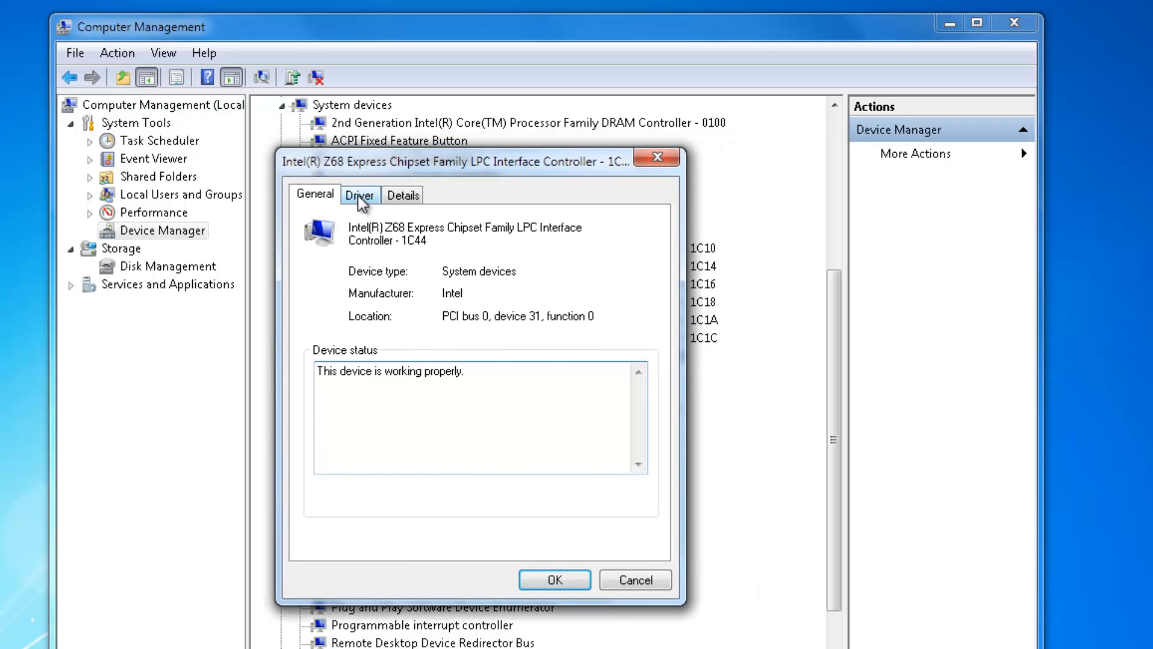
pyautogui.click(361, 195)
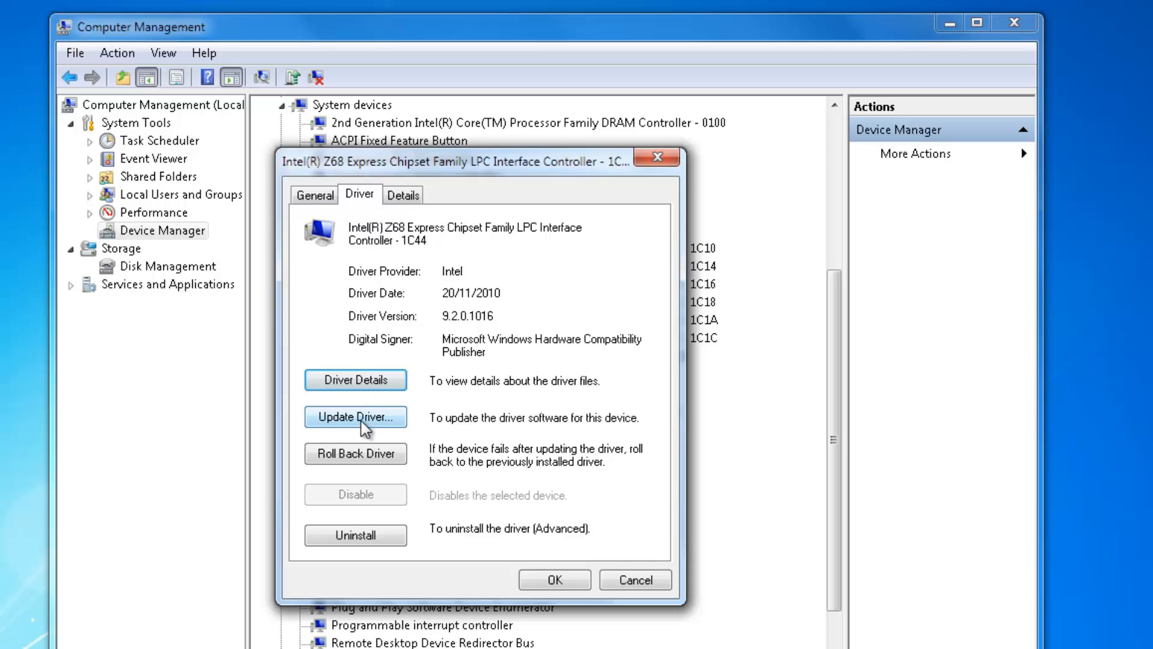
pyautogui.moveTo(397, 426)
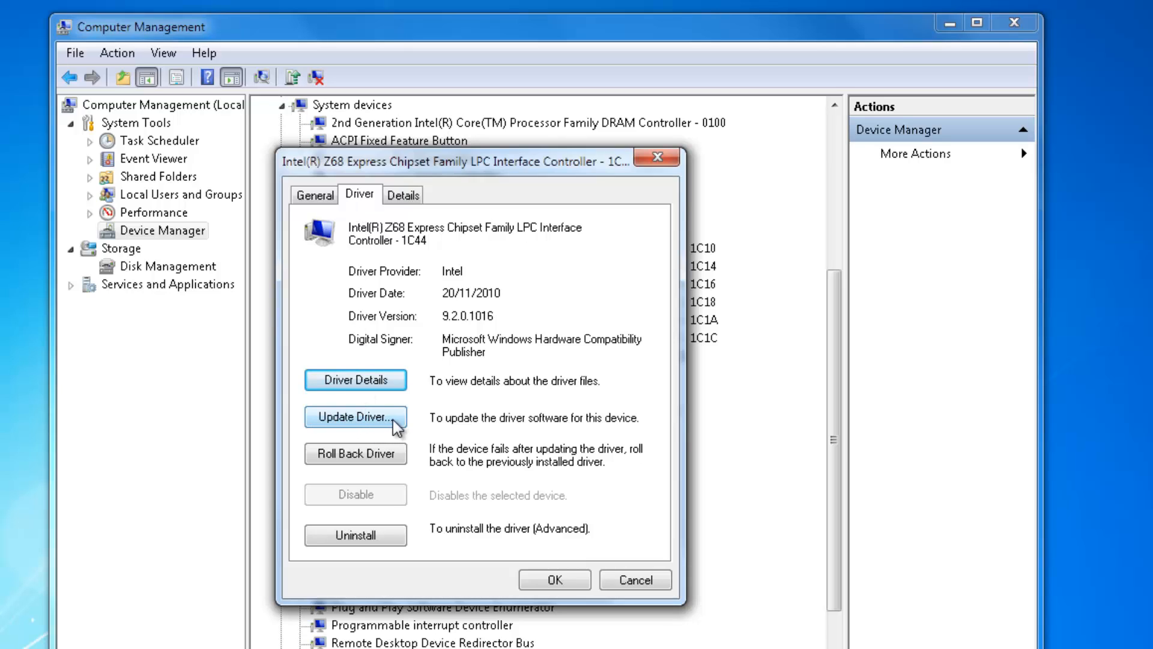
pyautogui.moveTo(412, 225)
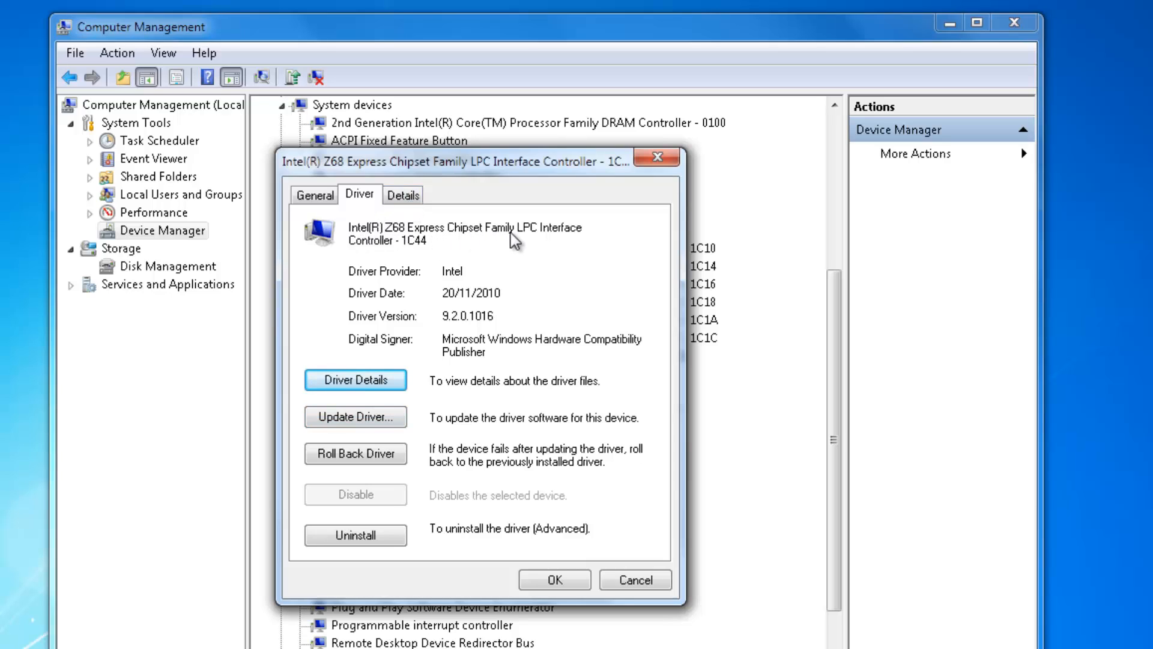
pyautogui.moveTo(388, 263)
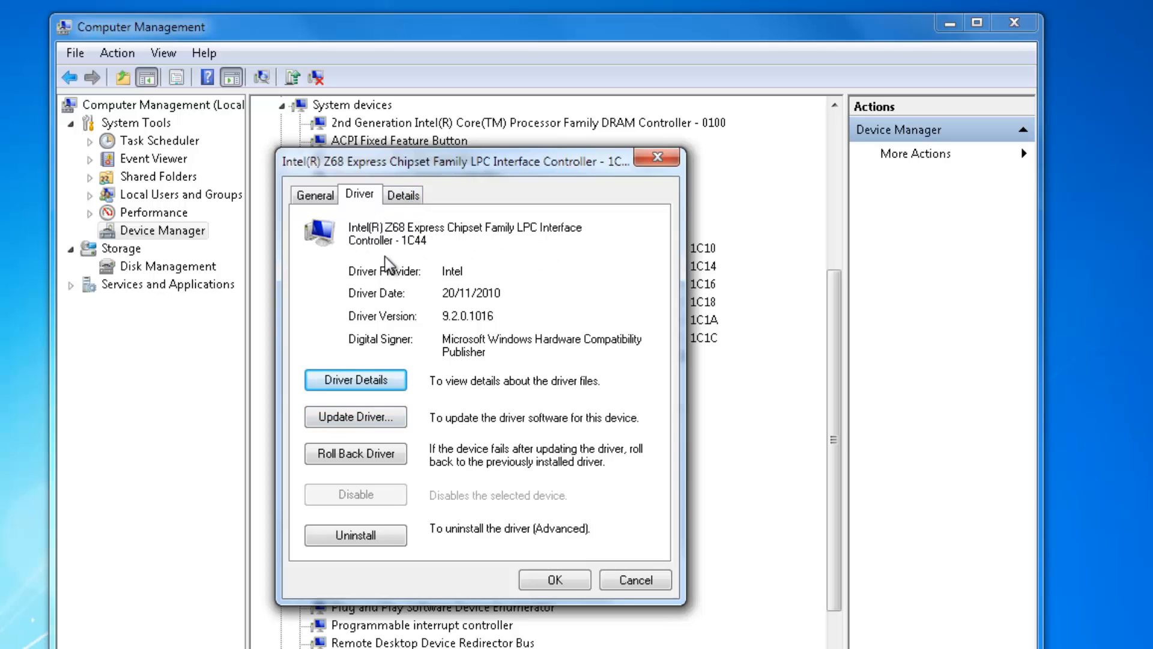
pyautogui.moveTo(445, 243)
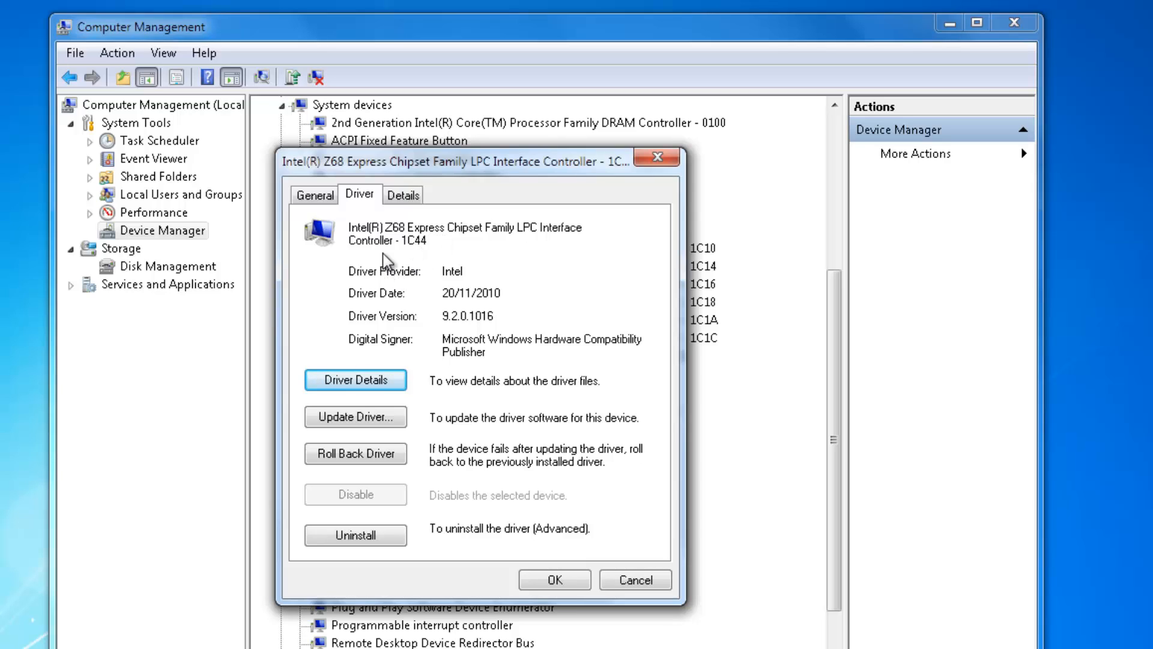
pyautogui.moveTo(408, 253)
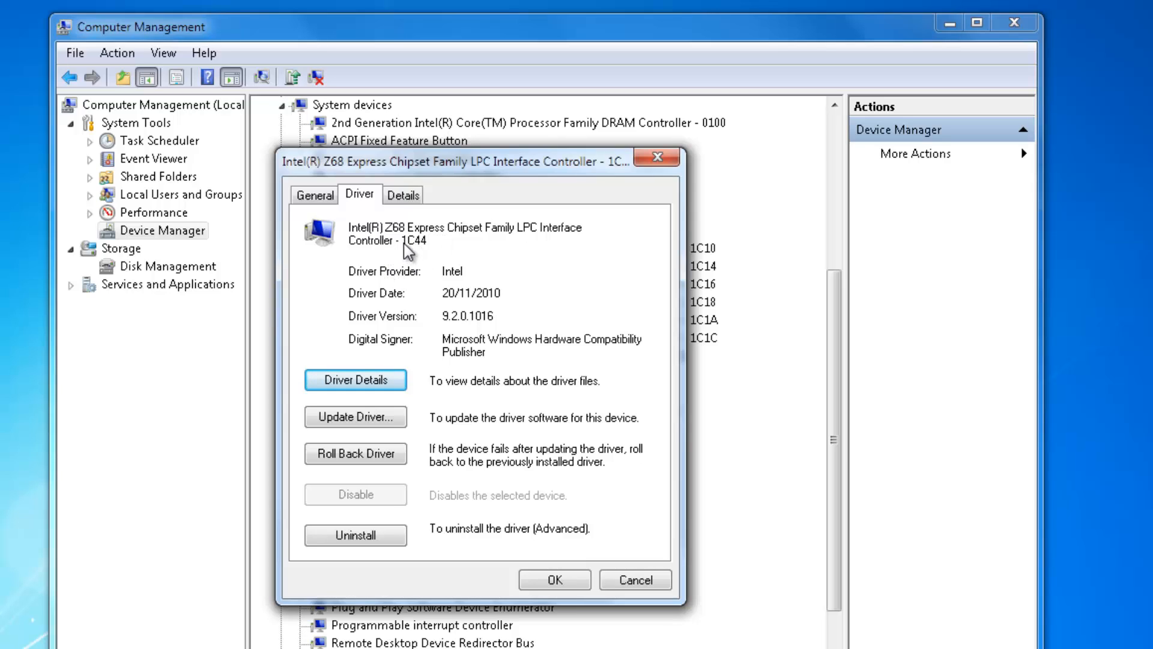
pyautogui.moveTo(510, 250)
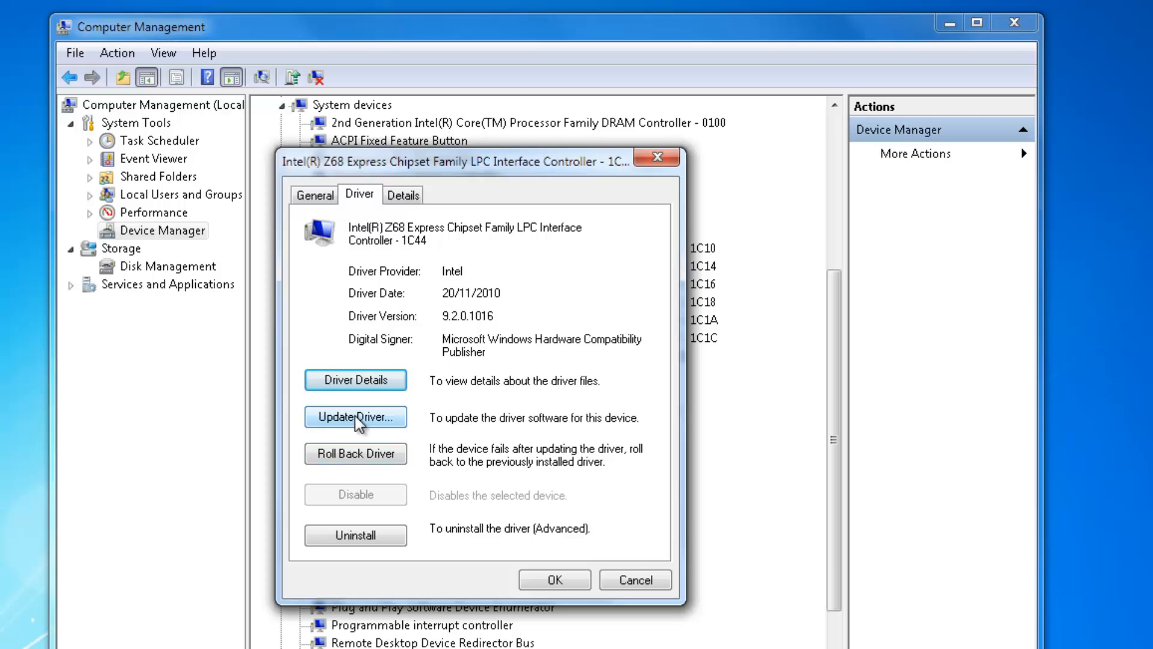
# Run an automatic online search for updated Z68 LPC controller driver software
pyautogui.click(355, 416)
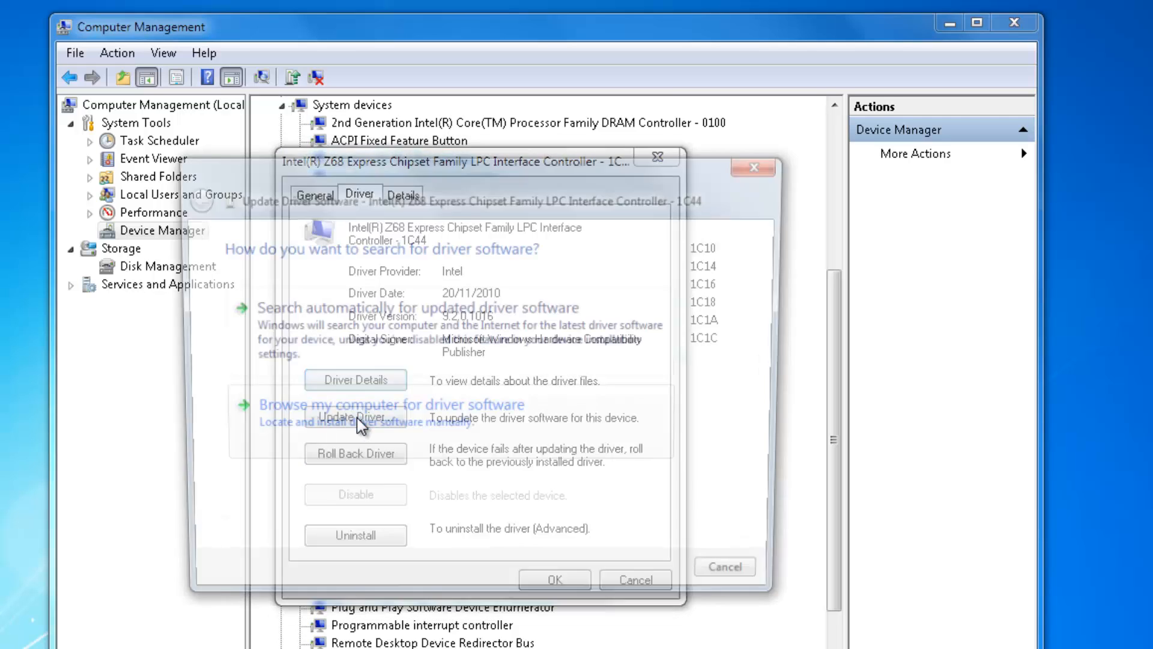
pyautogui.click(355, 419)
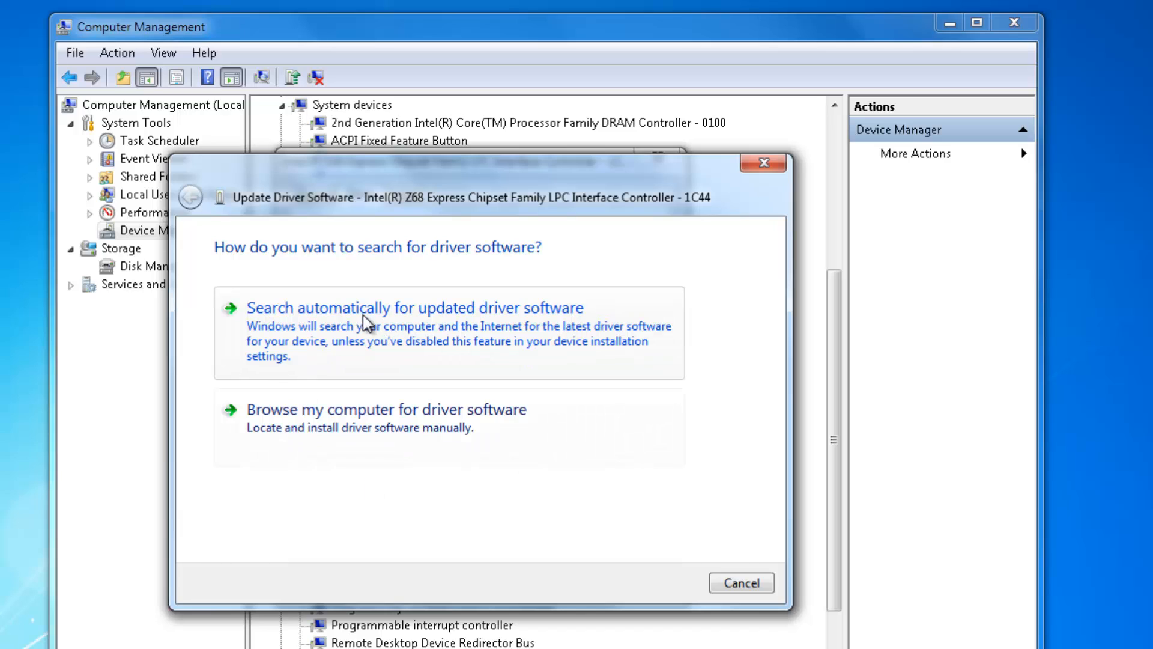
pyautogui.click(414, 308)
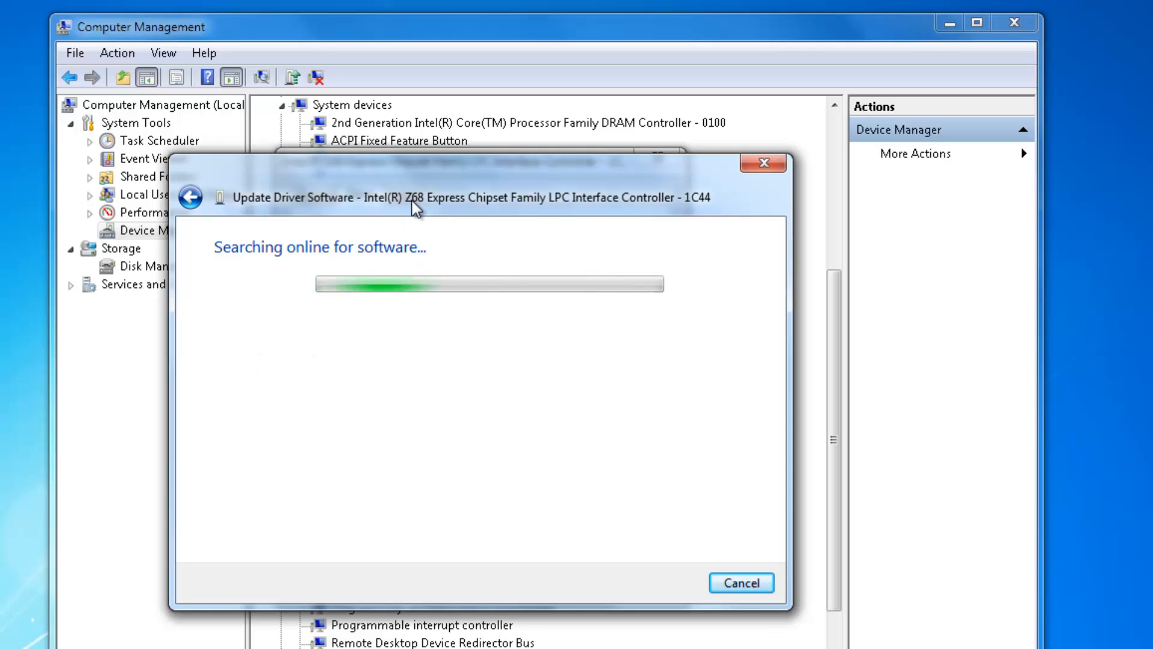
pyautogui.moveTo(473, 214)
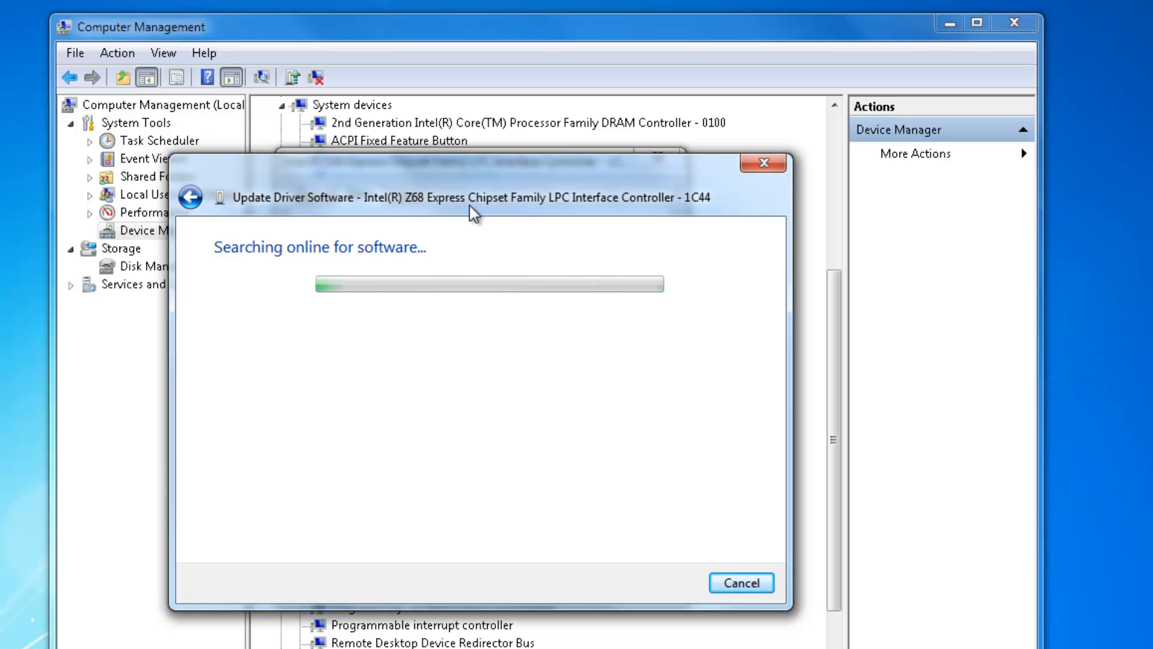
pyautogui.moveTo(479, 419)
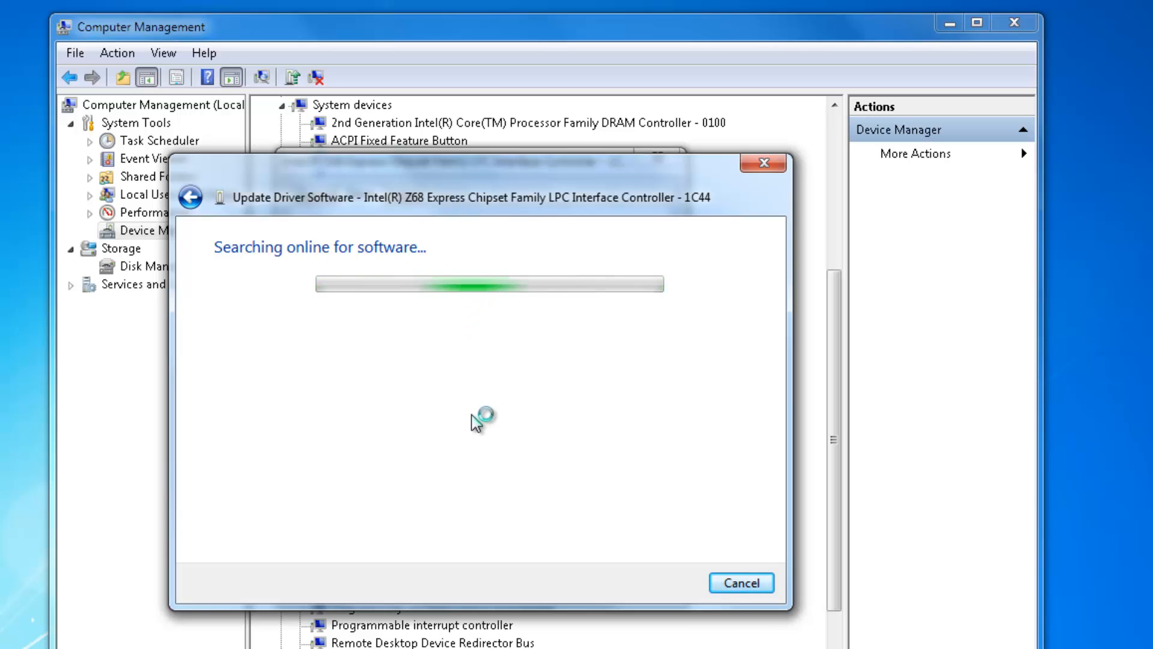
pyautogui.moveTo(477, 422)
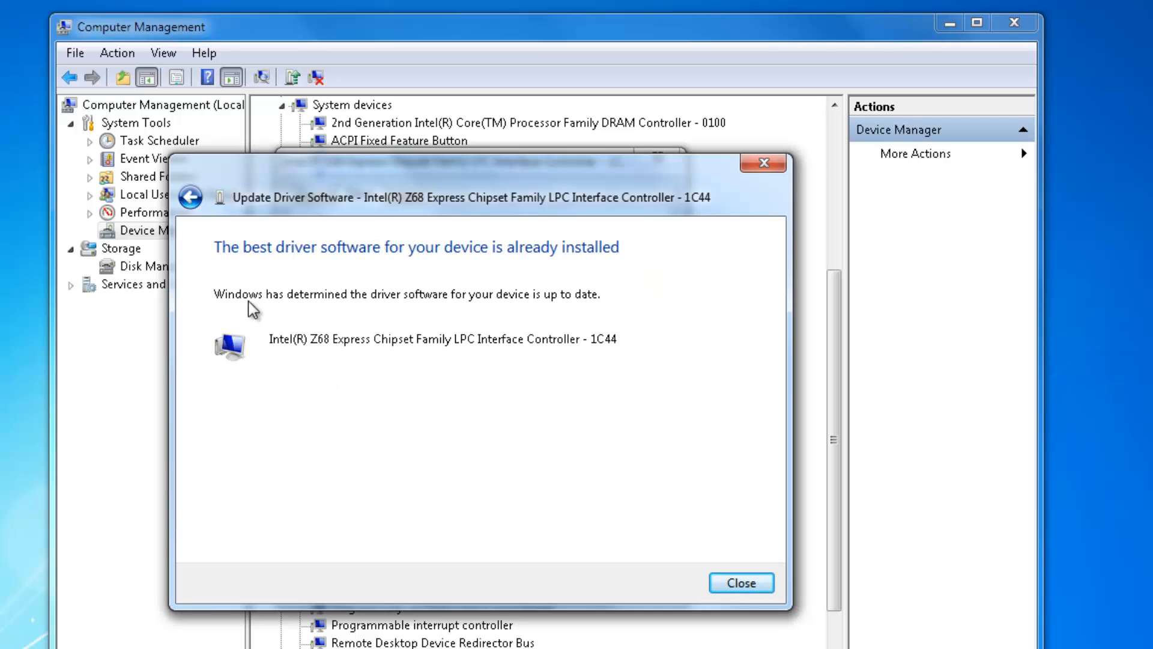
pyautogui.moveTo(259, 314)
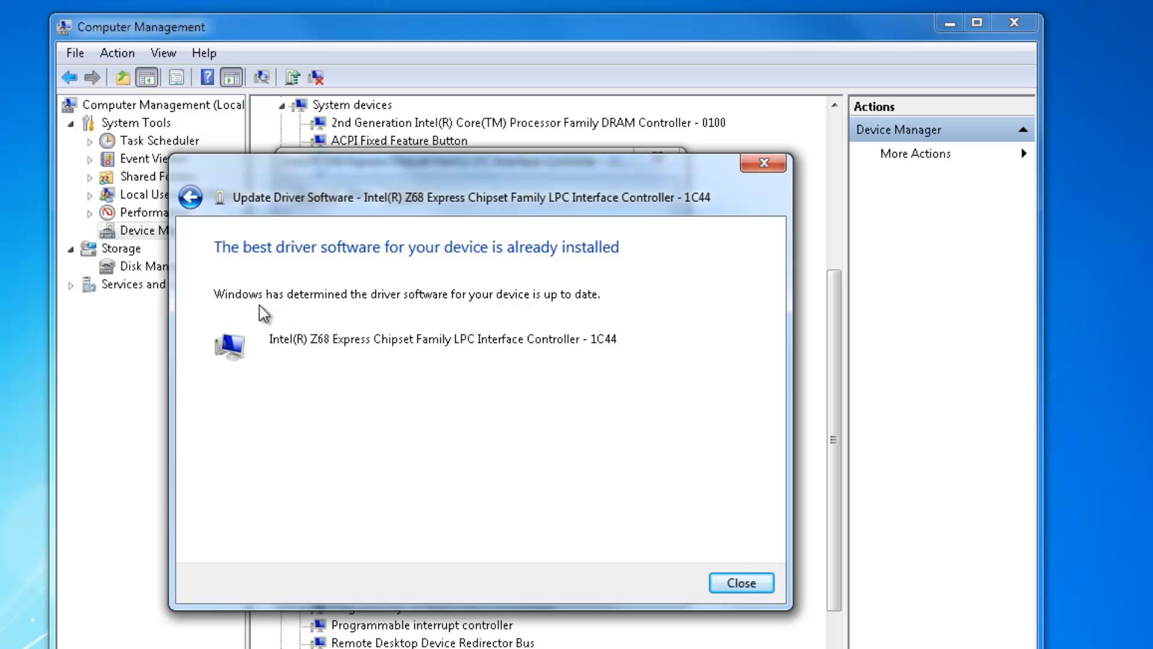
pyautogui.moveTo(464, 315)
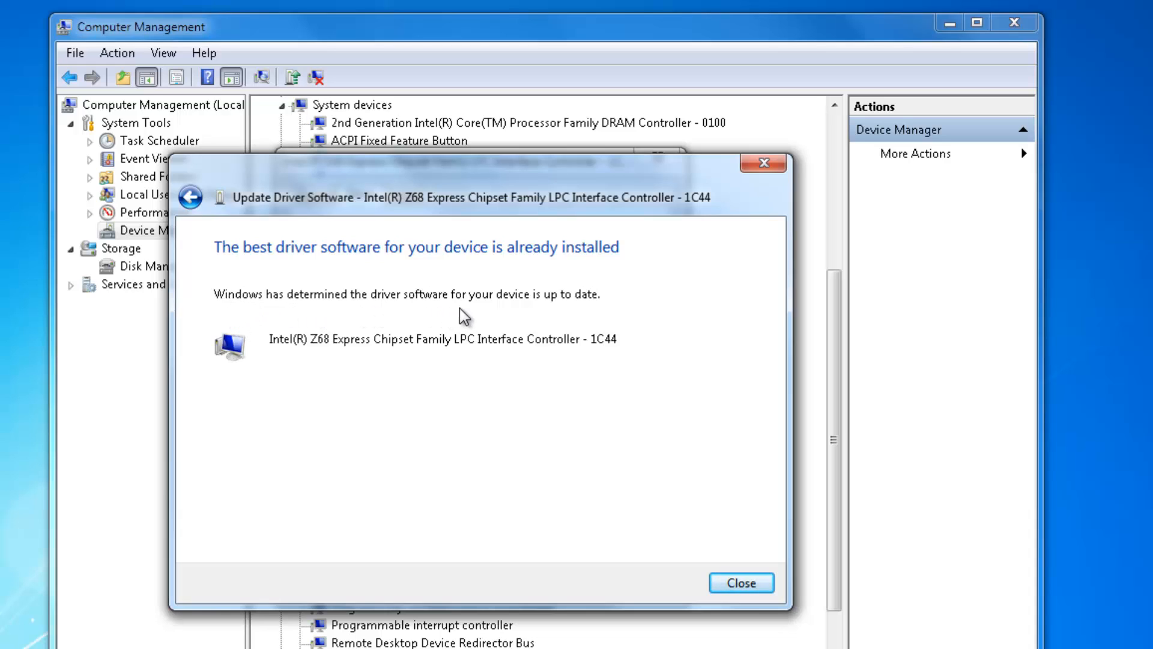
pyautogui.moveTo(555, 310)
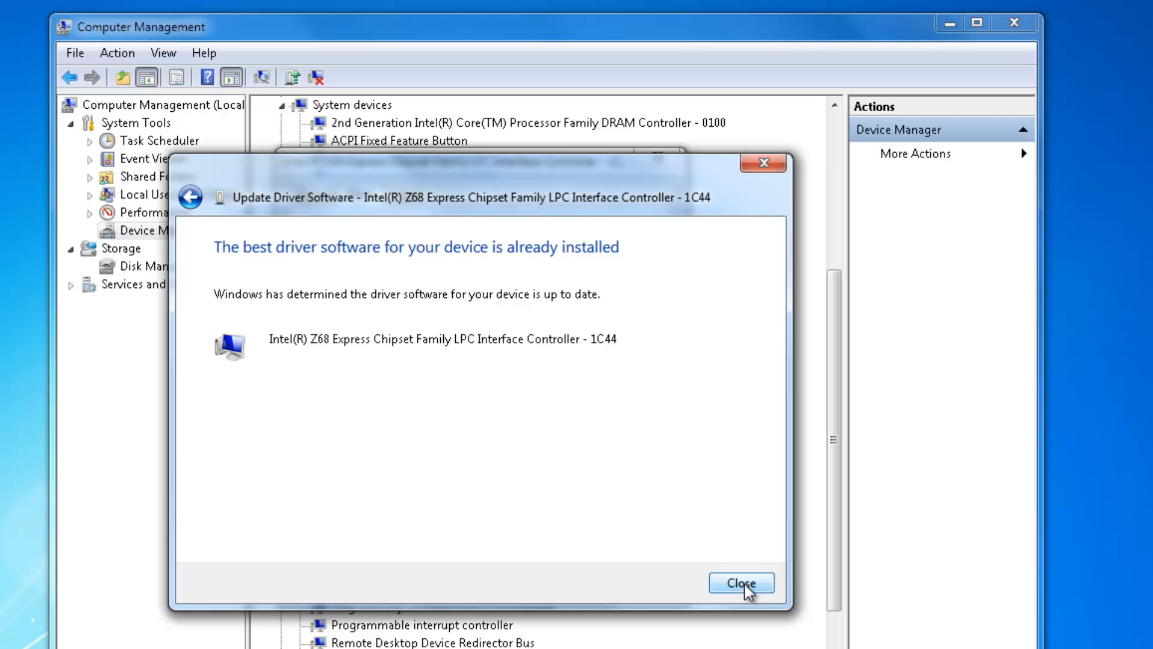
# Close the update result and properties, collapse System devices and expand Display adapters showing the NVIDIA GeForce GT 630
pyautogui.click(741, 581)
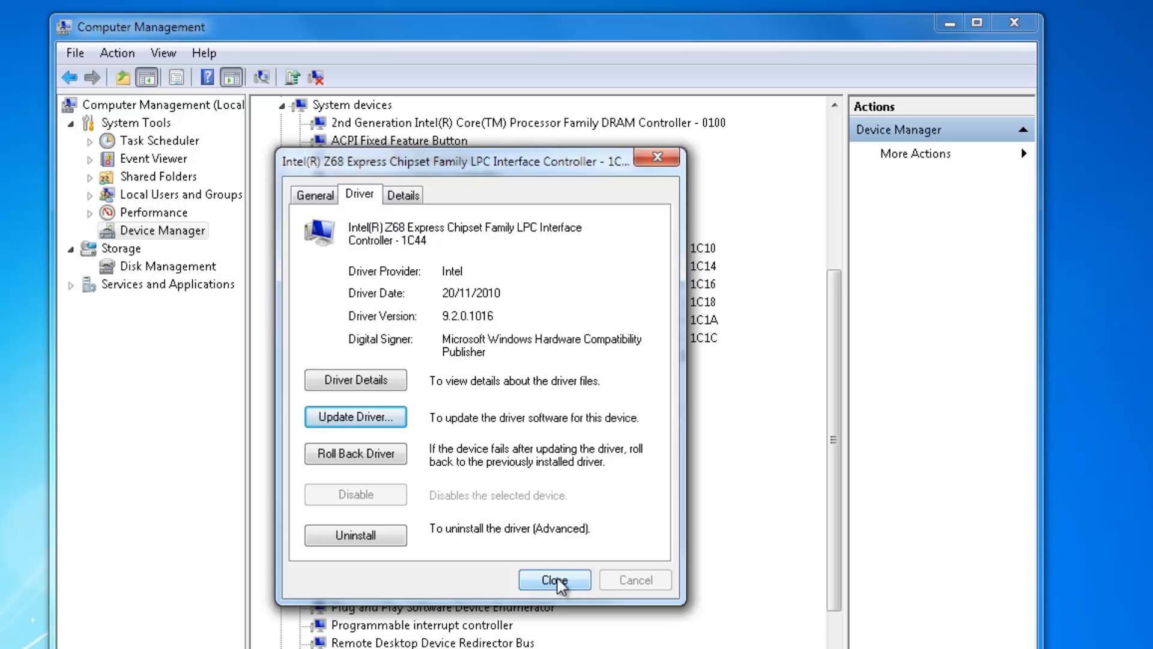
pyautogui.click(554, 580)
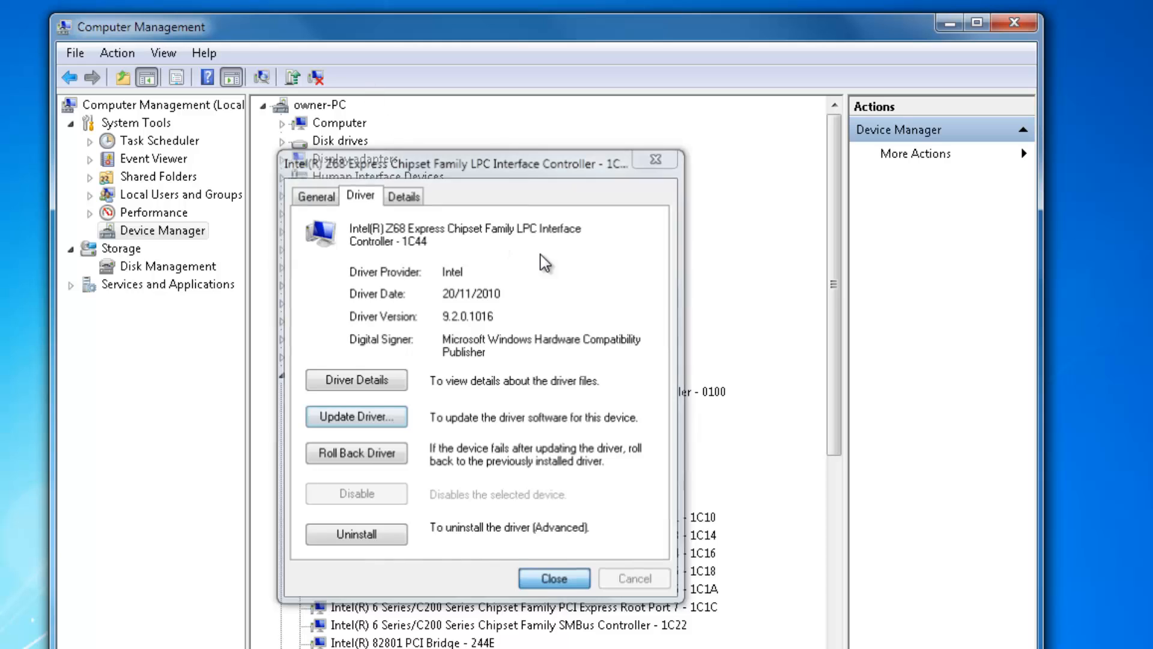
pyautogui.click(553, 578)
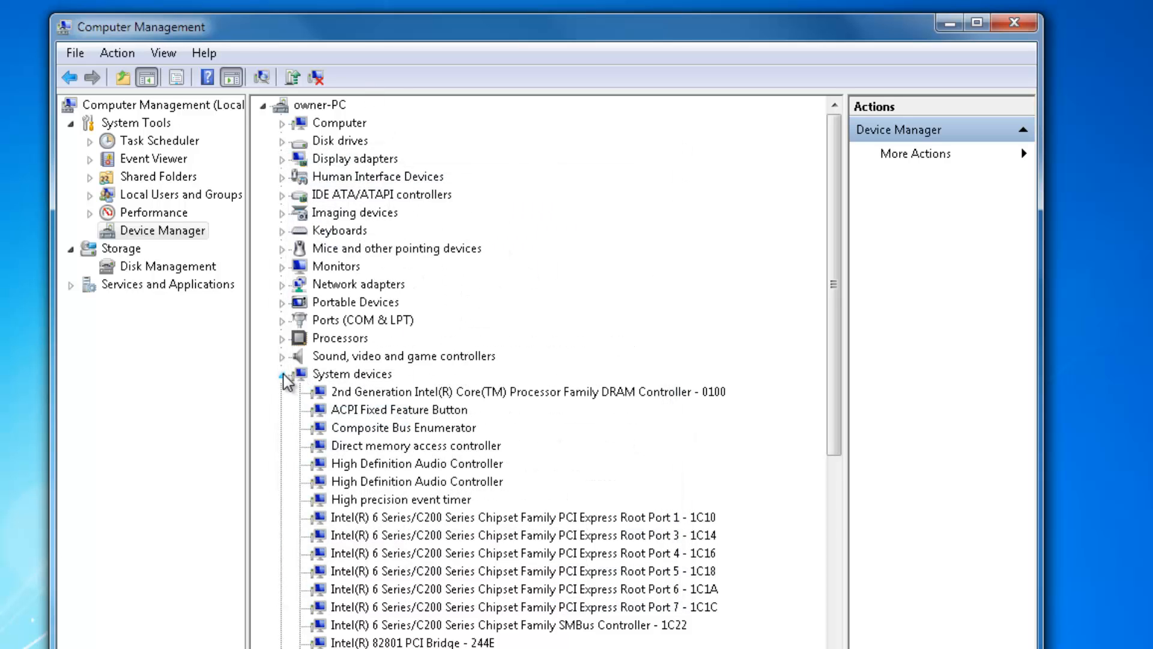
pyautogui.click(284, 373)
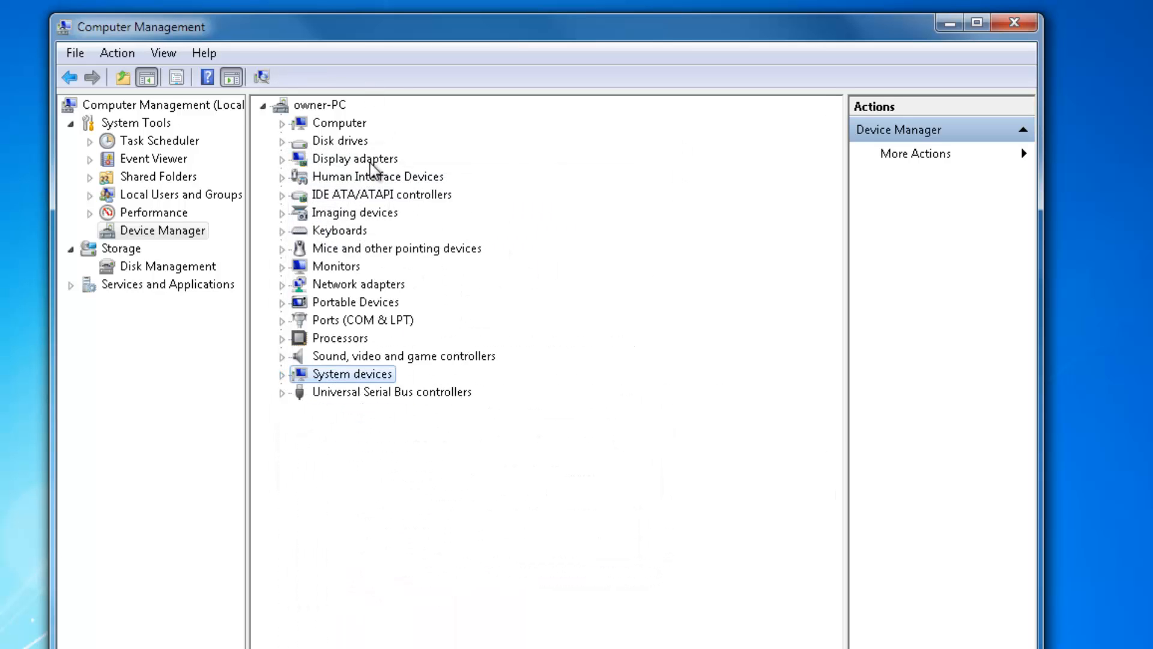
pyautogui.click(283, 159)
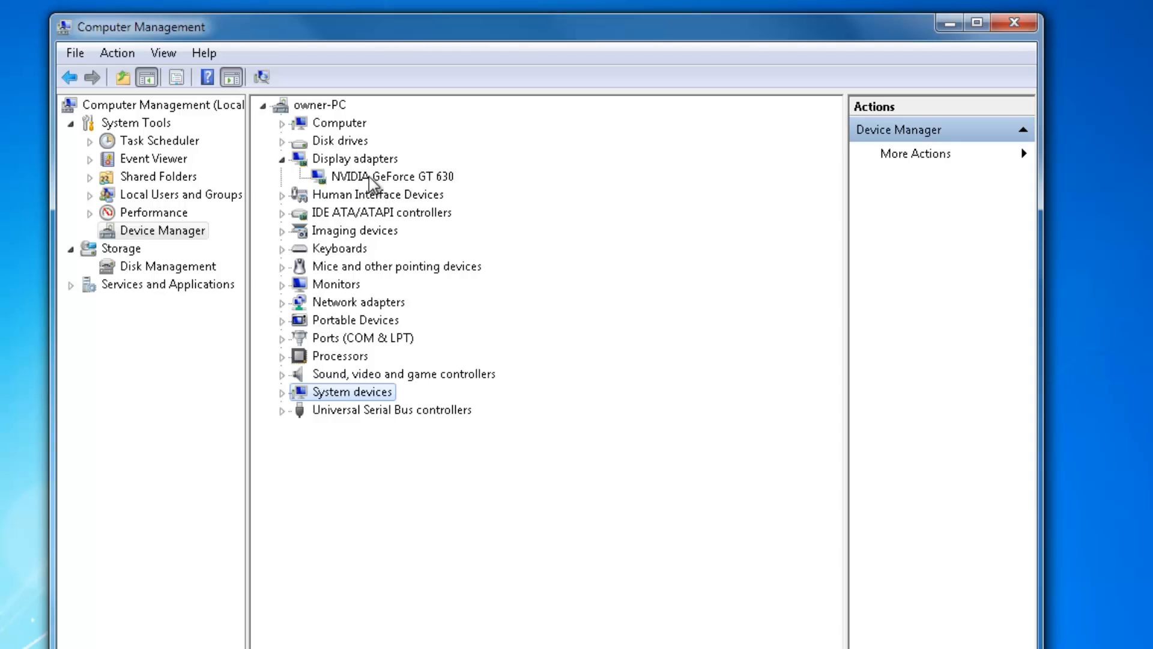
pyautogui.moveTo(371, 167)
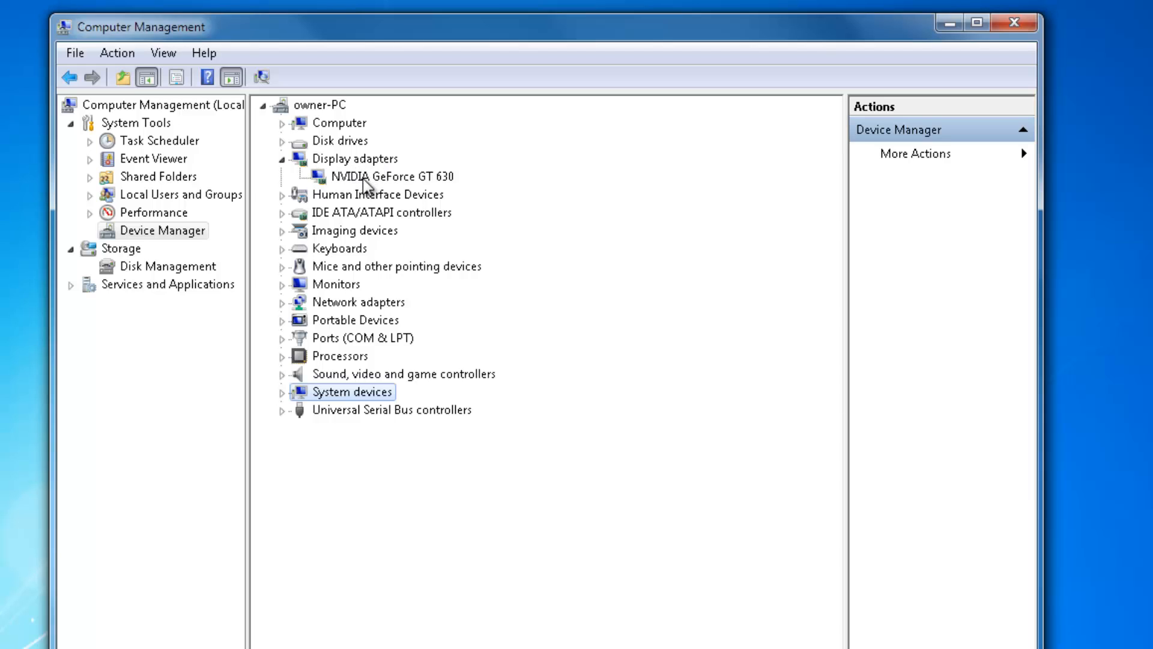
pyautogui.moveTo(371, 185)
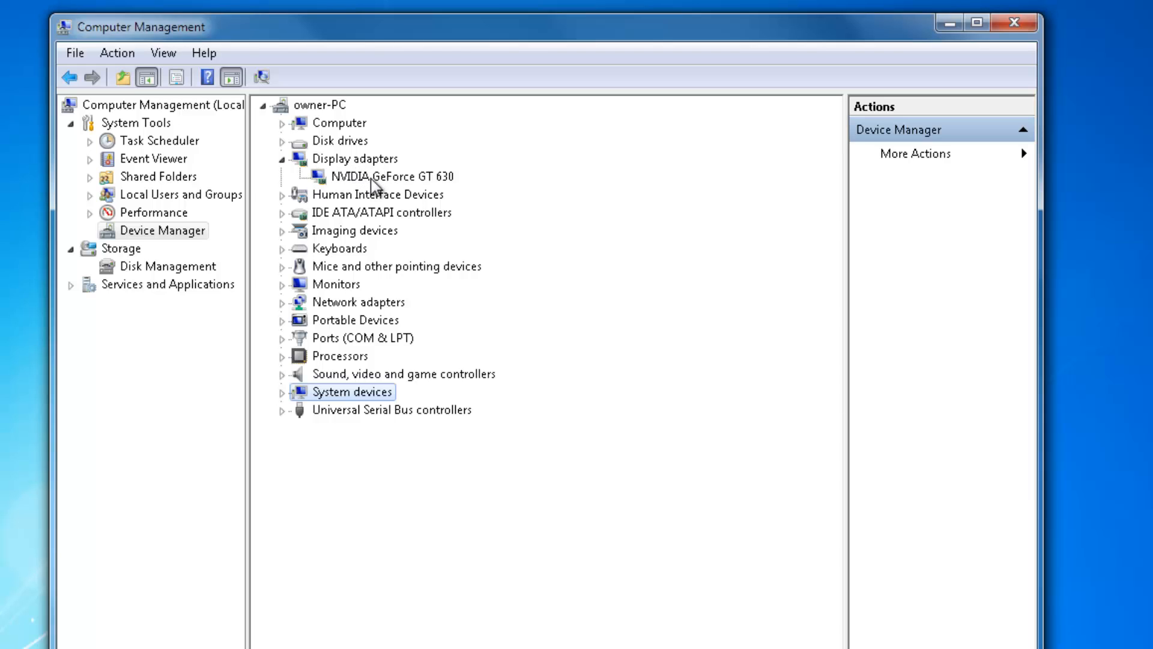
# Review the NVIDIA GeForce GT 630 properties and driver details, then close them
pyautogui.doubleClick(390, 176)
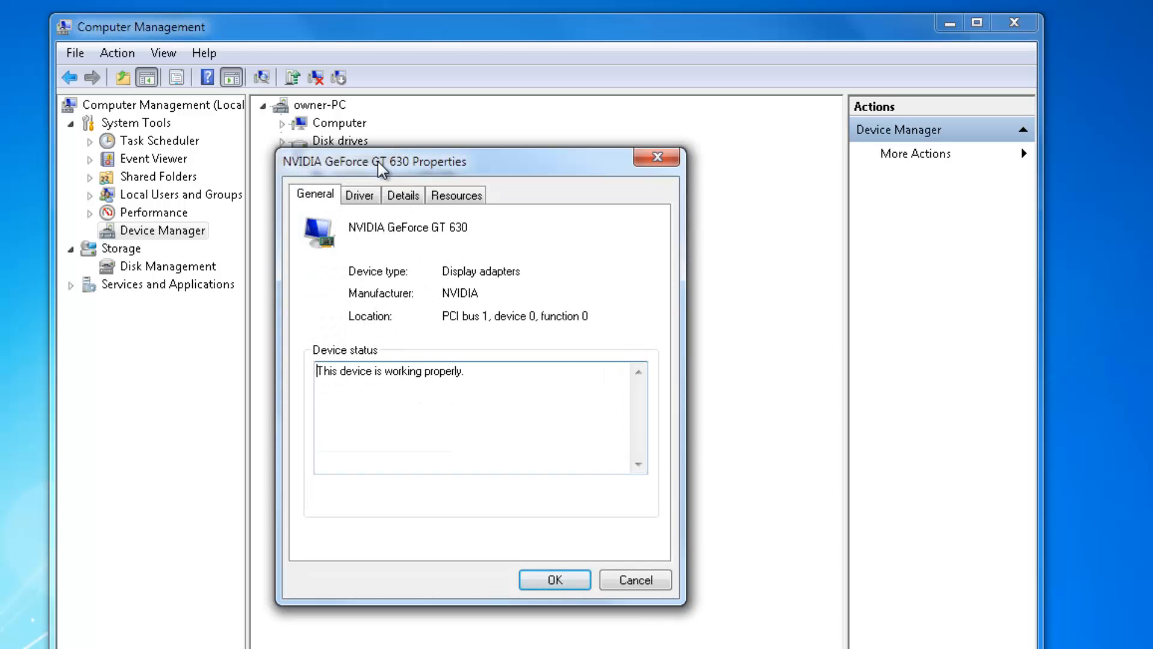
pyautogui.moveTo(377, 162); pyautogui.dragTo(357, 152)
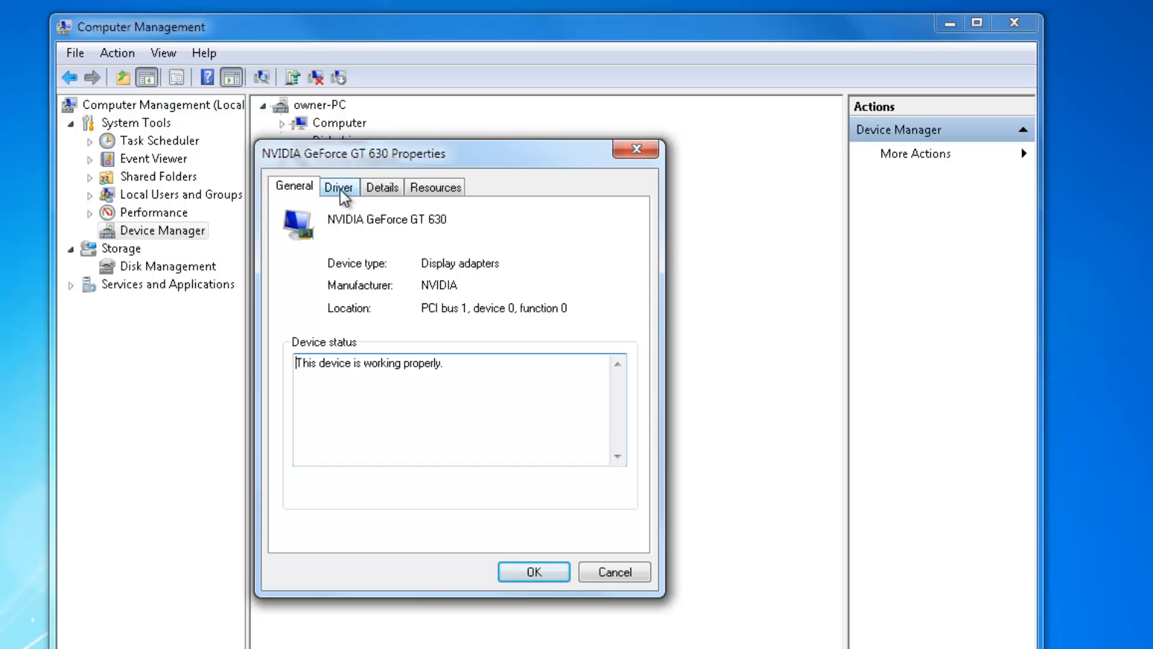
pyautogui.click(339, 186)
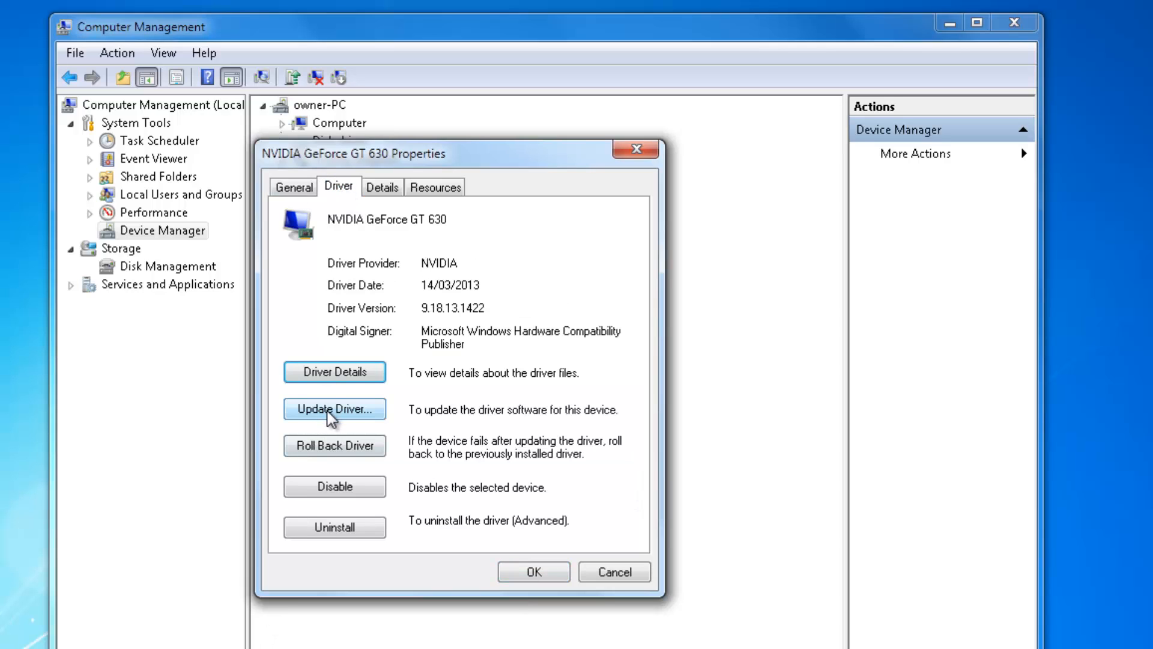
pyautogui.moveTo(340, 416)
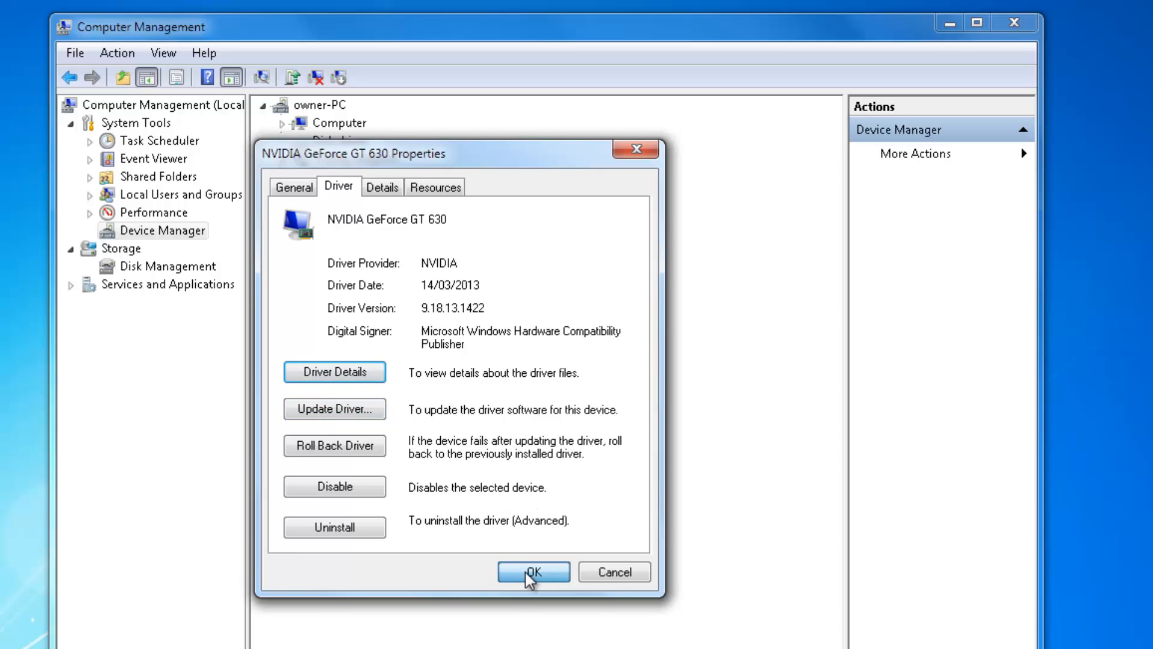
pyautogui.click(533, 572)
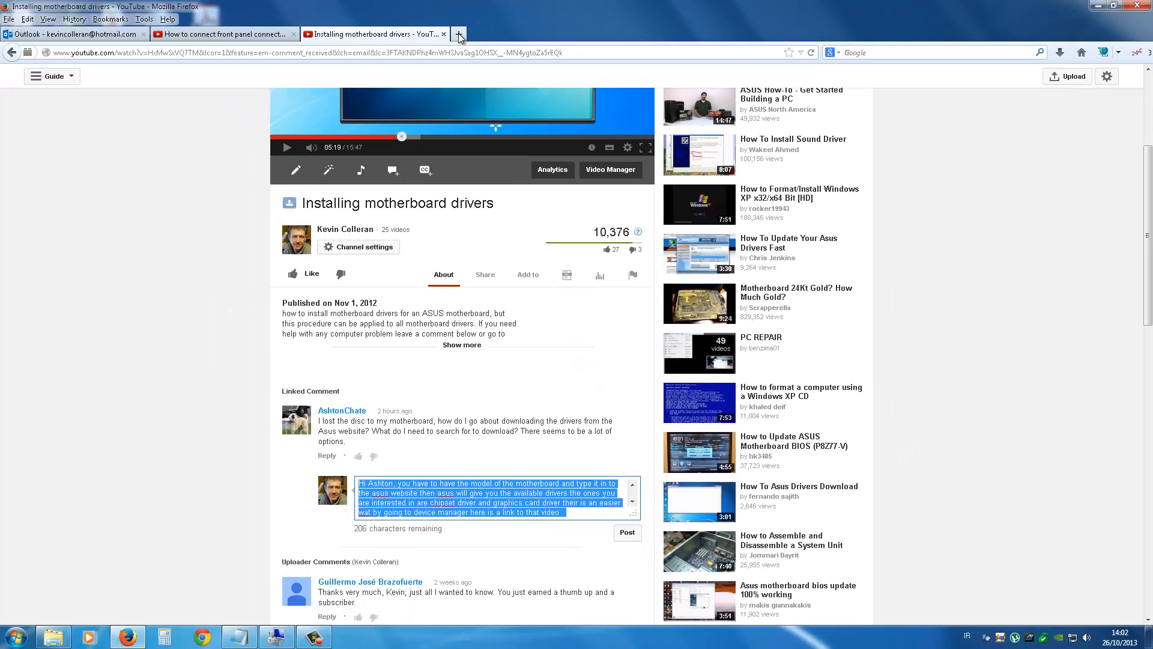
# Search Google for 'asus' in a new browser tab
pyautogui.click(458, 33)
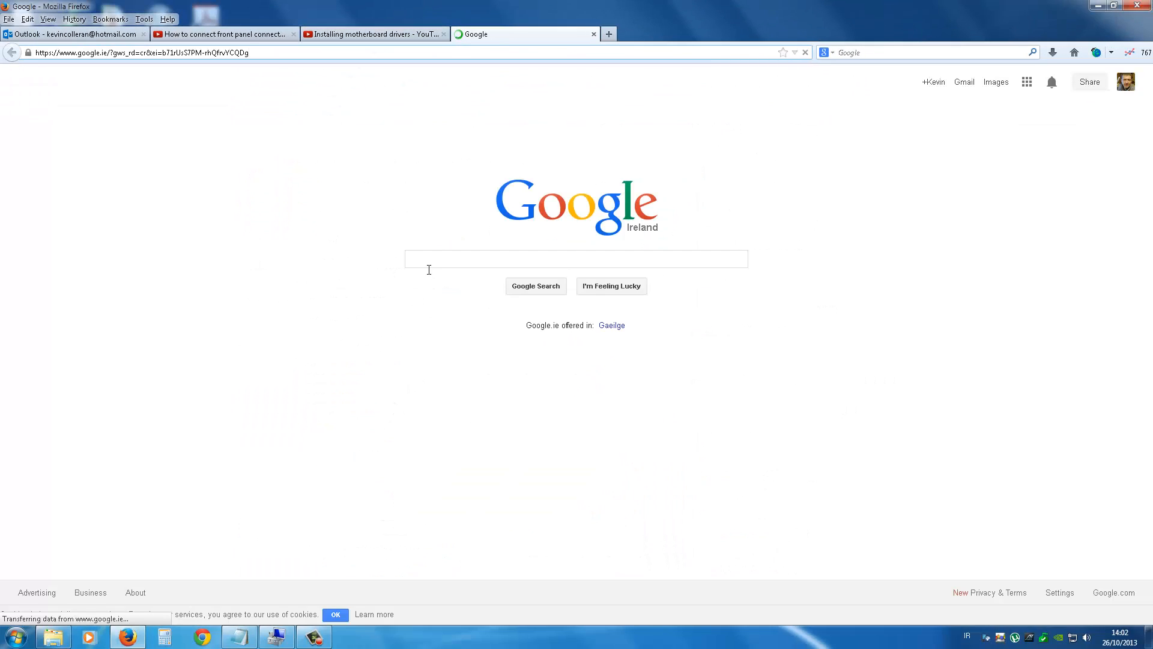
pyautogui.write('a')
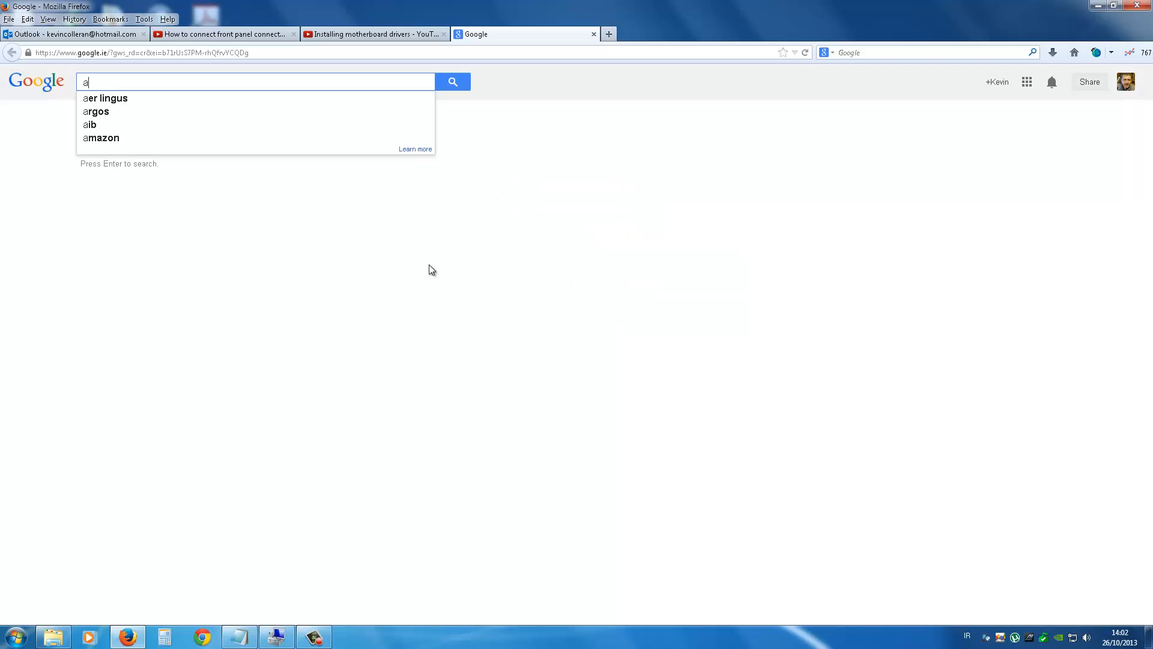
pyautogui.write('sus')
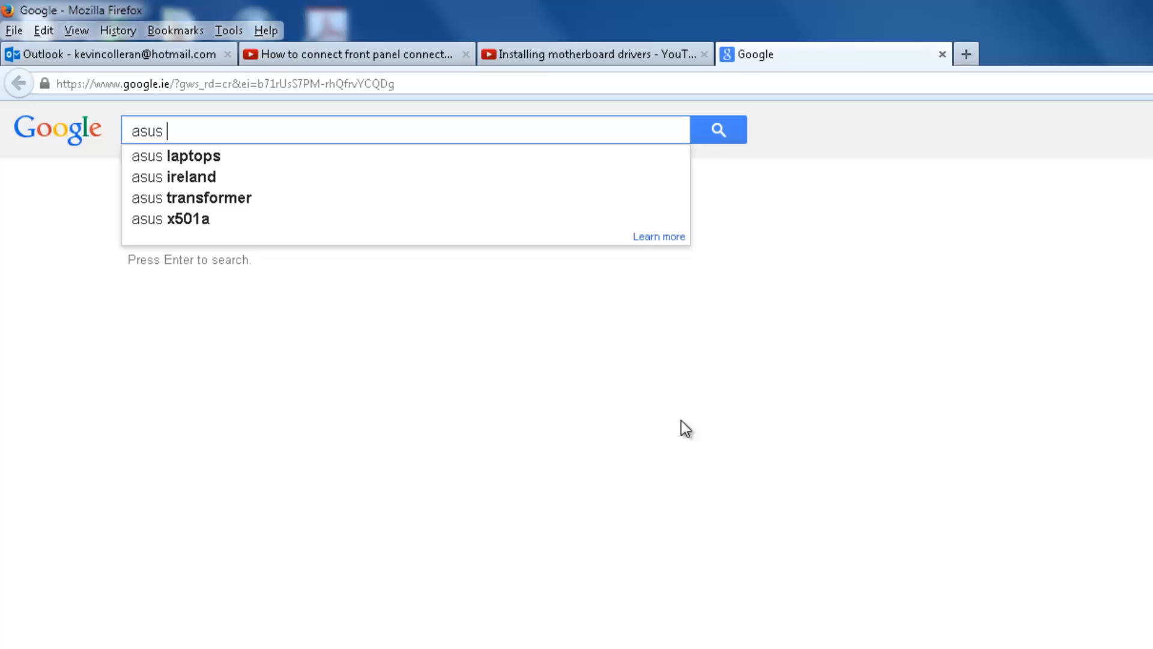
pyautogui.press('enter')
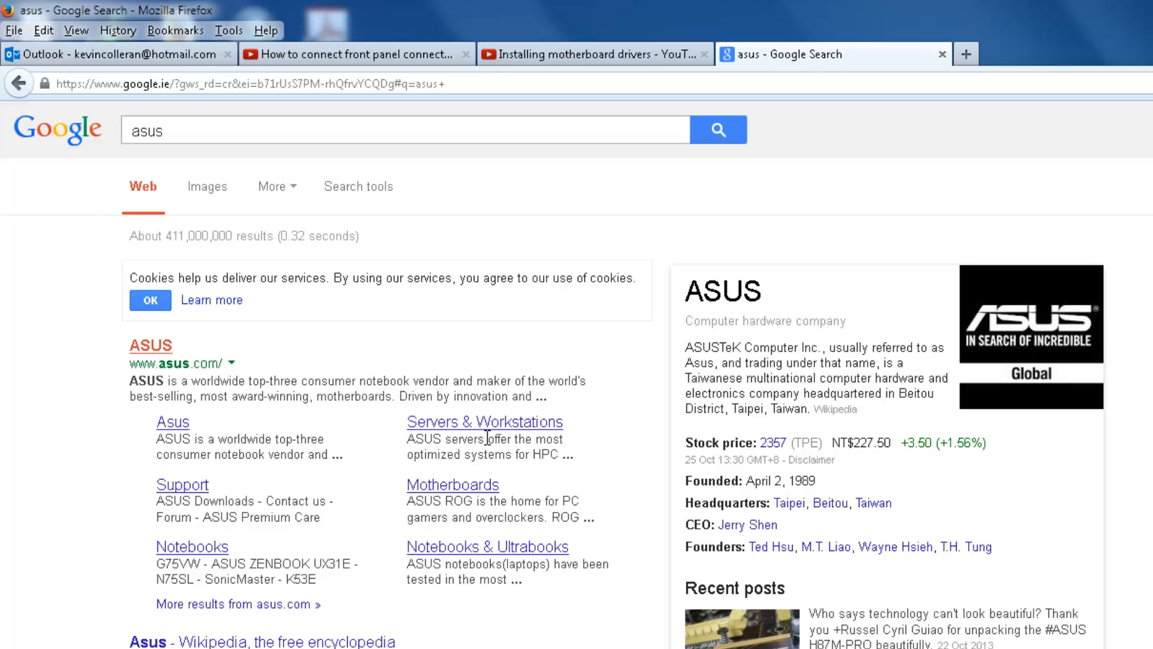
pyautogui.moveTo(145, 354)
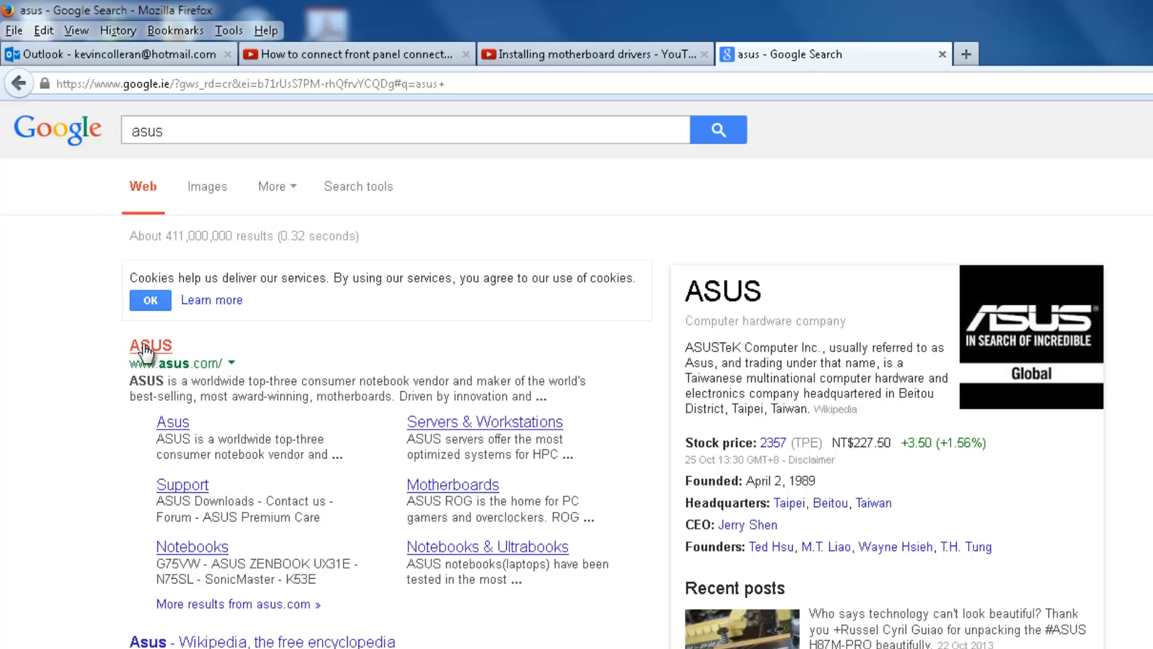
# Reach the ASUS United States/English Support site and scroll to the Download Now option
pyautogui.click(150, 346)
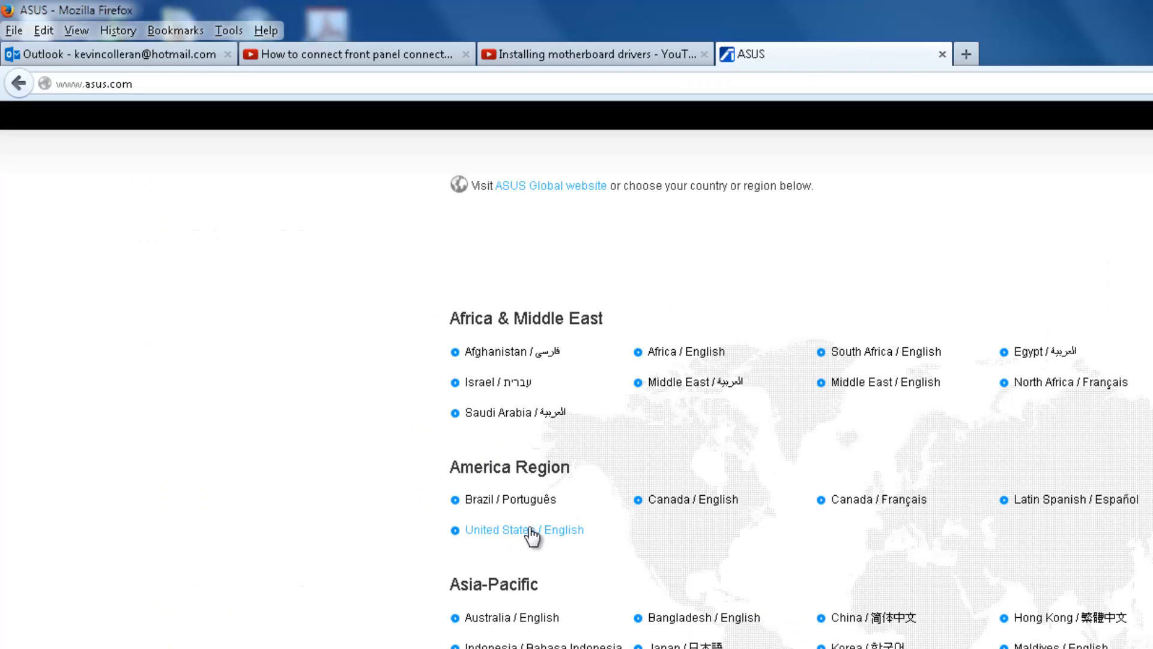
pyautogui.click(514, 530)
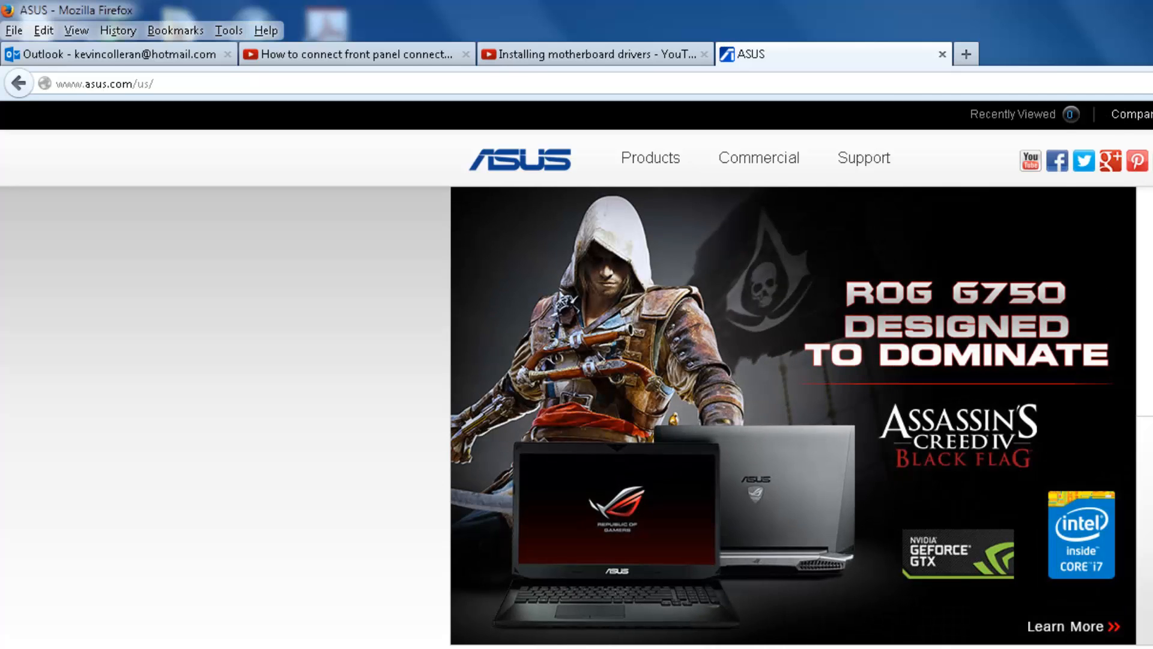
pyautogui.click(650, 158)
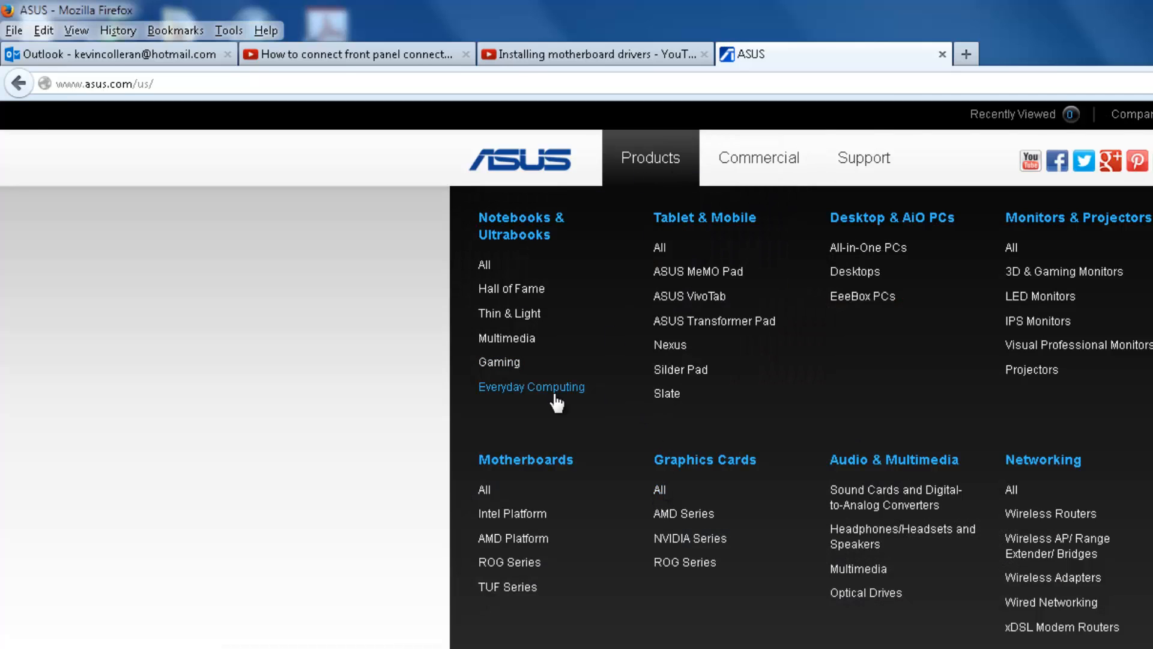
pyautogui.moveTo(894, 168)
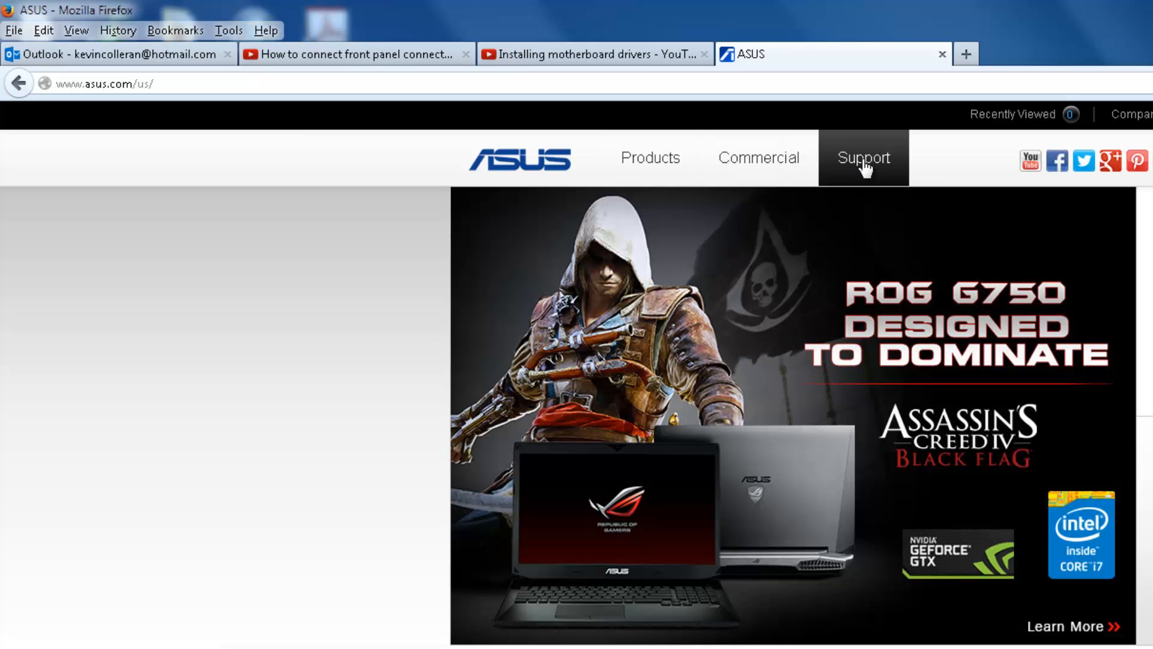
pyautogui.click(863, 158)
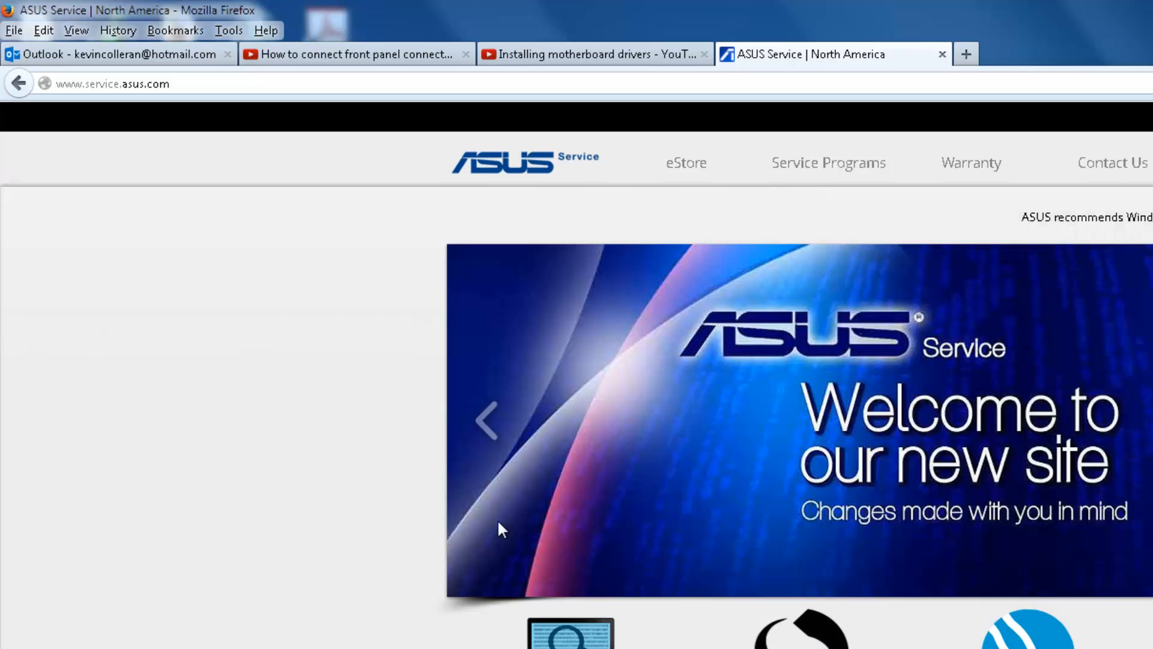
pyautogui.scroll(-3)
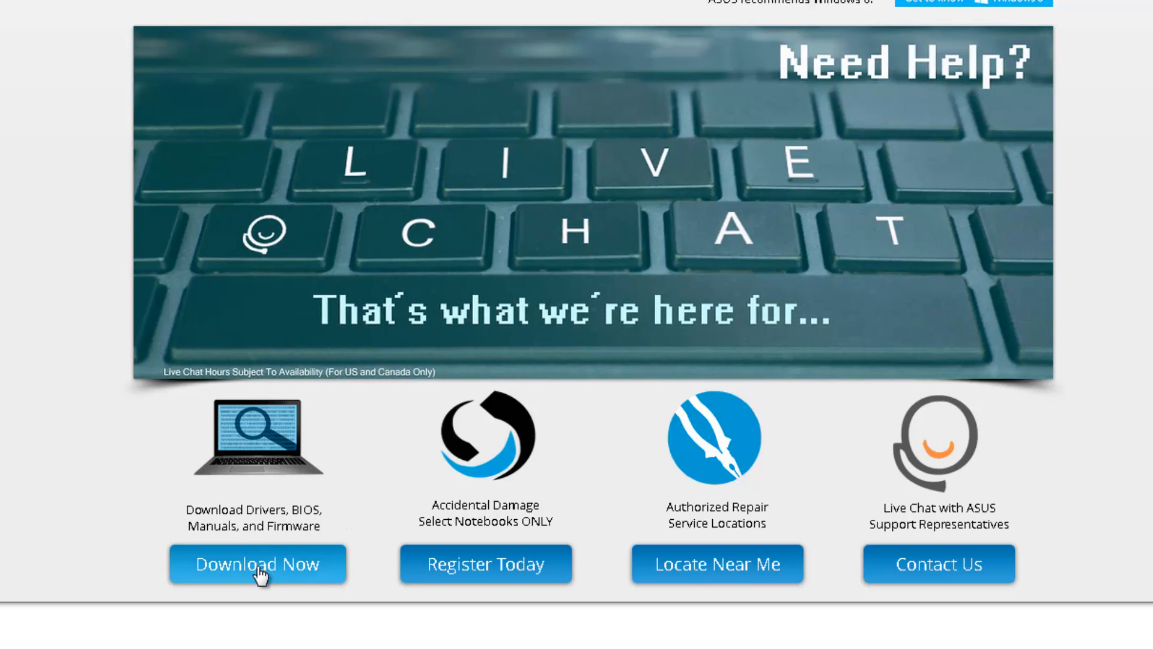
# Go to the ASUS driver downloads page and focus the Model Name Search field
pyautogui.click(257, 564)
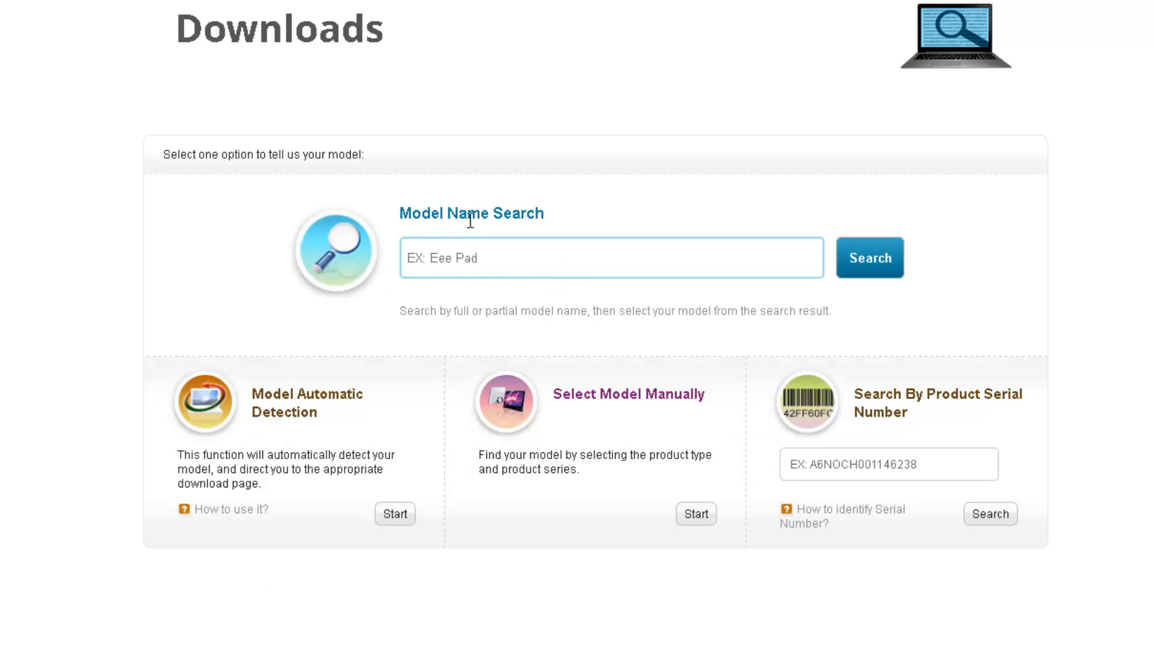
pyautogui.click(611, 257)
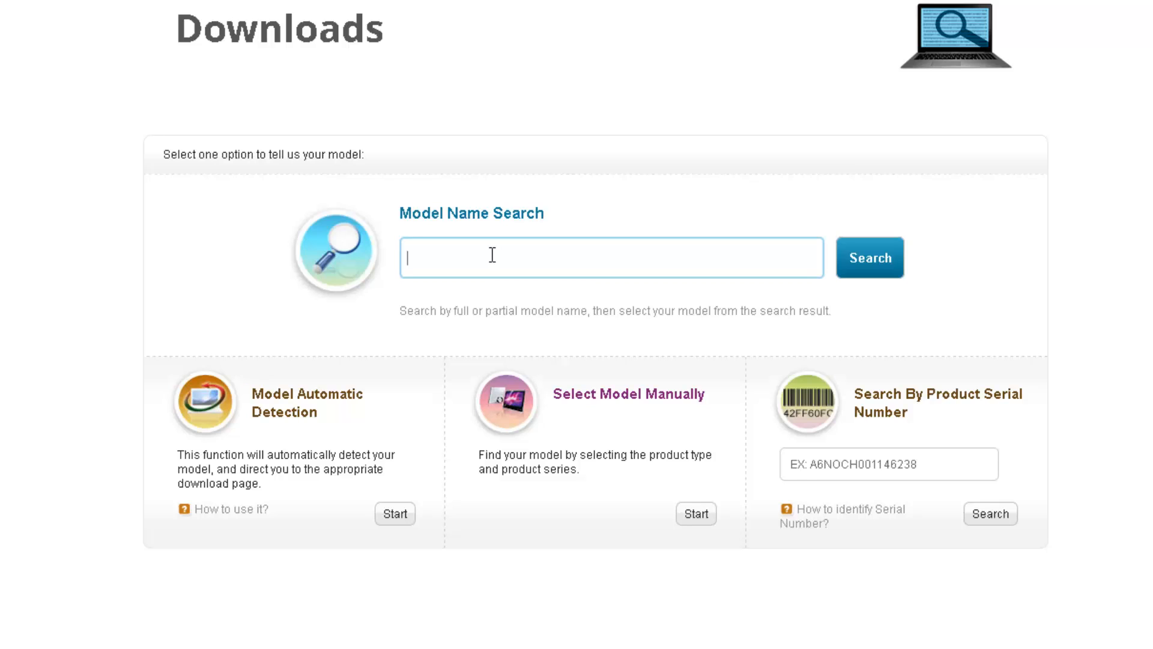
# Search downloads for model name 'p8z68-v lx', returning the single P8Z68-V LX result
pyautogui.write('p8')
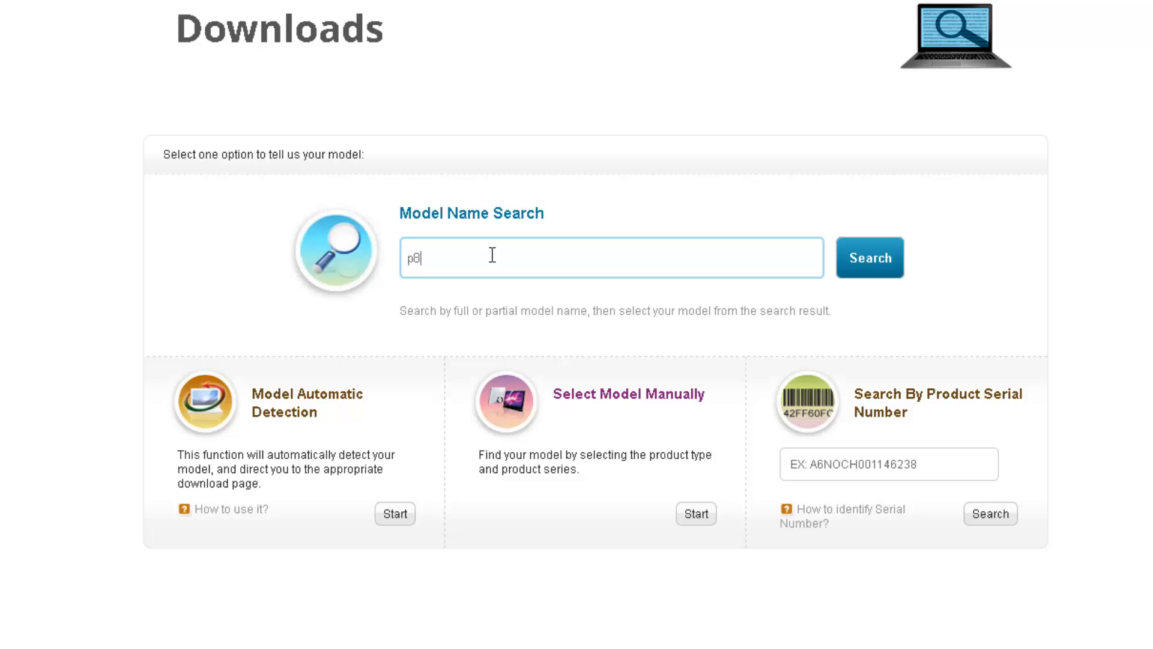
pyautogui.write('z')
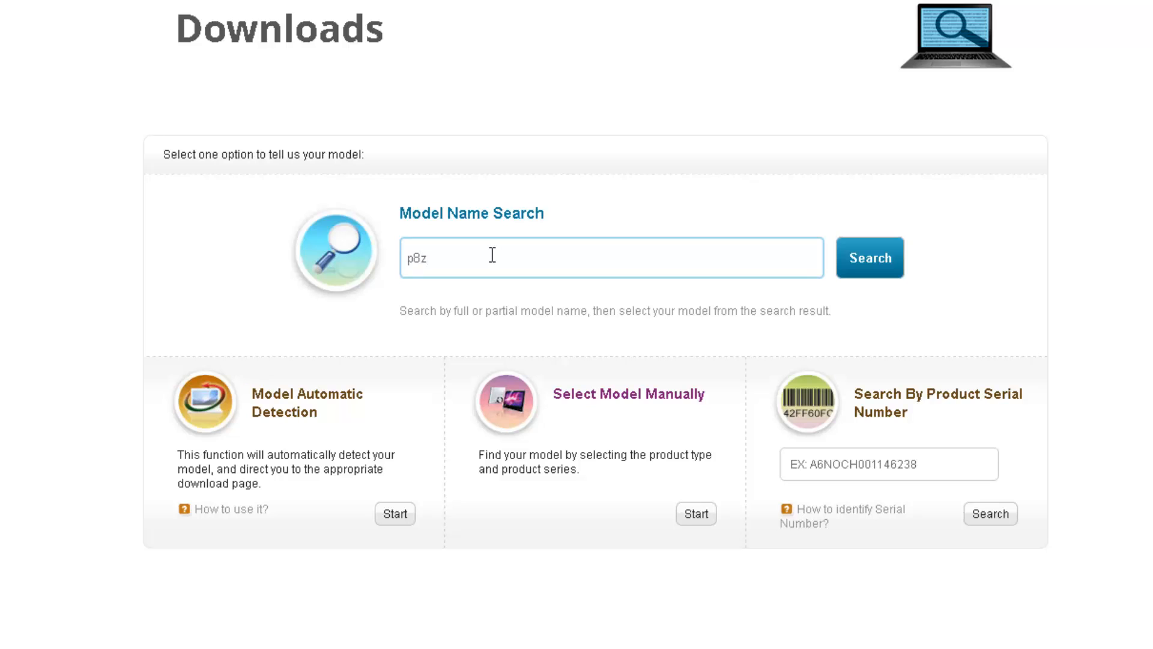
pyautogui.write('68')
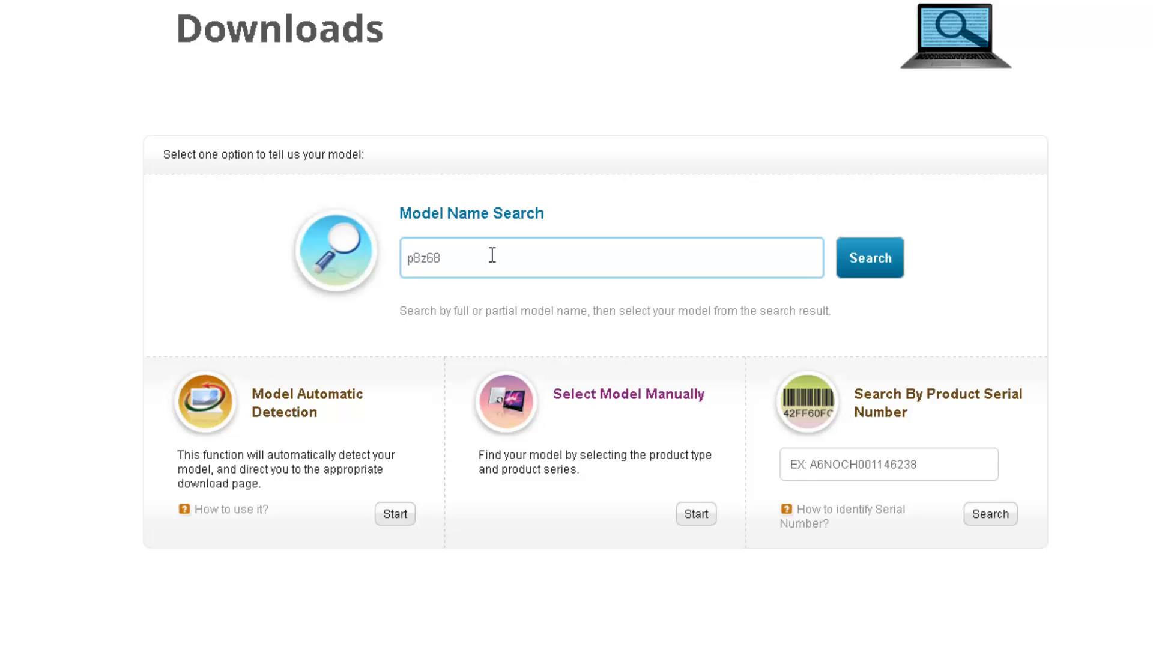
pyautogui.write('-')
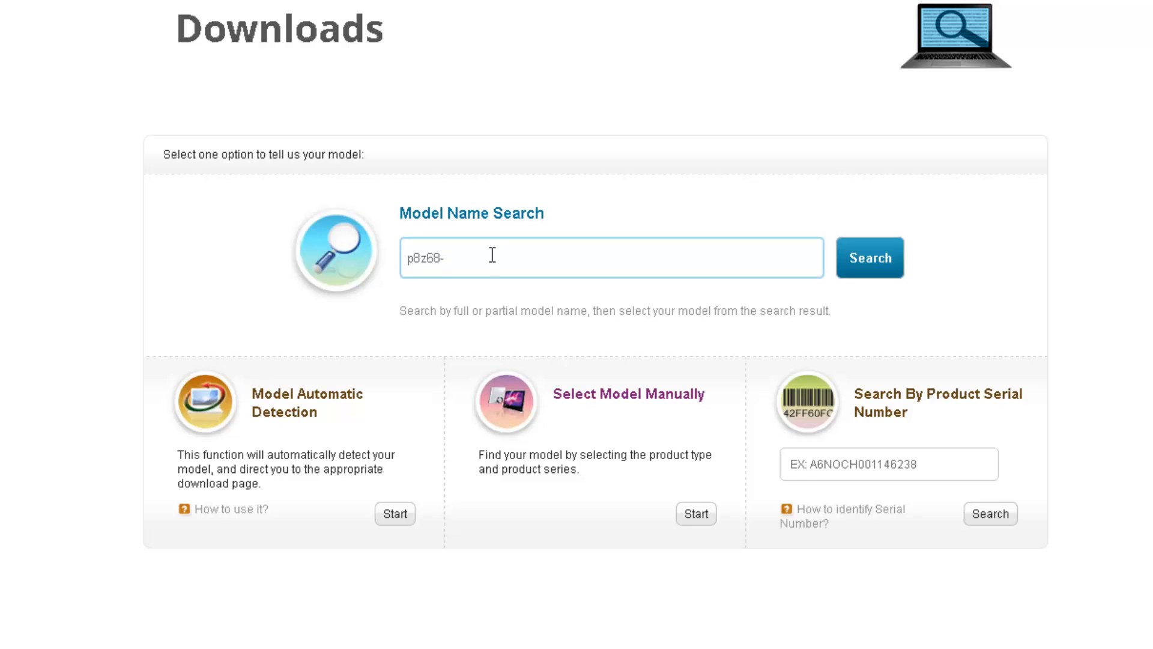
pyautogui.write('v')
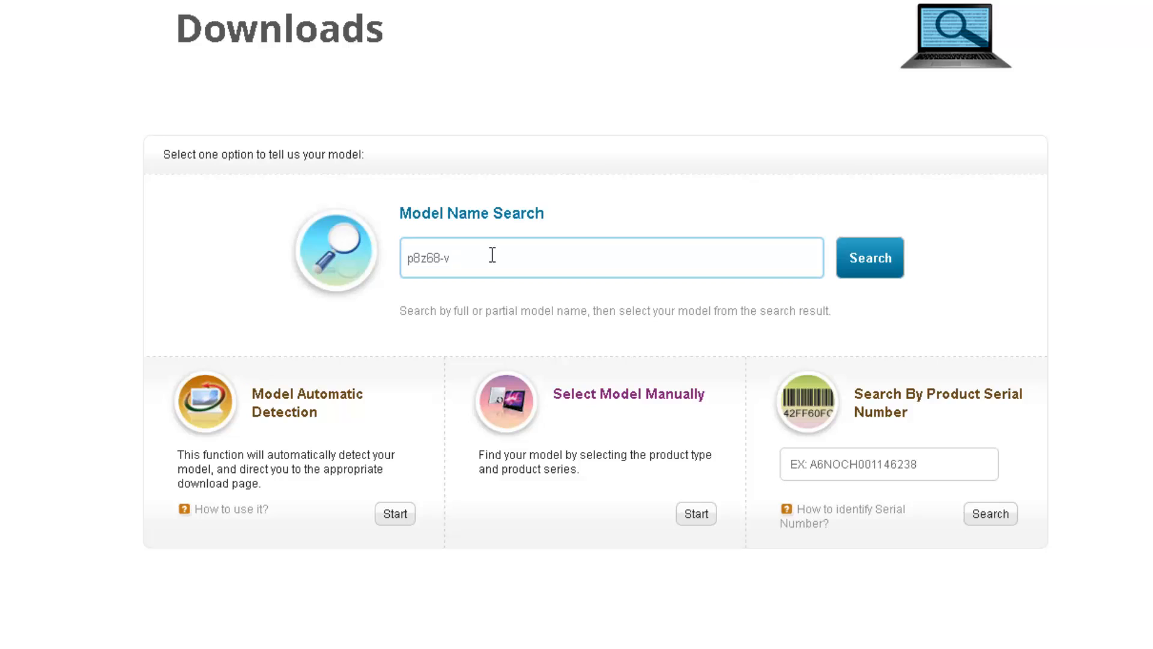
pyautogui.write('lx')
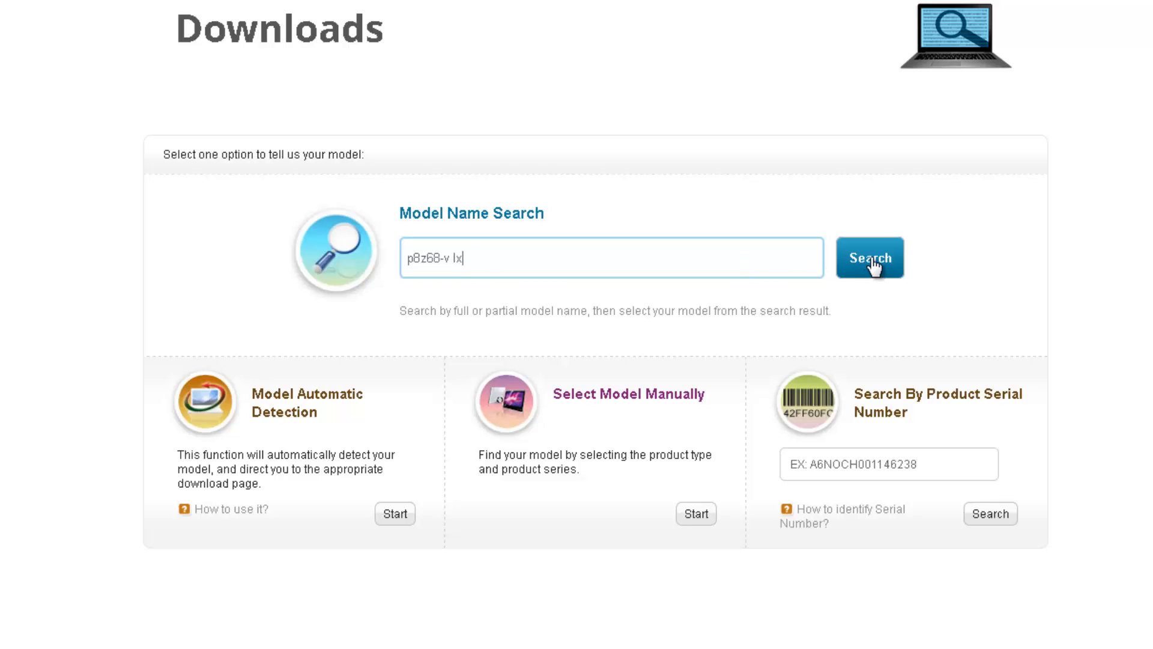
pyautogui.click(869, 257)
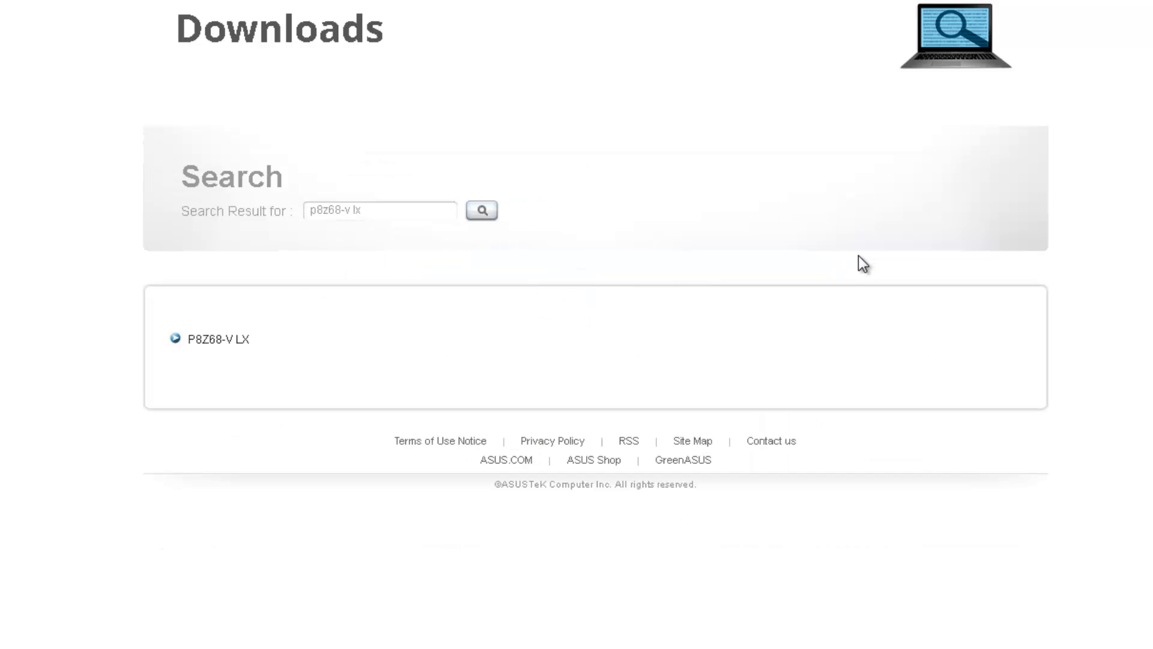
pyautogui.moveTo(241, 375)
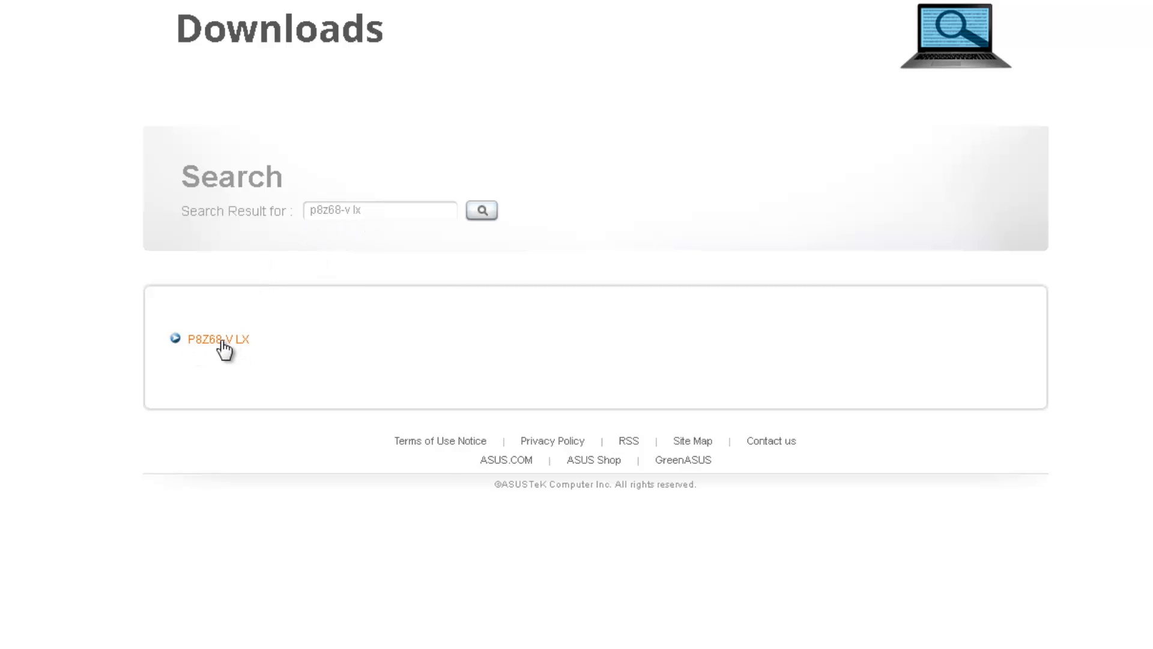
# Open the P8Z68-V LX support page and show its operating system dropdown
pyautogui.click(218, 338)
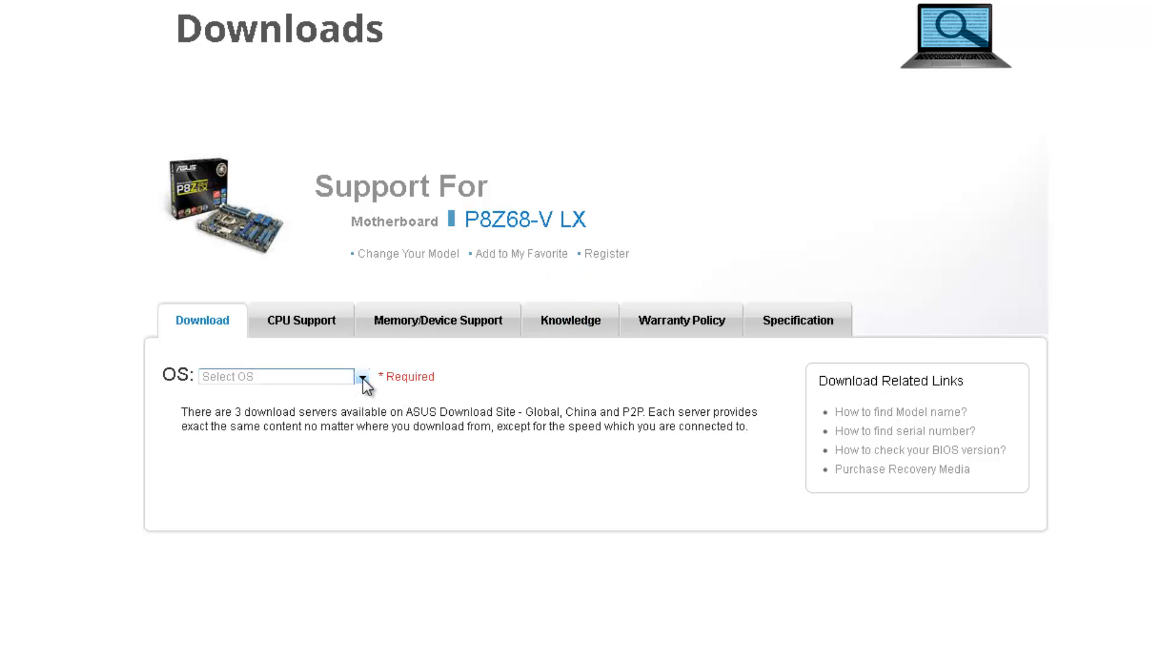
pyautogui.click(361, 376)
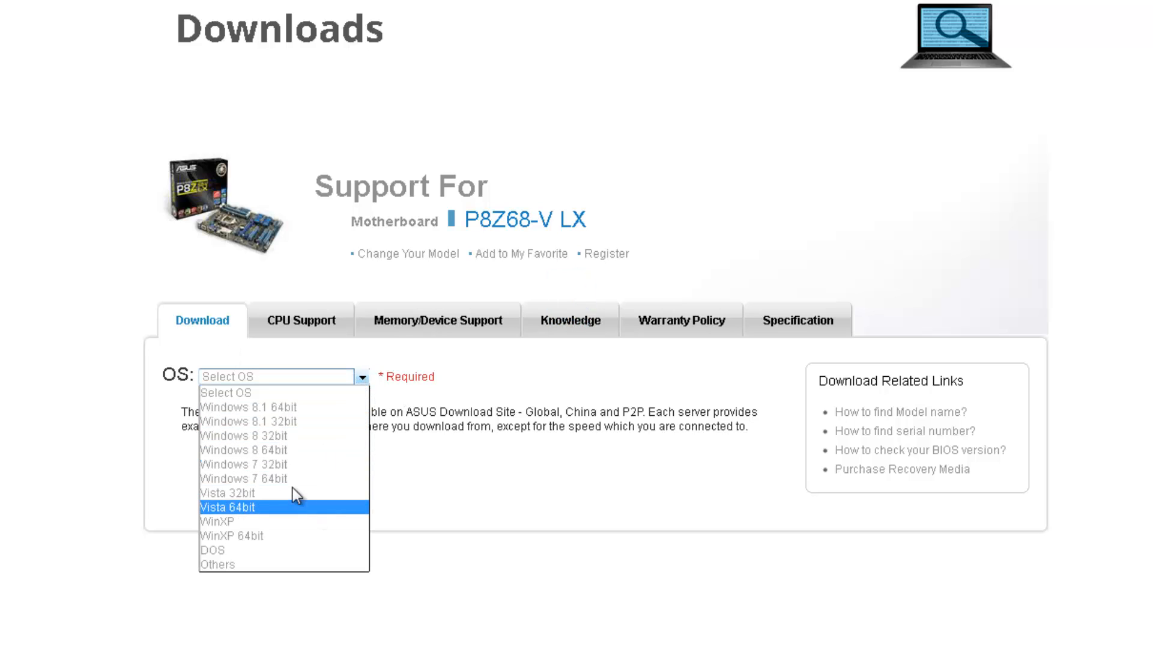
pyautogui.moveTo(250, 449)
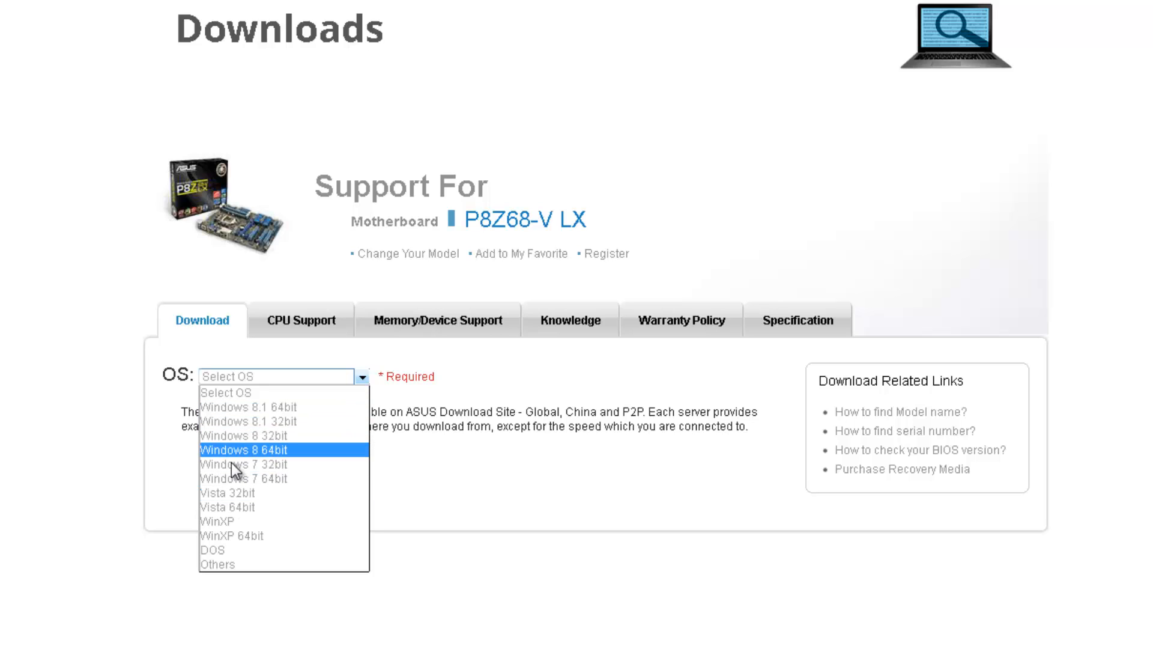
pyautogui.moveTo(243, 478)
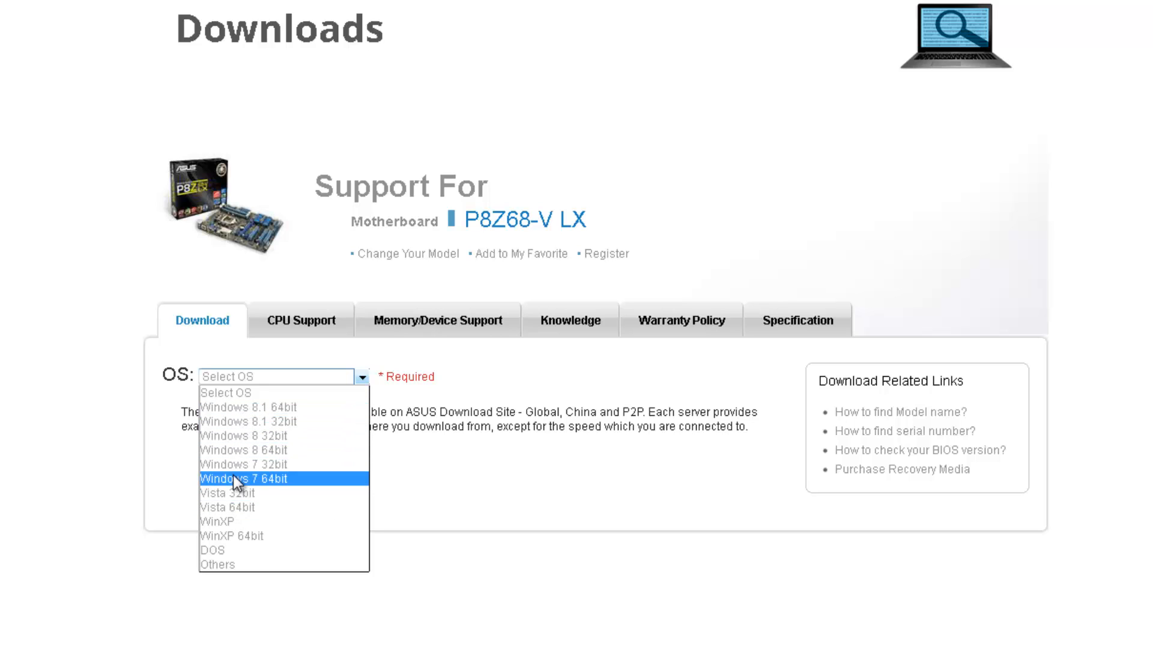
pyautogui.moveTo(274, 494)
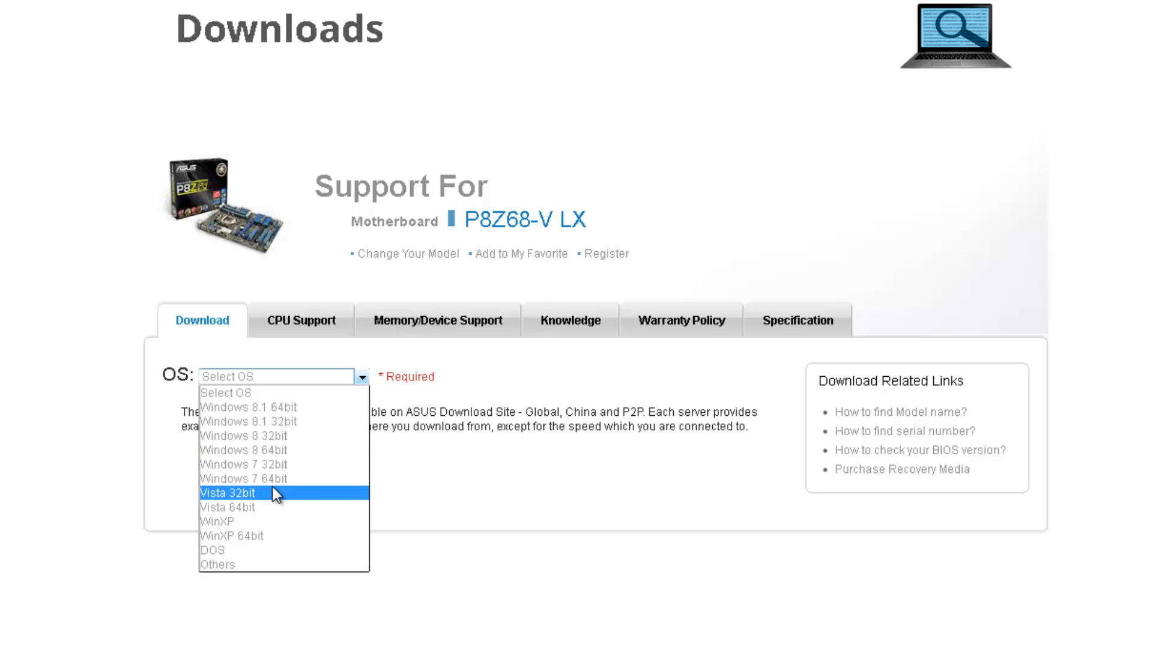
pyautogui.moveTo(265, 479)
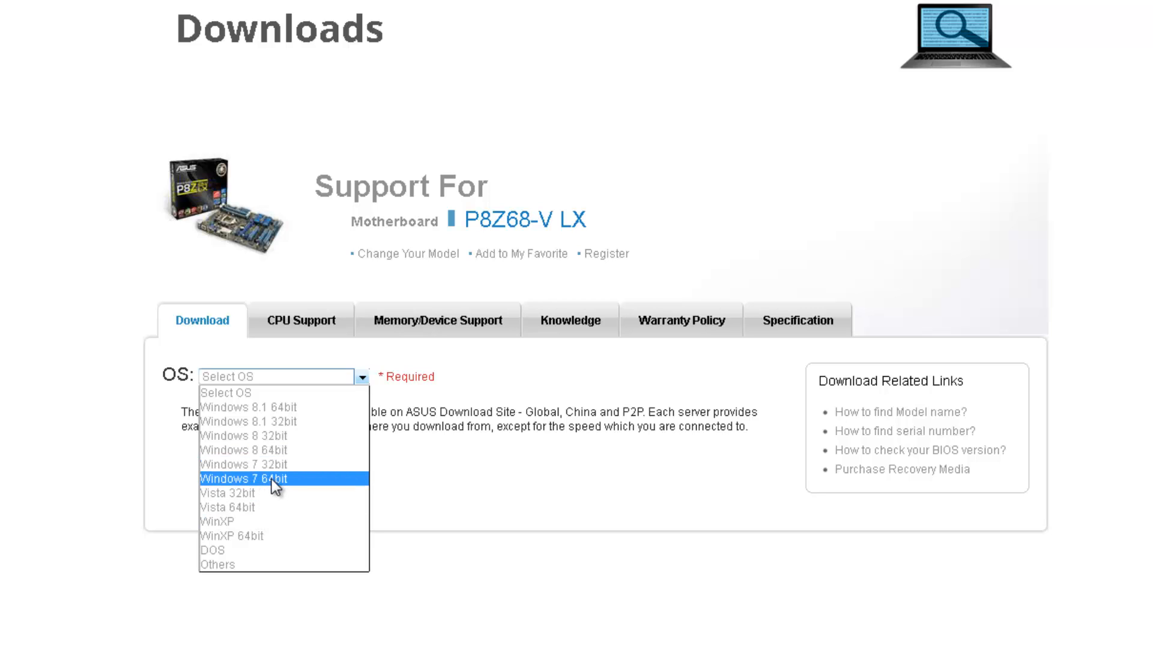
pyautogui.moveTo(249, 535)
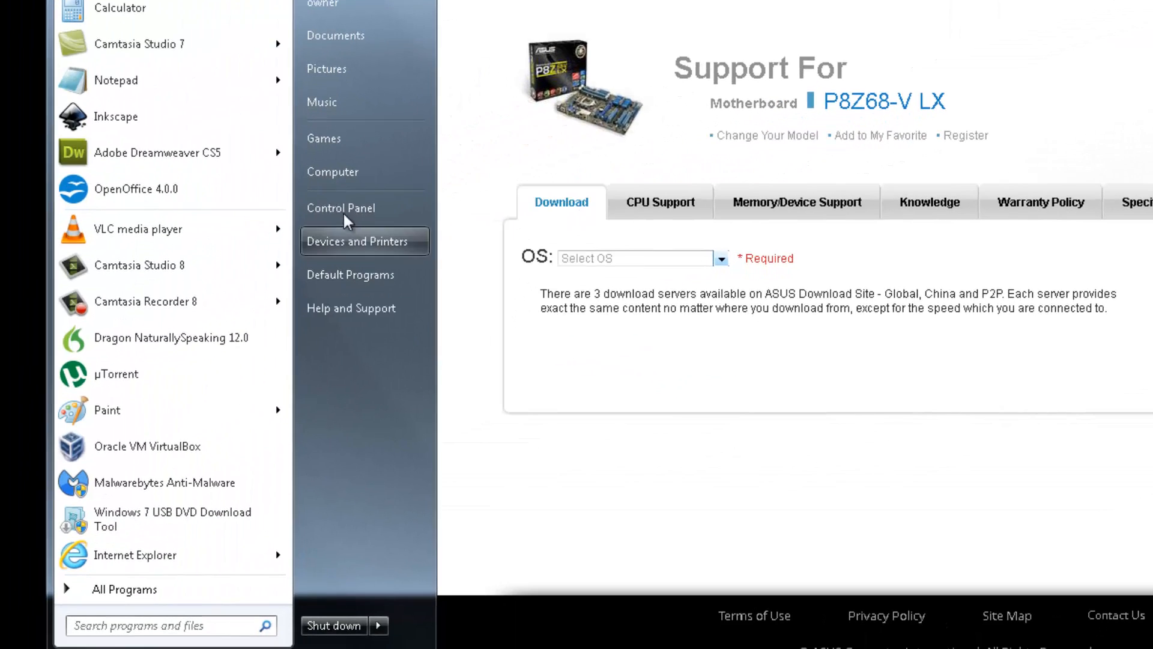
pyautogui.moveTo(338, 172)
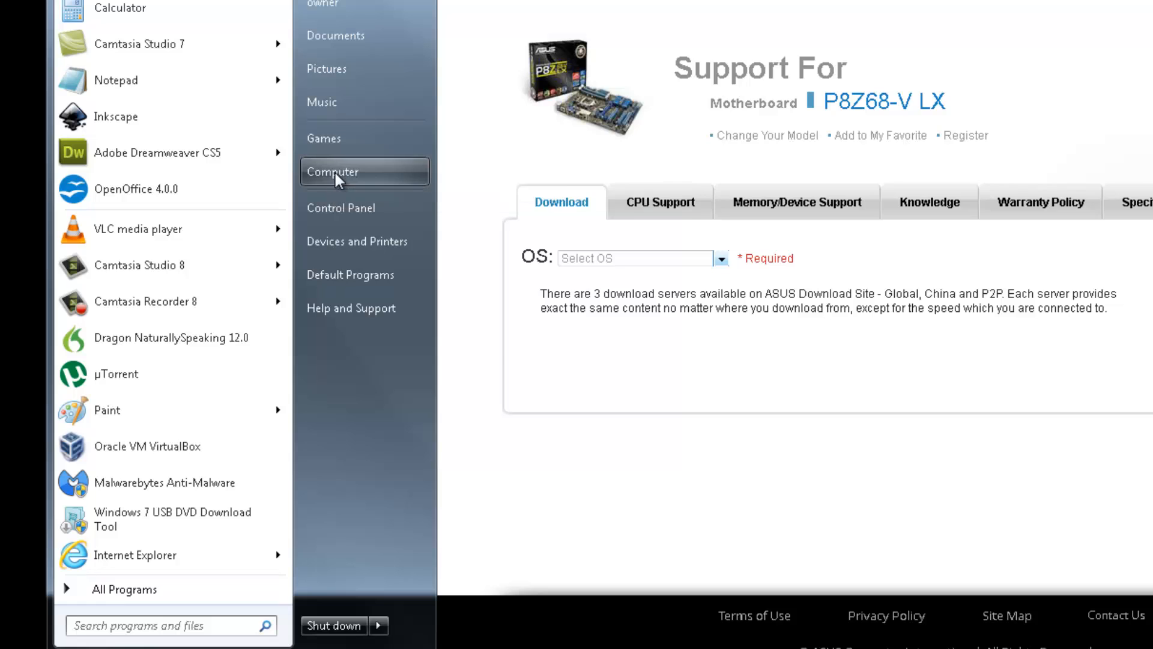
pyautogui.rightClick(333, 171)
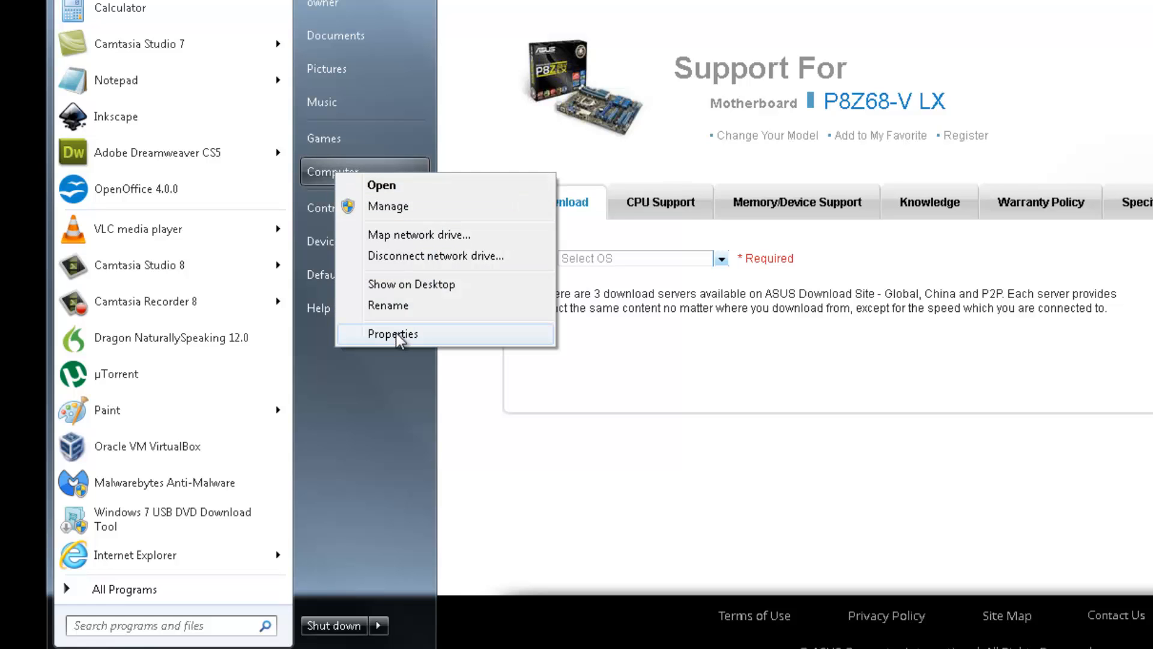
pyautogui.click(393, 333)
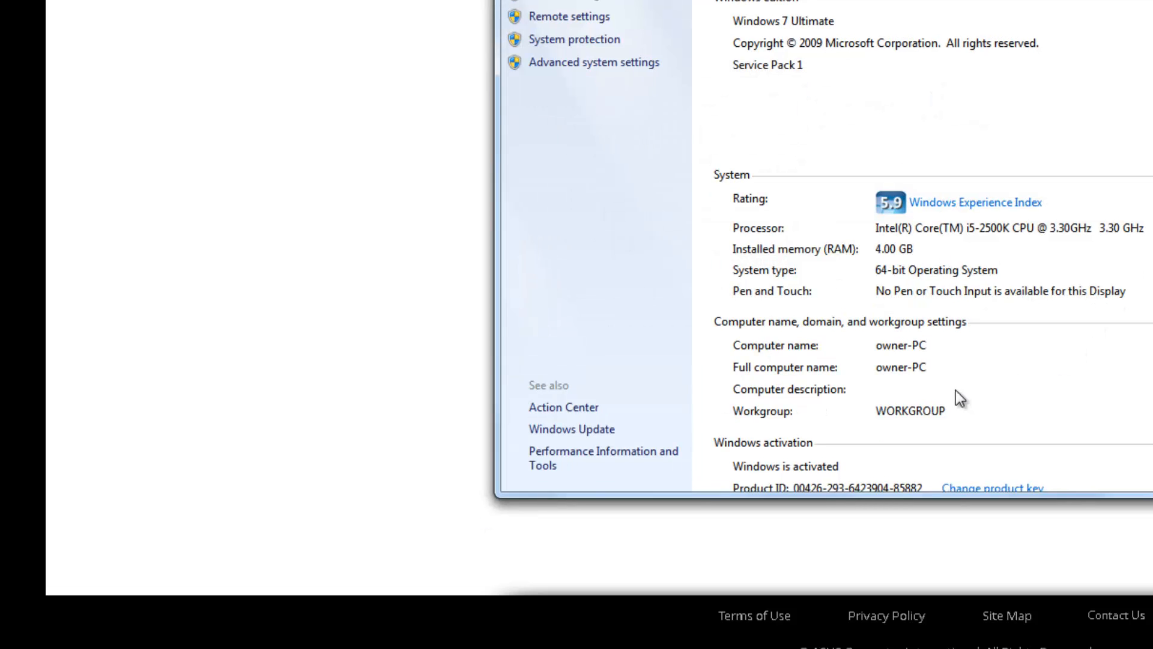
pyautogui.moveTo(894, 287)
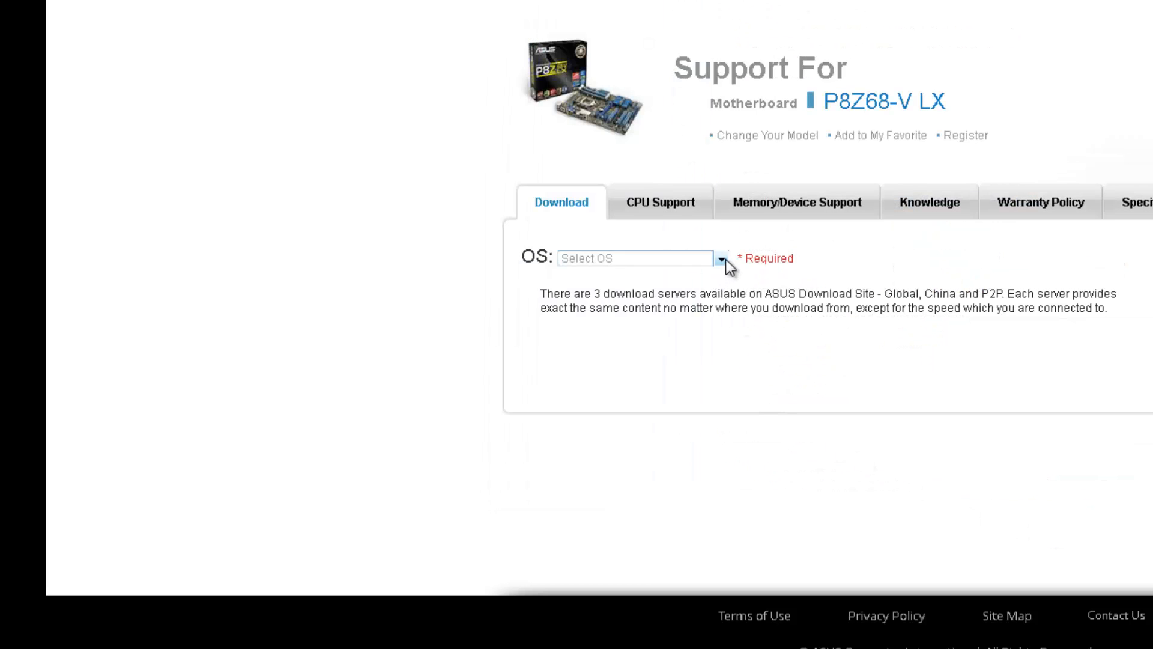
# Choose Windows 7 64bit as the OS, listing 48 files by driver category
pyautogui.click(717, 259)
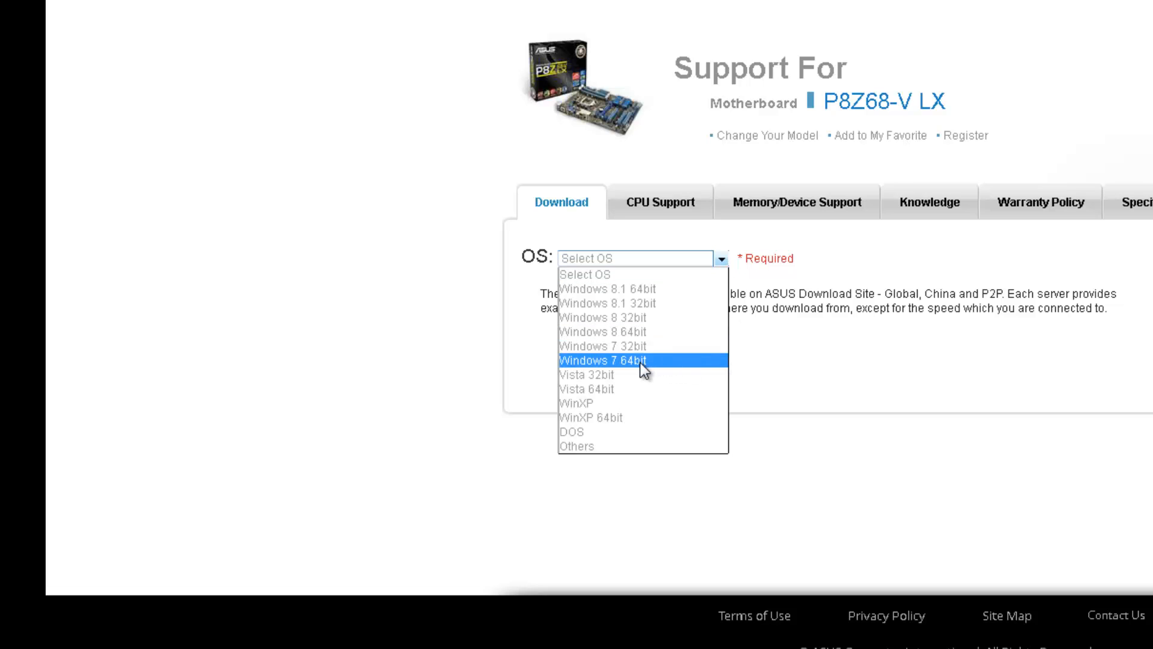
pyautogui.click(633, 361)
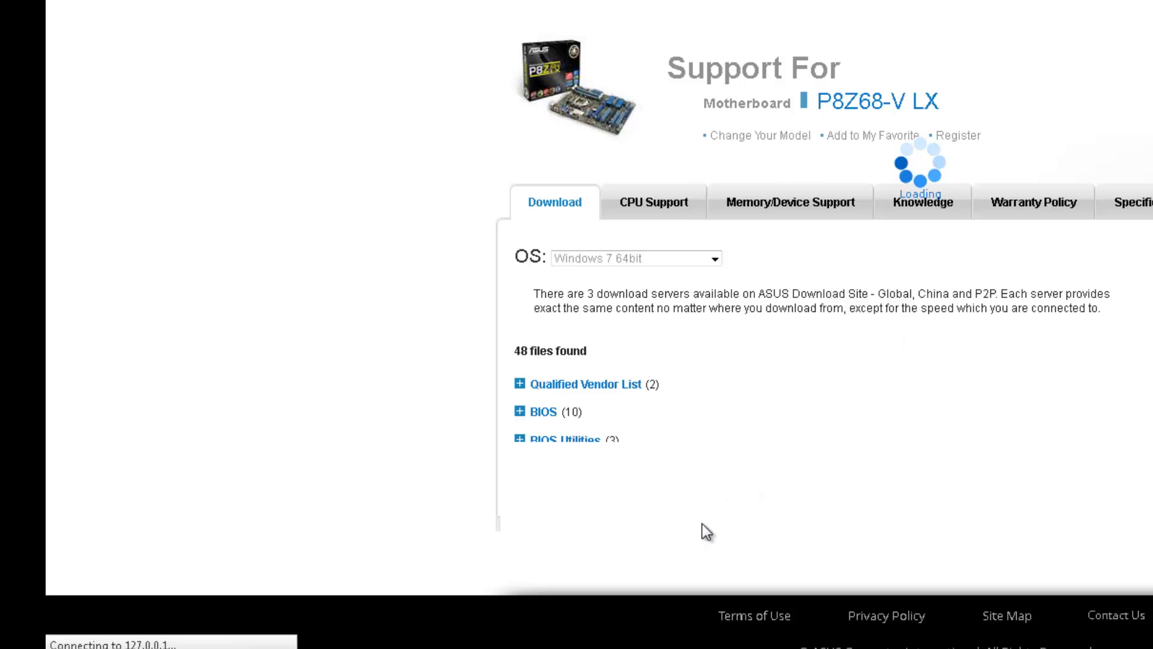
pyautogui.scroll(-3)
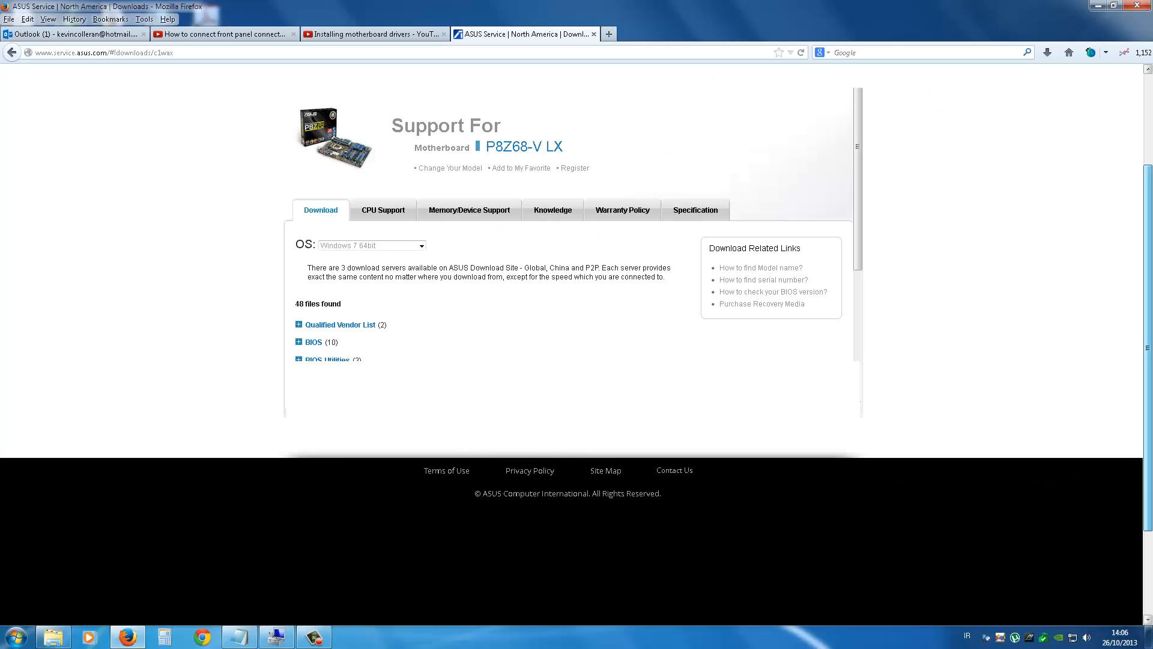
pyautogui.scroll(-3)
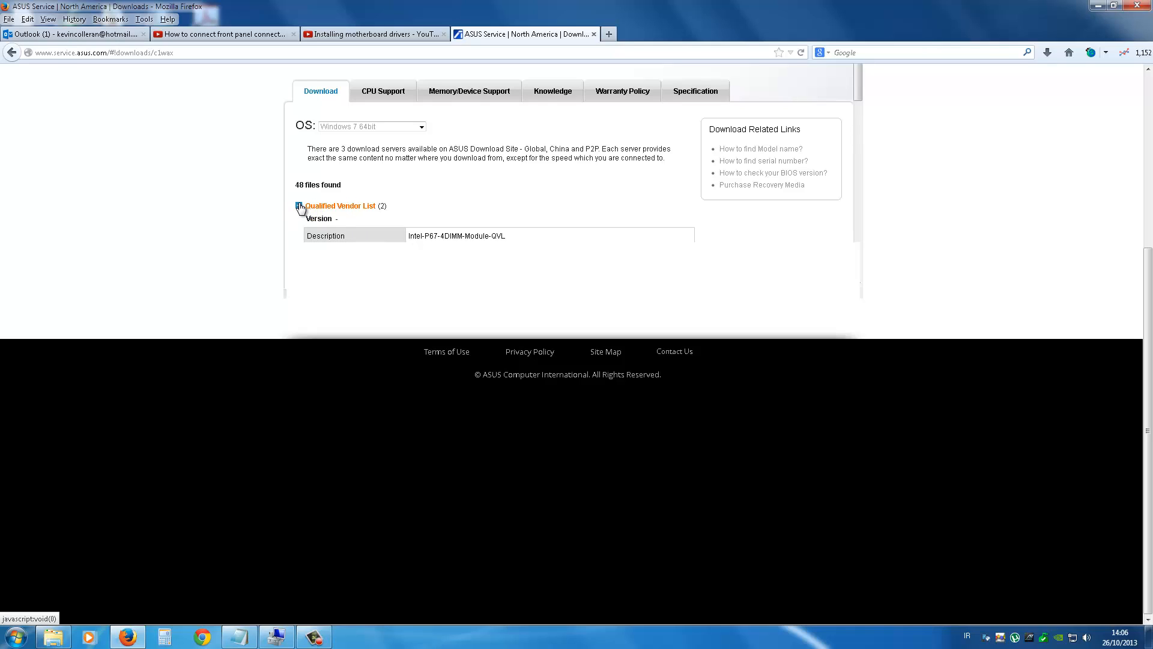
# Collapse the Qualified Vendor List section and scroll through the remaining categories
pyautogui.click(299, 206)
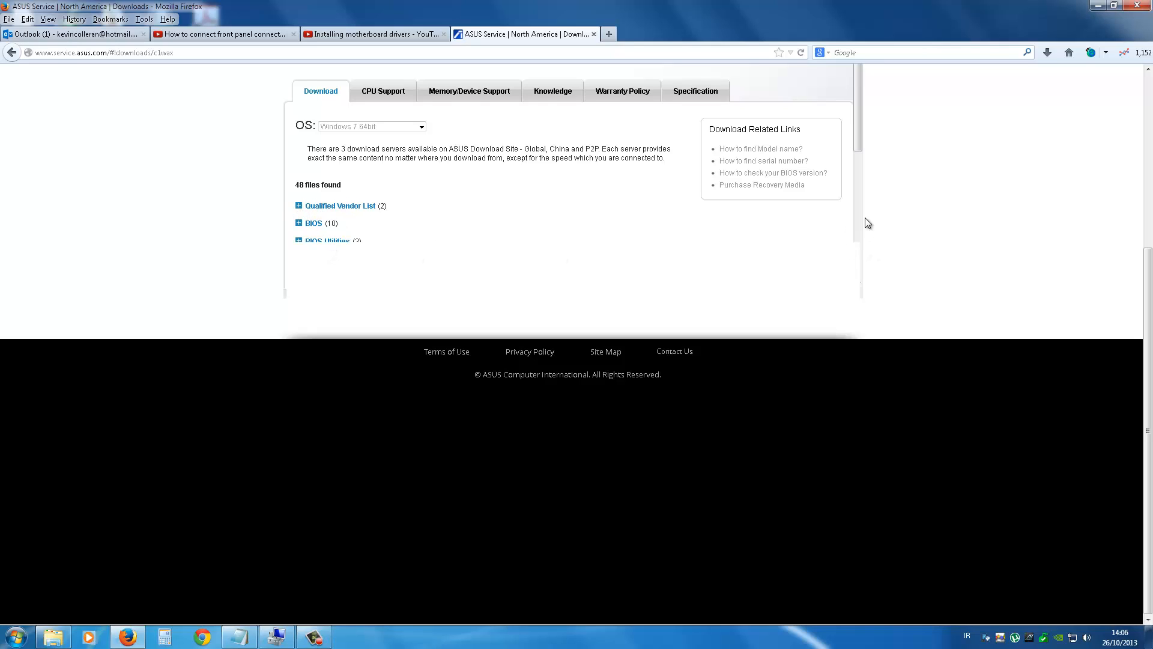
pyautogui.scroll(-3)
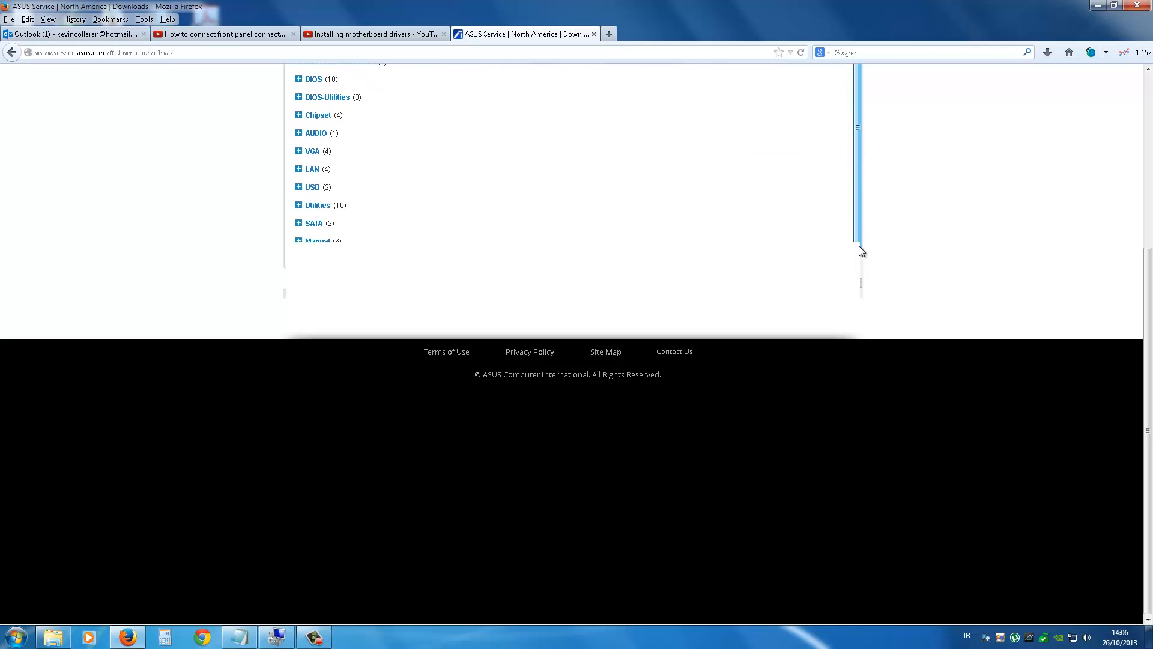
pyautogui.scroll(3)
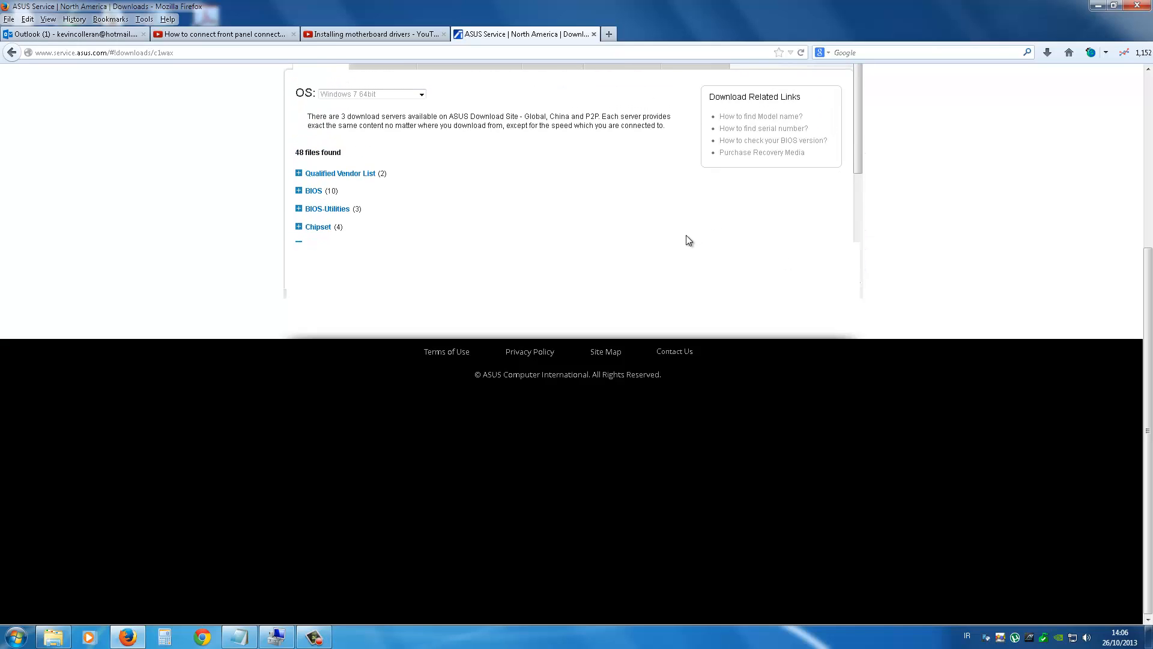
pyautogui.scroll(-3)
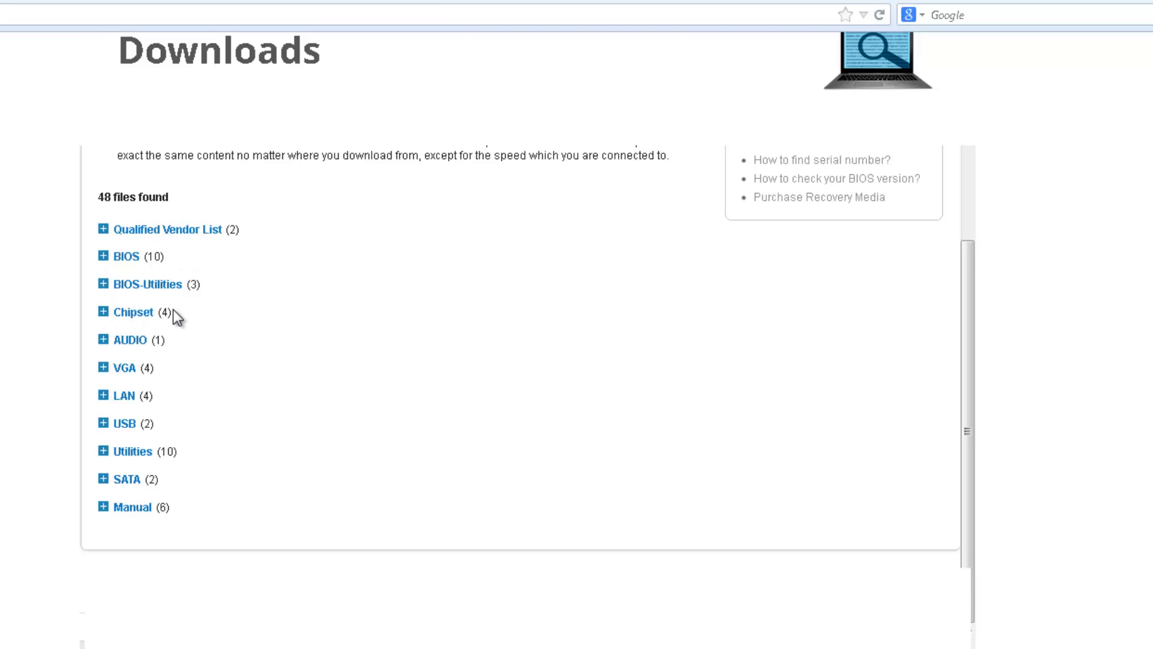
pyautogui.moveTo(132, 312)
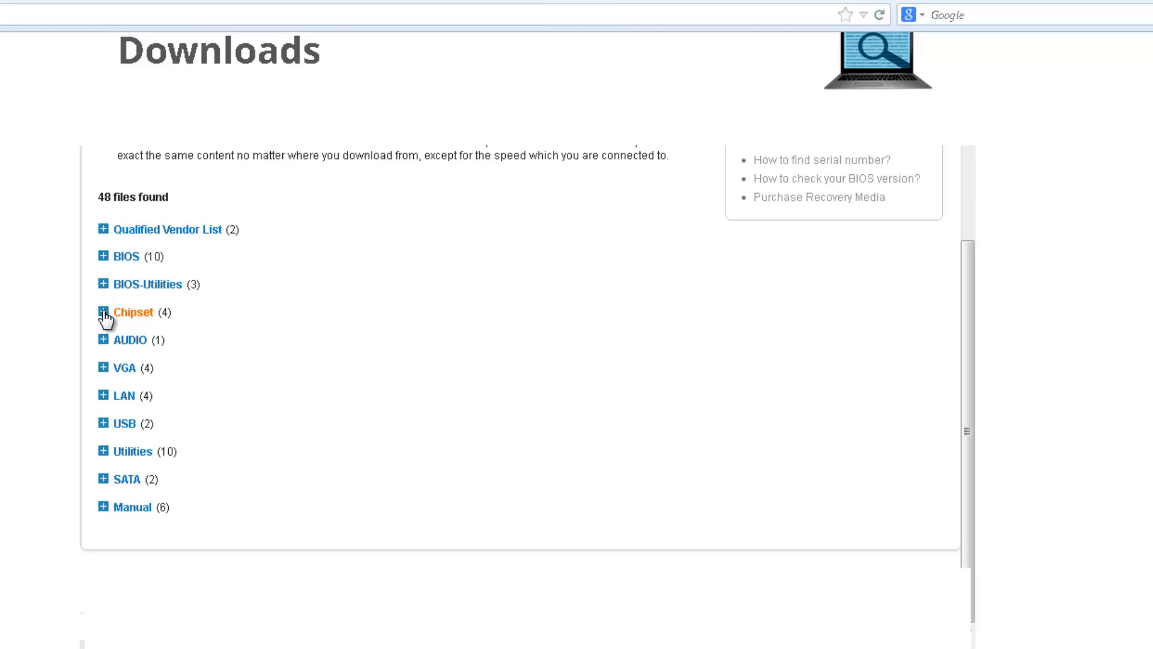
# Expand the Chipset category to show Intel Chipset Driver V9.3.0.1019 (245.94 MB)
pyautogui.click(104, 312)
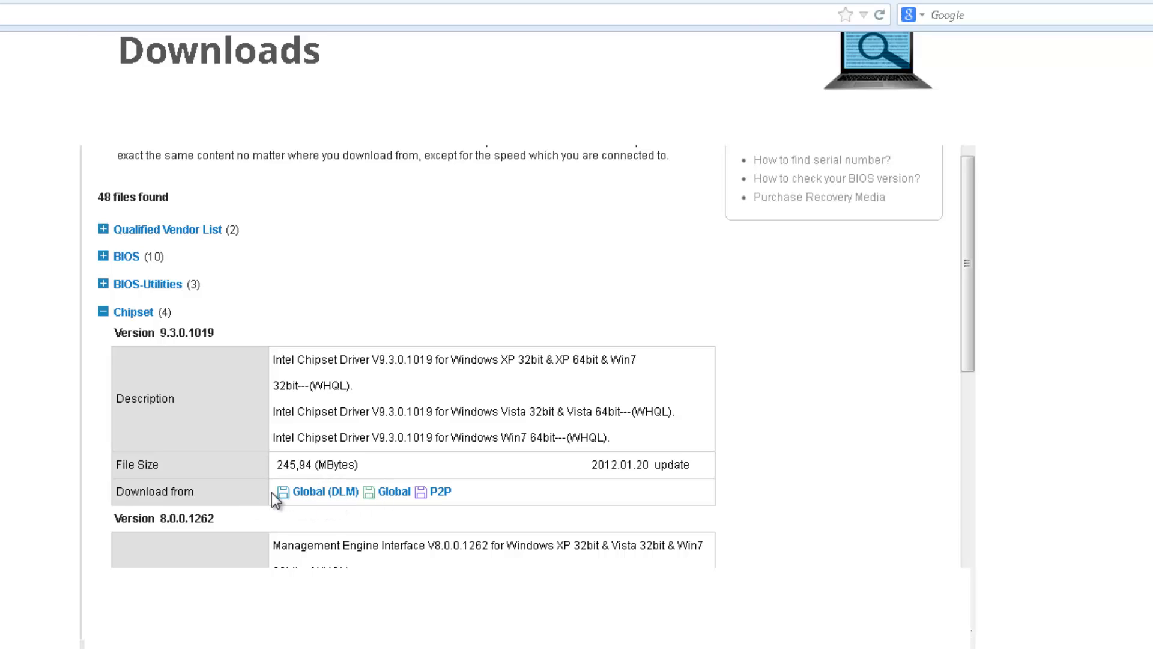
pyautogui.moveTo(441, 491)
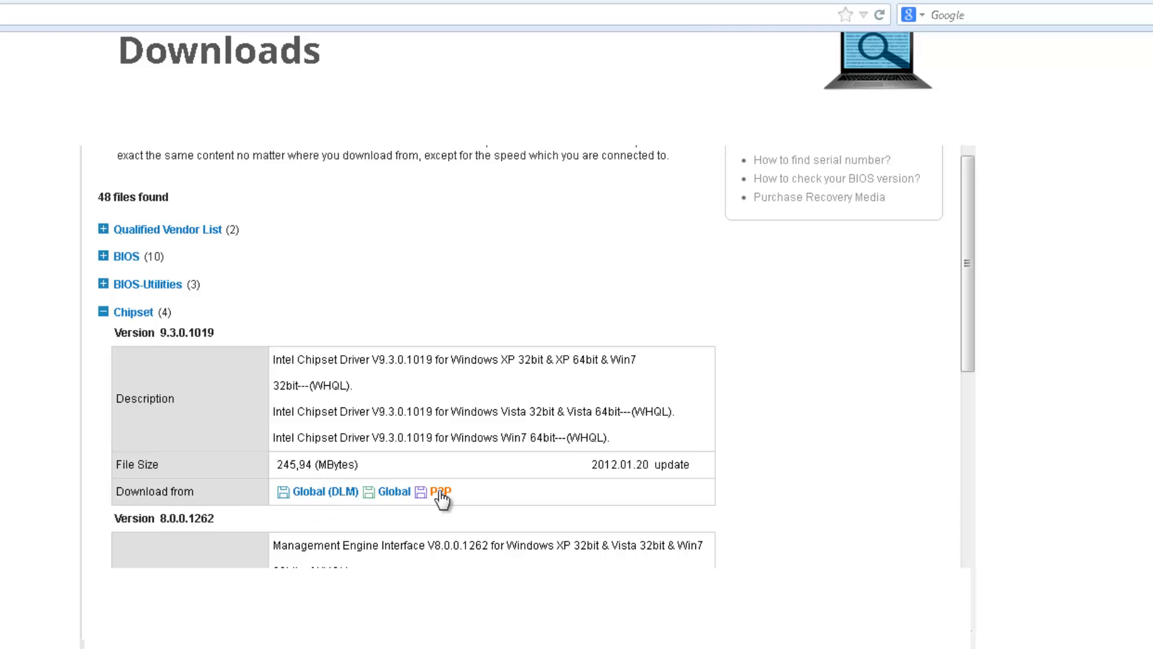
pyautogui.moveTo(322, 492)
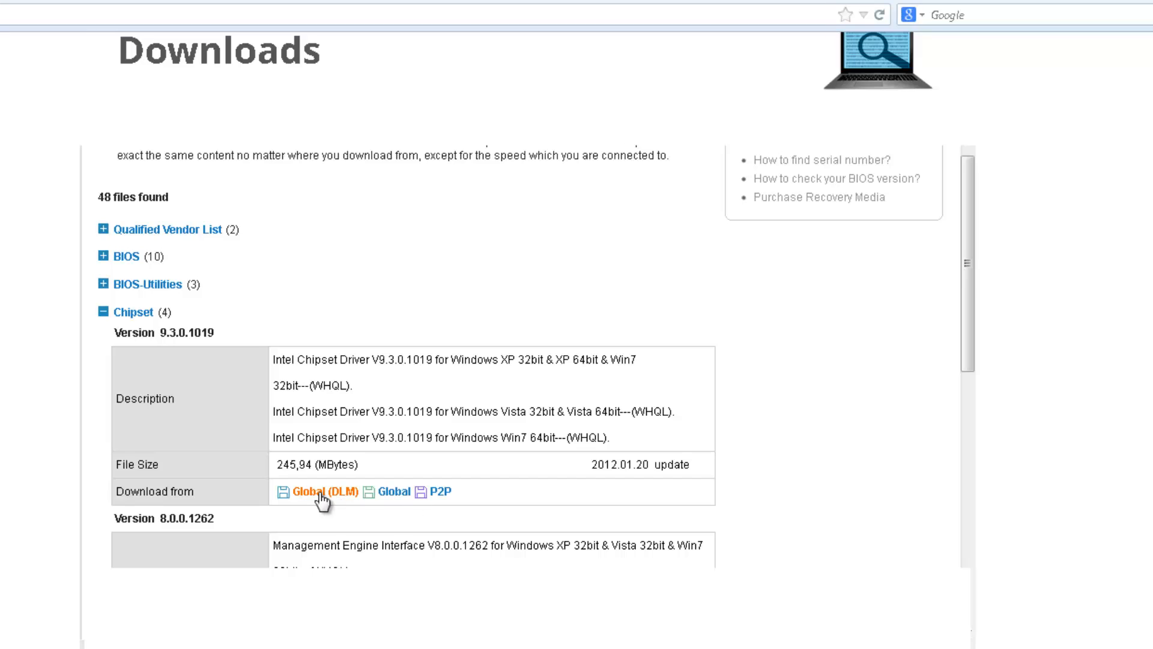
pyautogui.moveTo(395, 491)
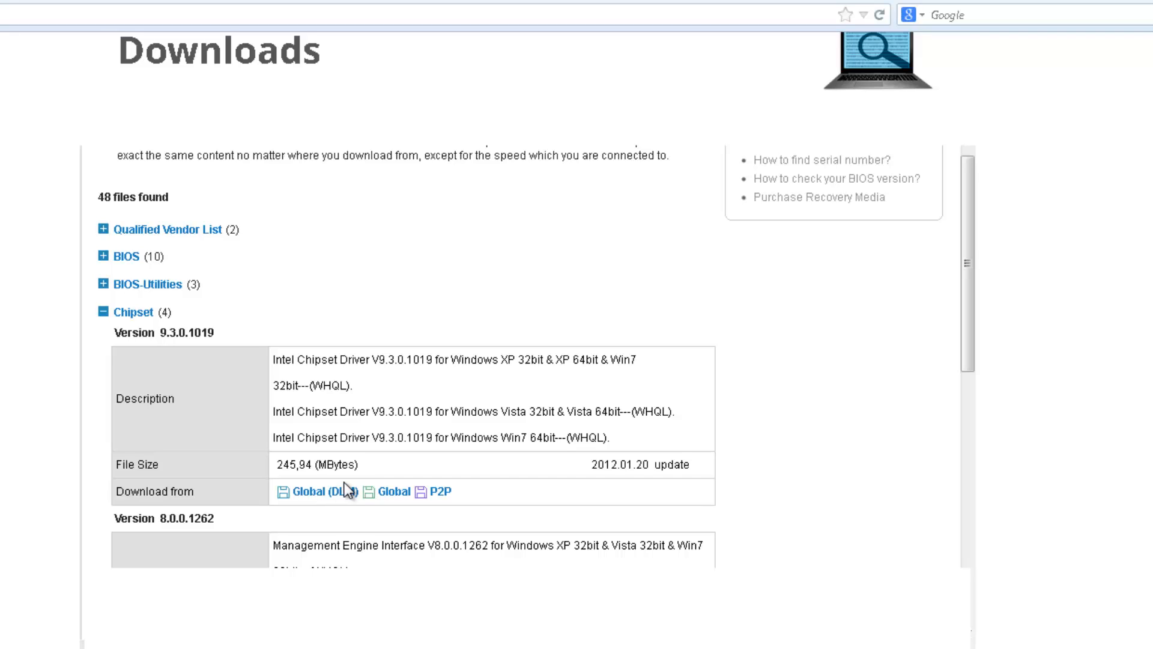
pyautogui.moveTo(382, 498)
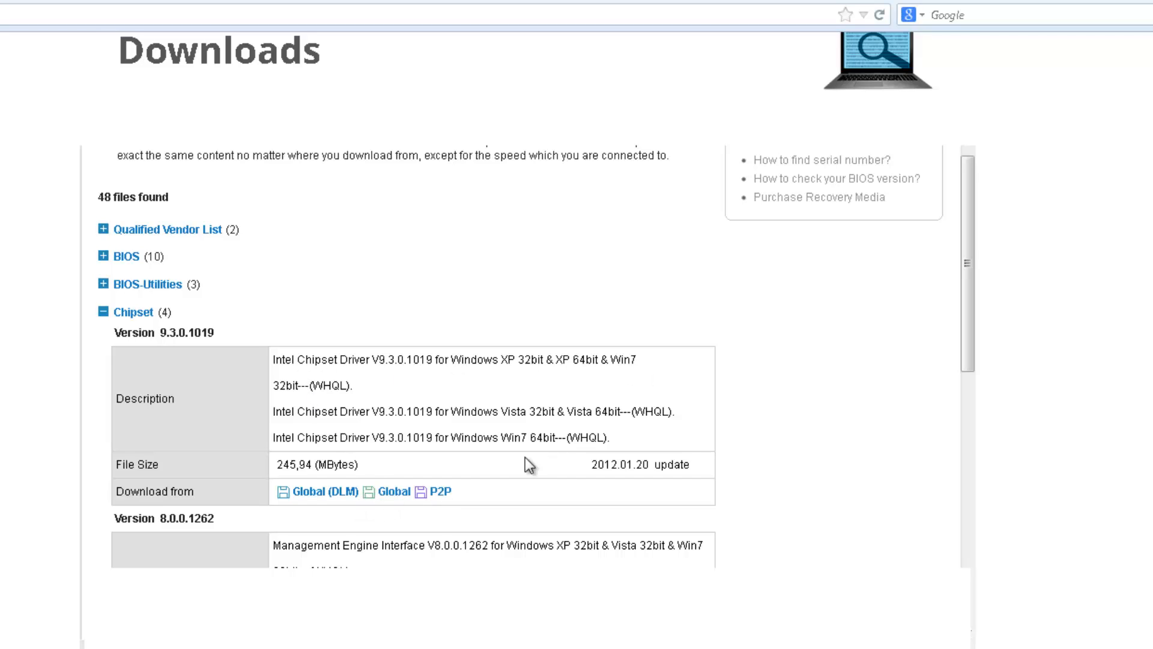
pyautogui.moveTo(950, 346)
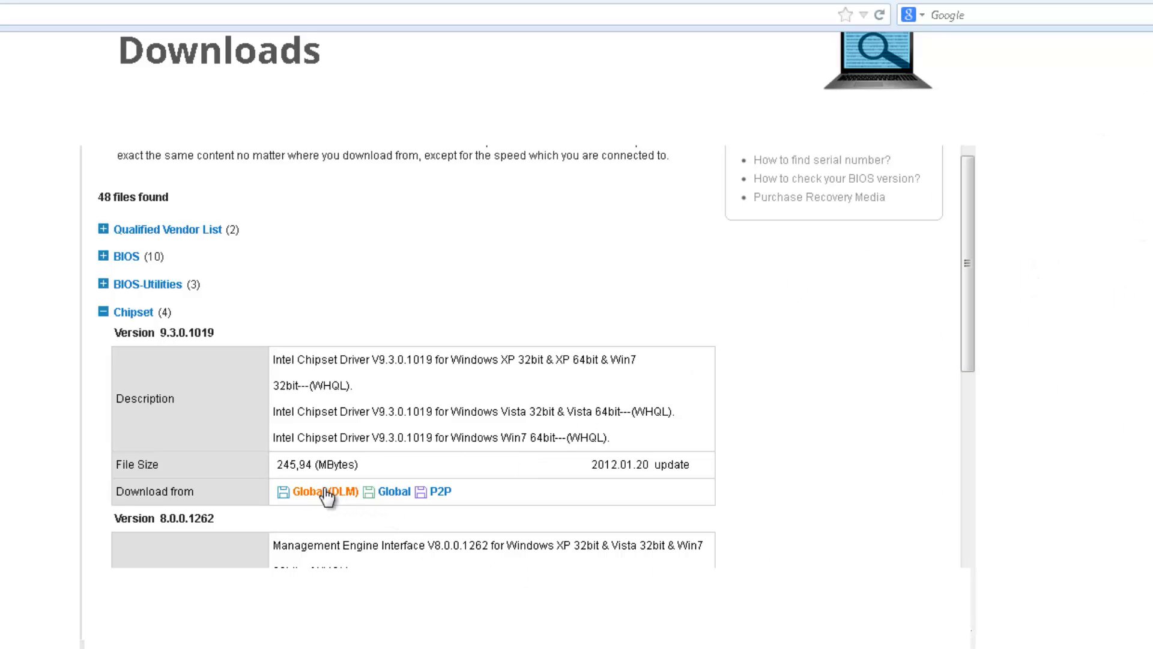
pyautogui.moveTo(352, 415)
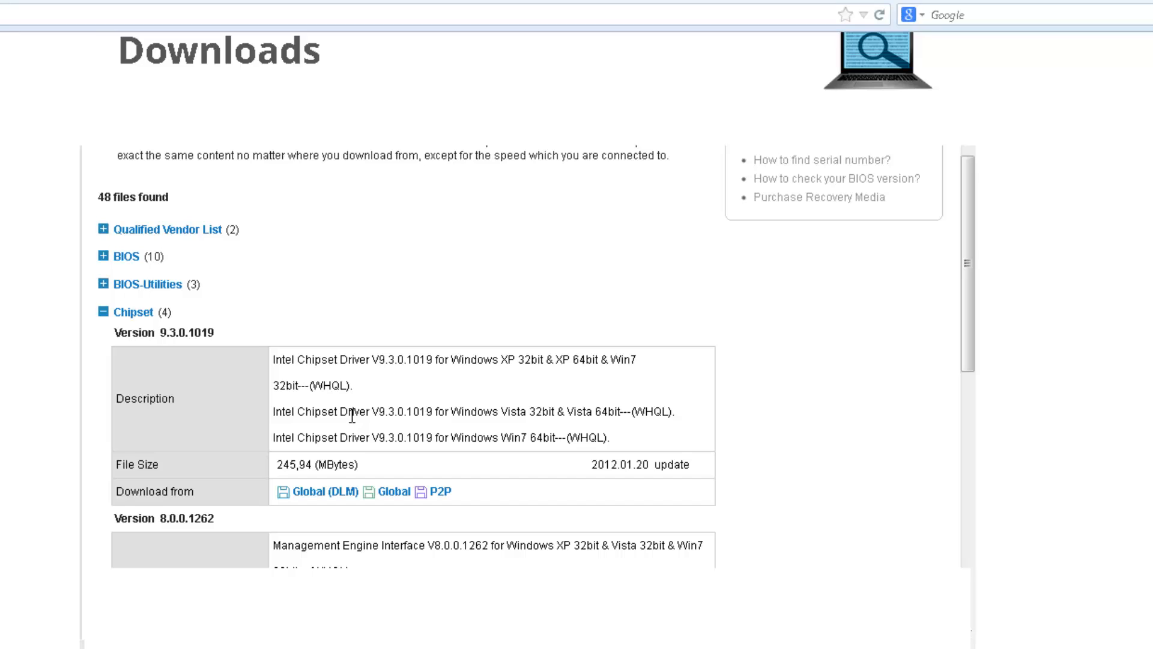
pyautogui.moveTo(339, 435)
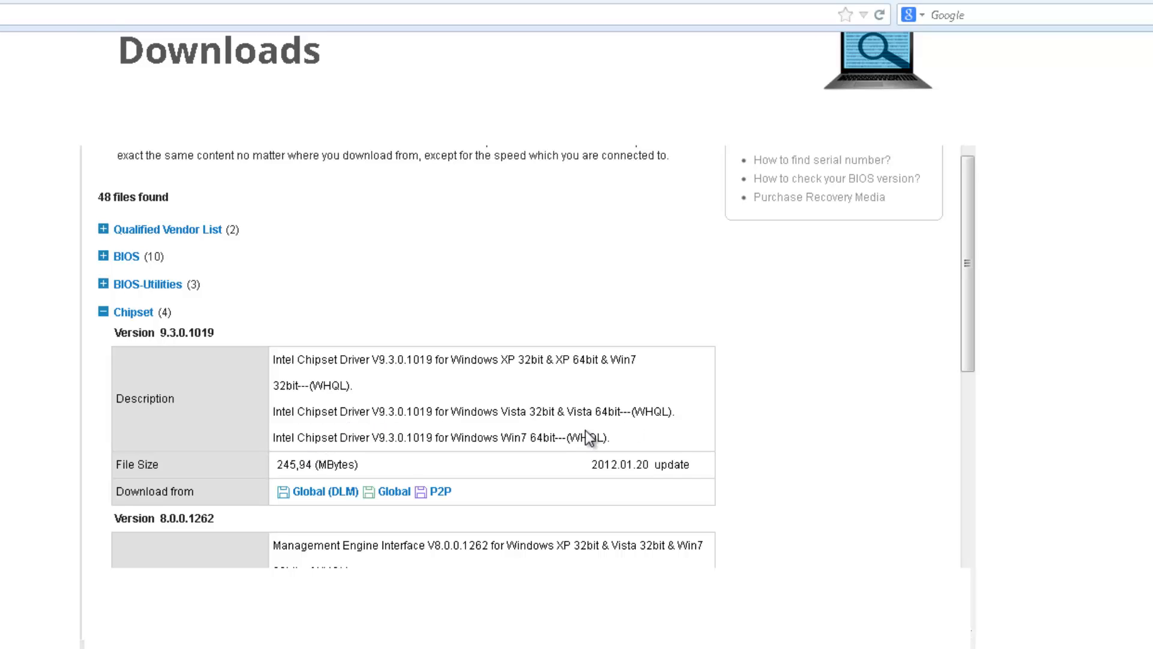
pyautogui.moveTo(538, 426)
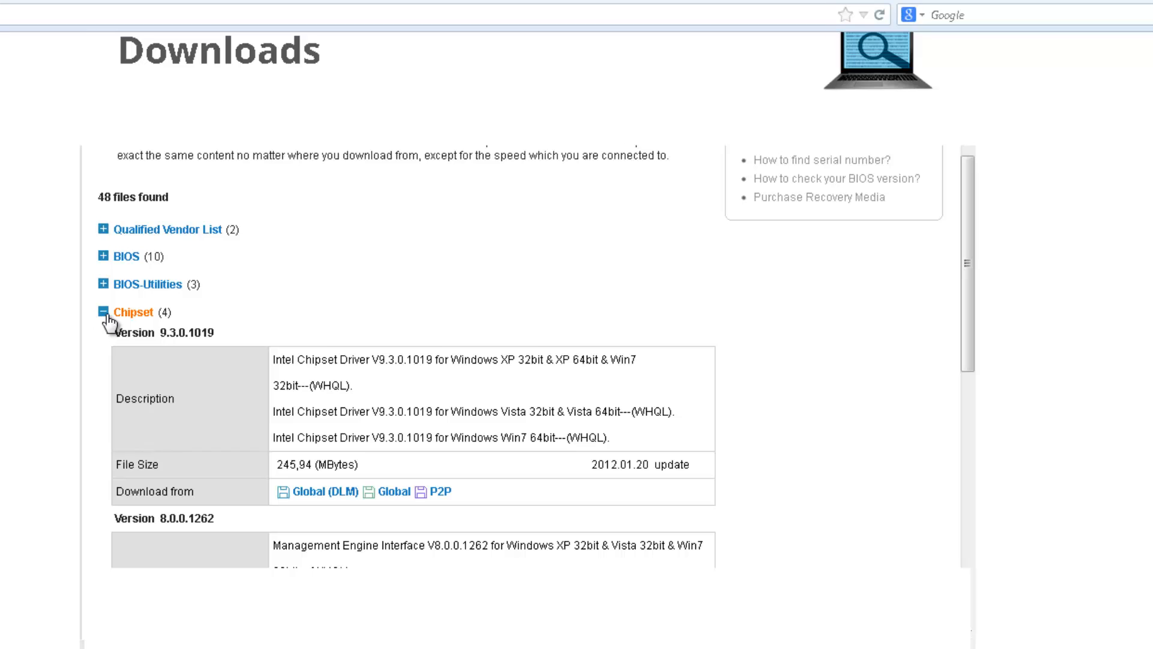
# Collapse Chipset, review and collapse the VGA driver versions, then expand BIOS-Utilities
pyautogui.click(104, 313)
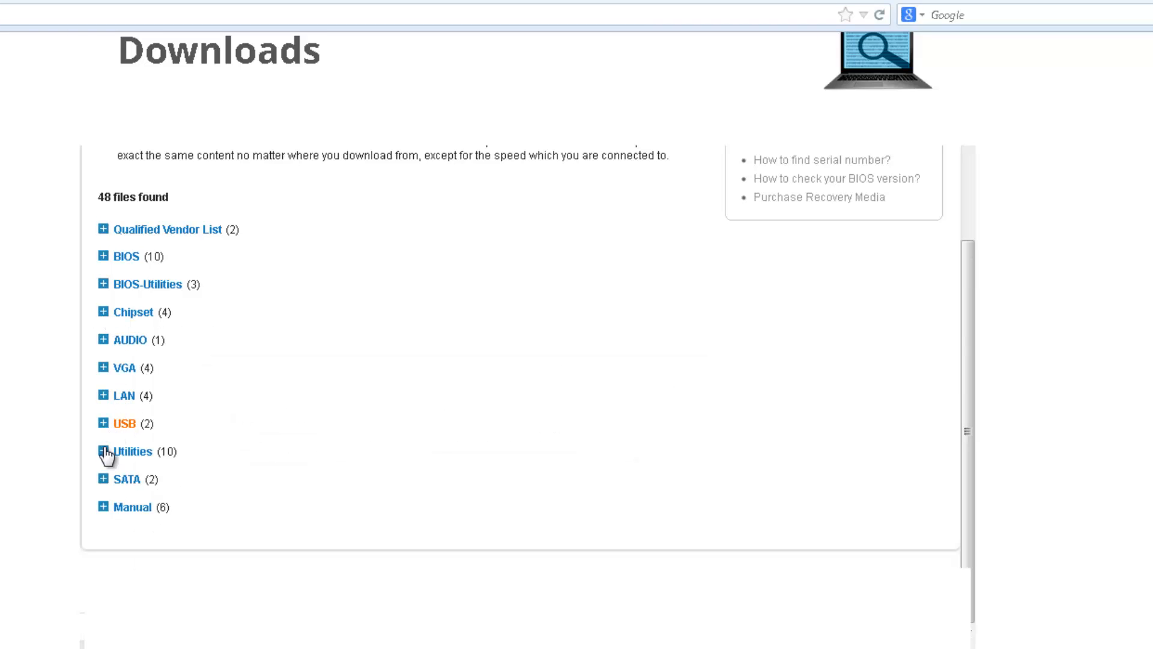
pyautogui.moveTo(101, 390)
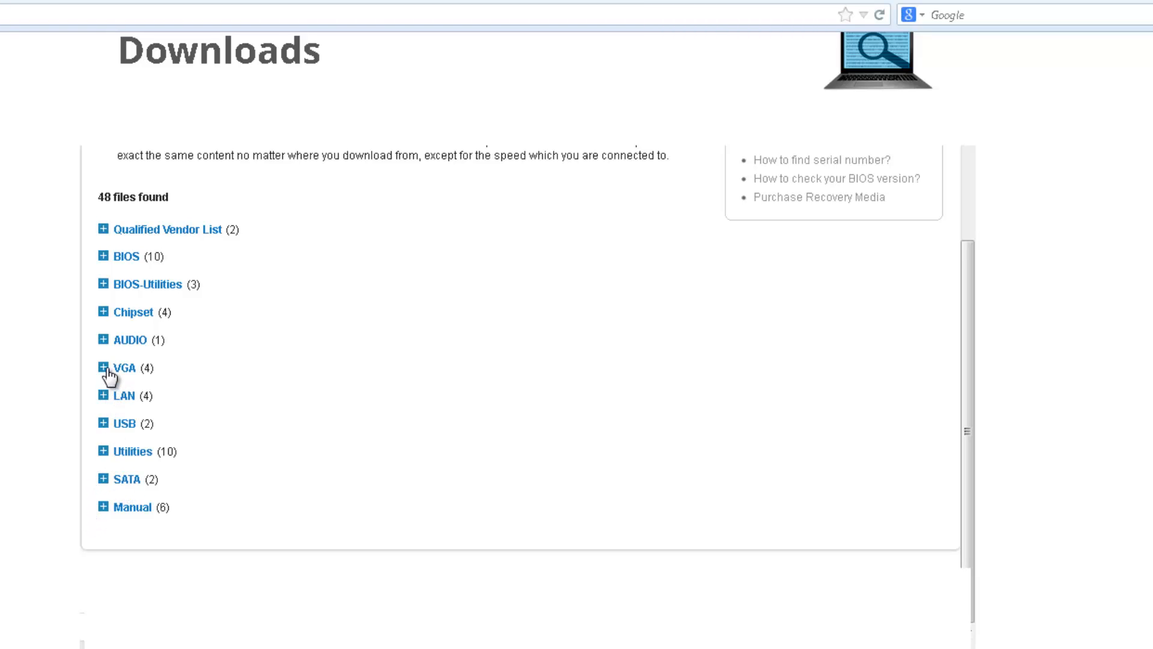
pyautogui.click(103, 368)
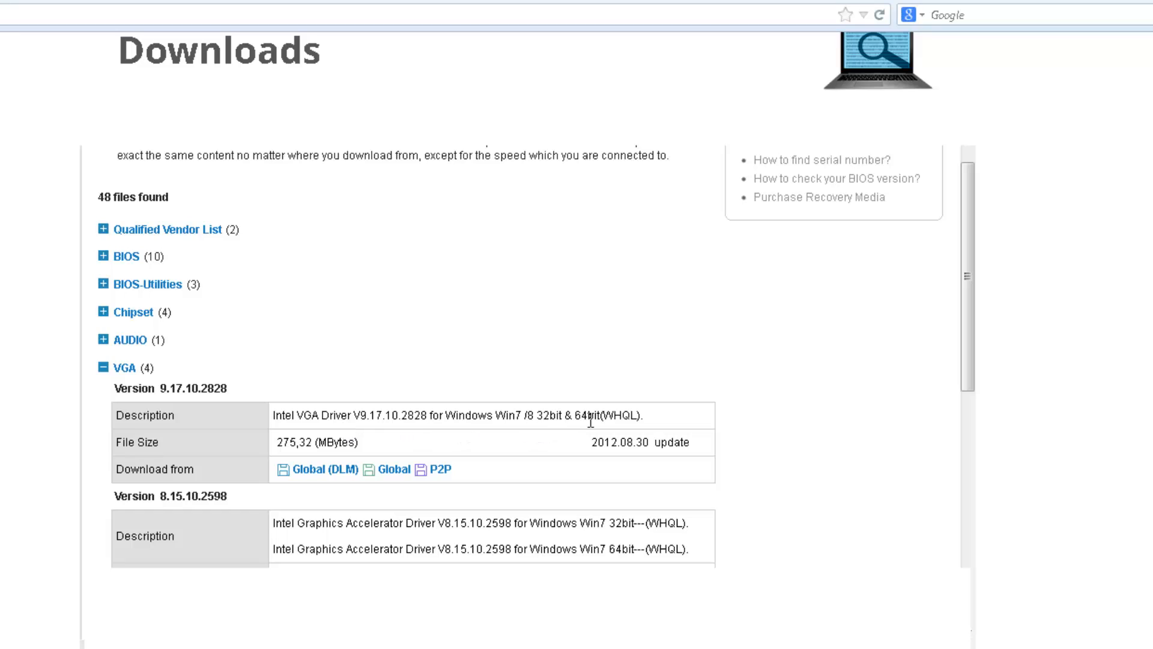
pyautogui.moveTo(308, 432)
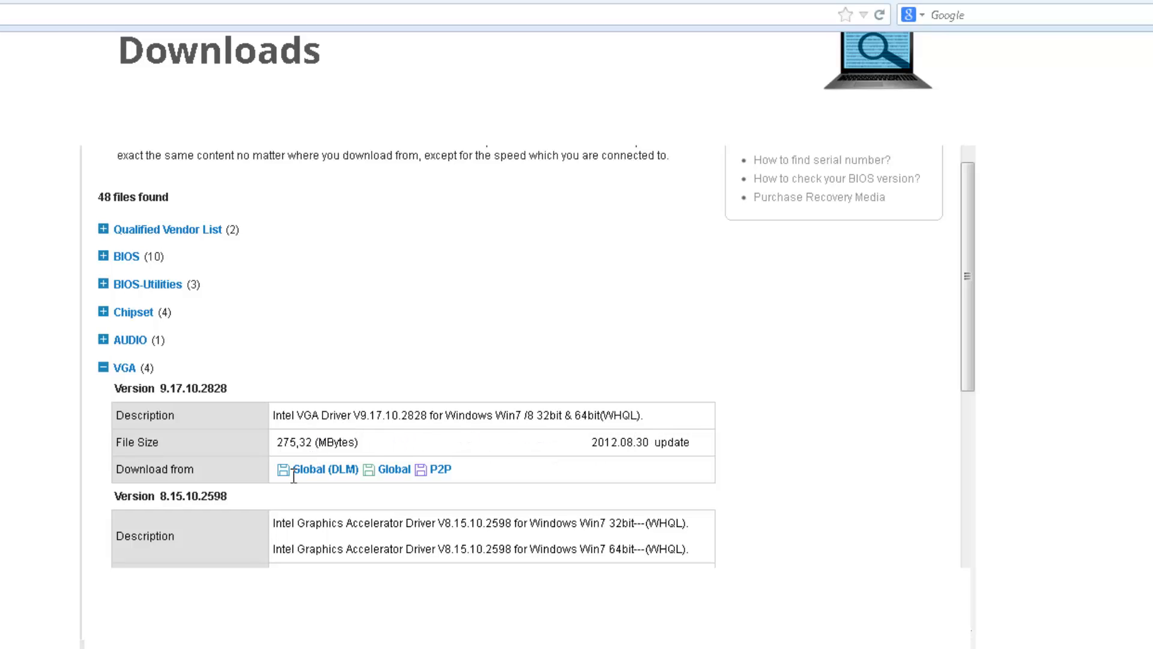
pyautogui.moveTo(314, 548)
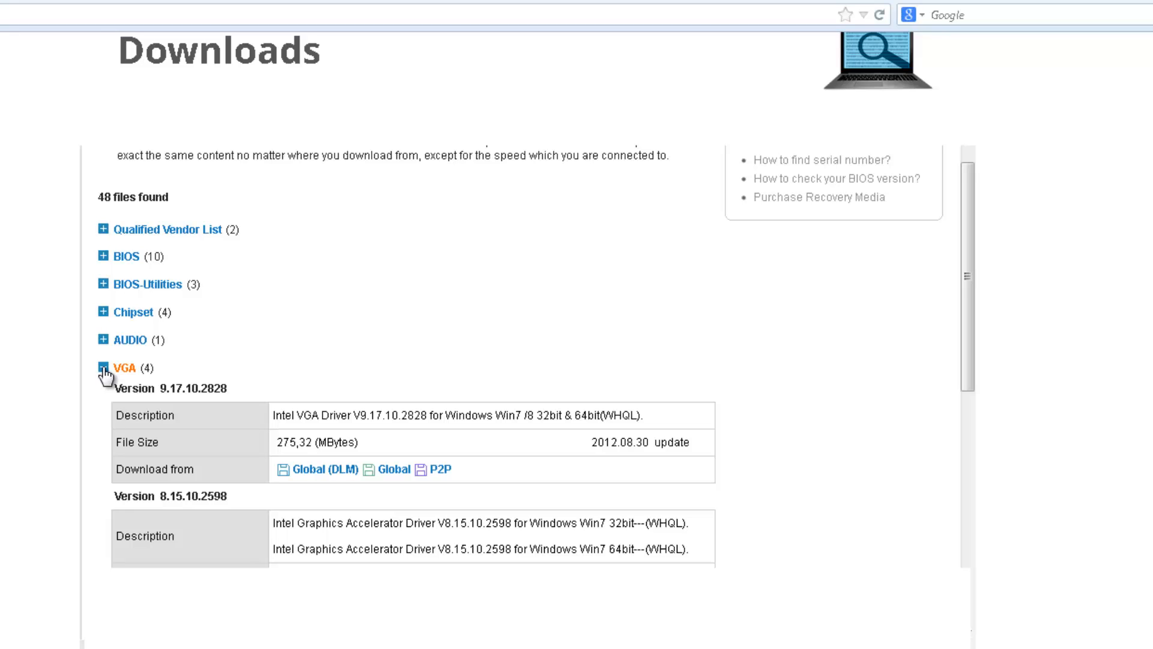
pyautogui.click(105, 367)
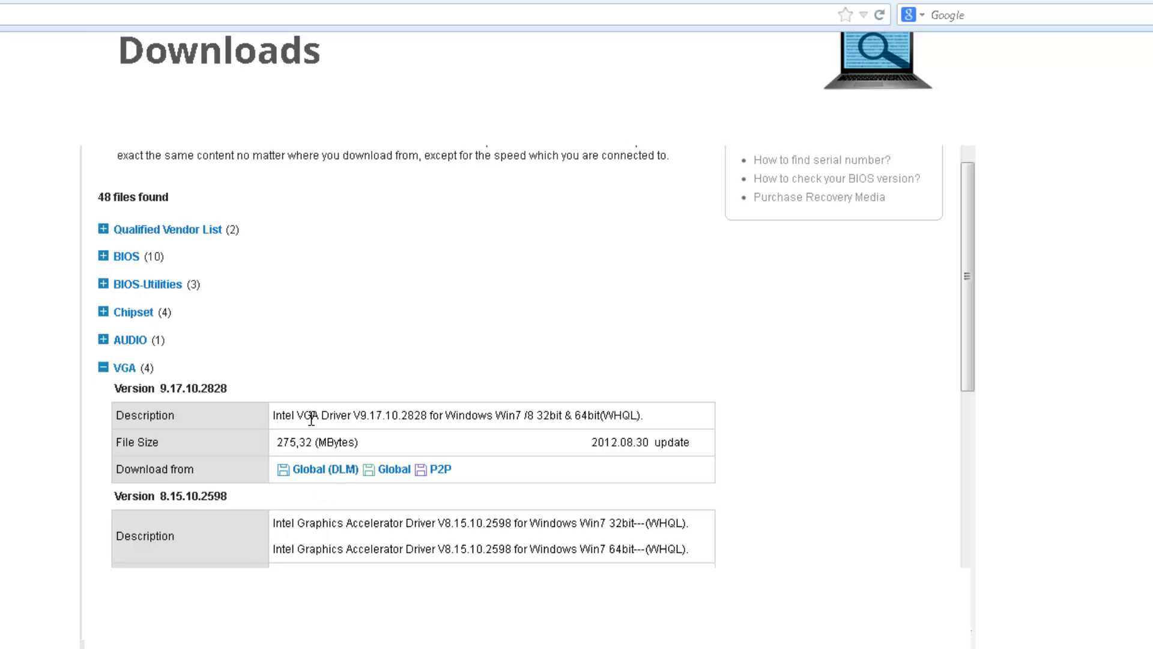
pyautogui.moveTo(630, 427)
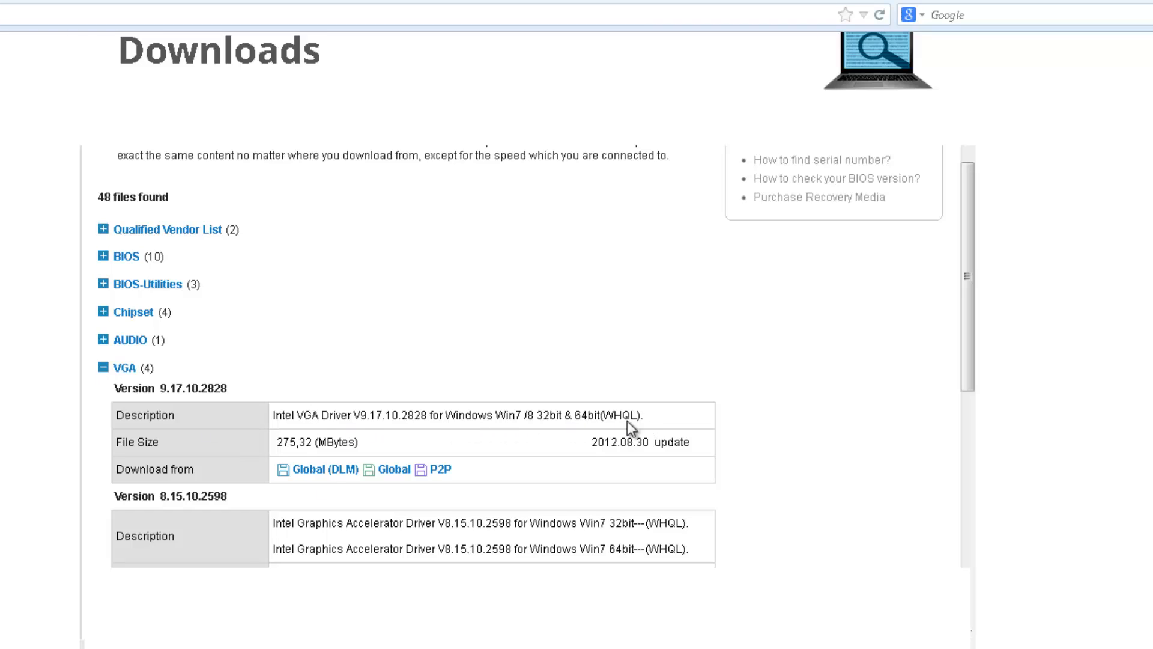
pyautogui.moveTo(550, 432)
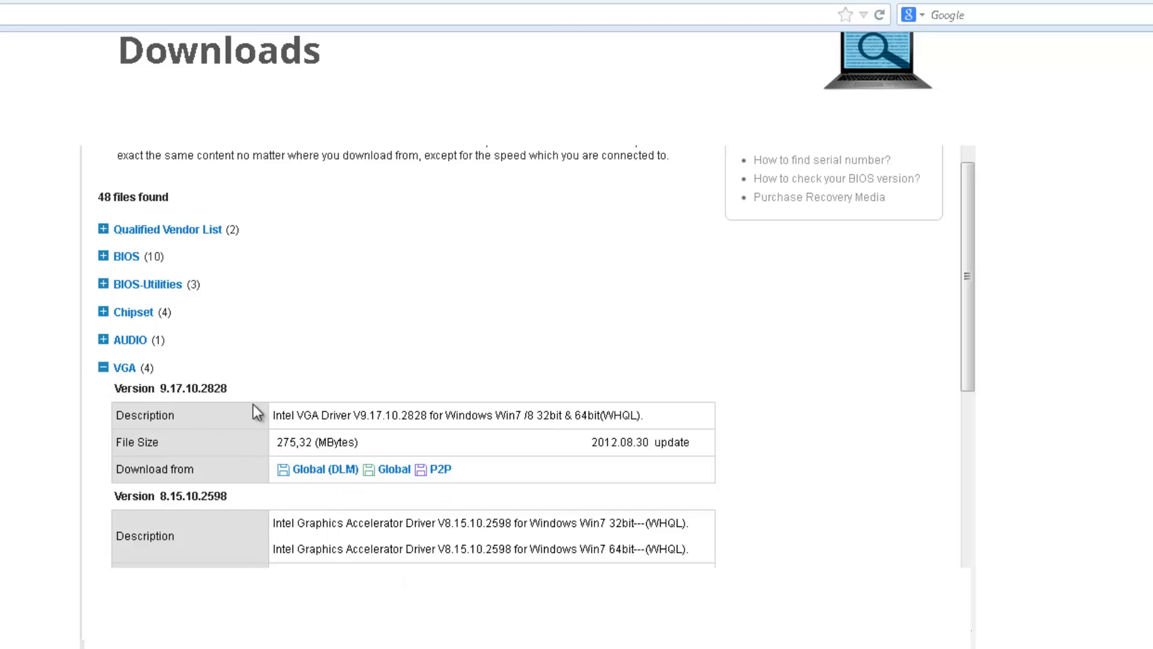
pyautogui.moveTo(81, 389)
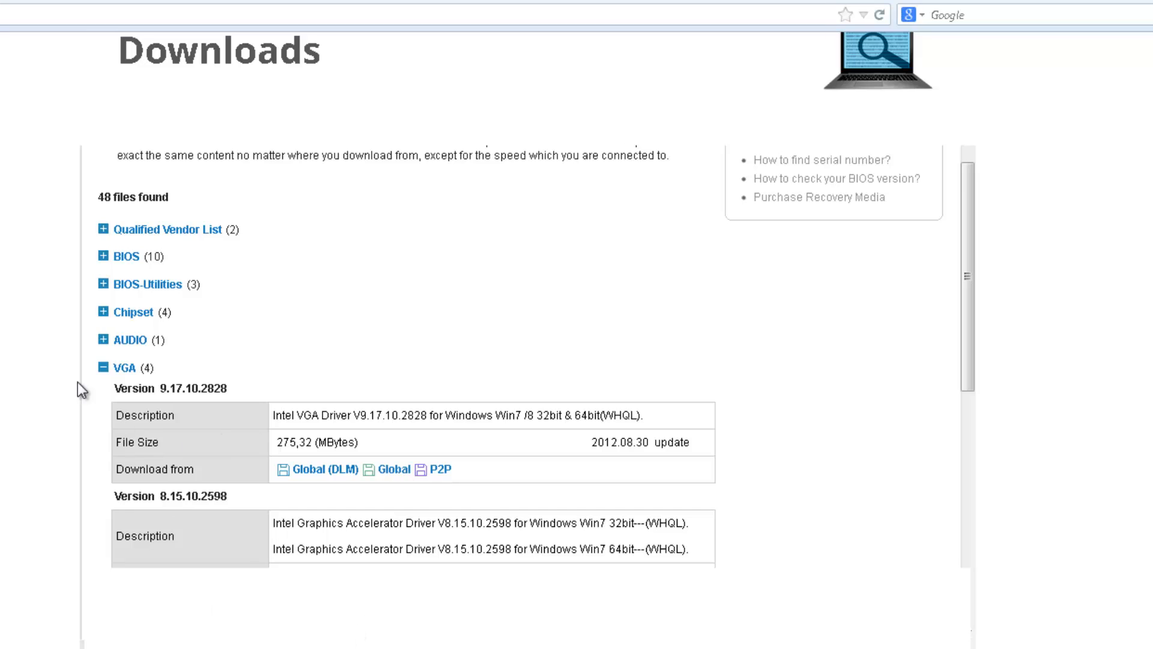
pyautogui.click(104, 367)
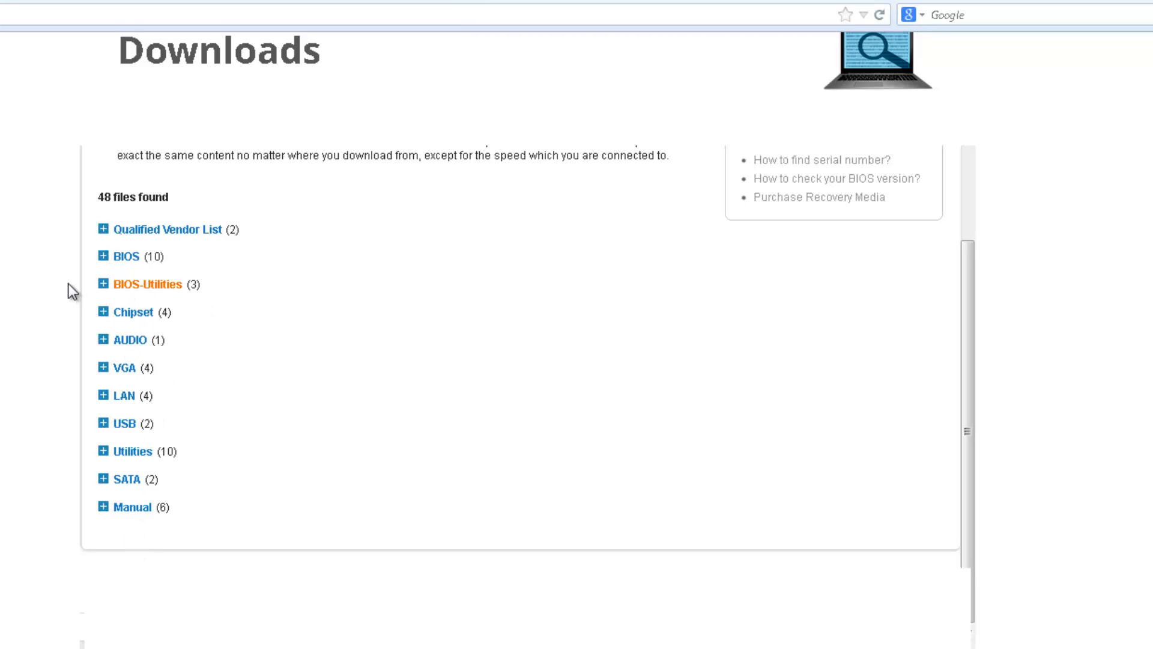
pyautogui.click(103, 284)
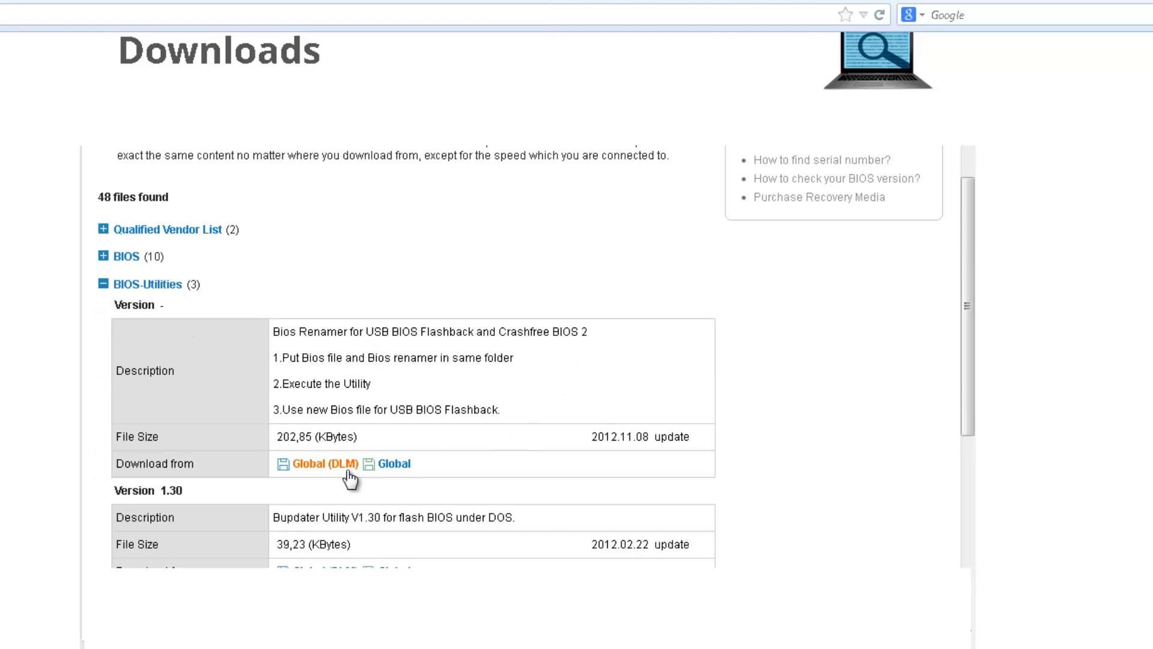
pyautogui.moveTo(313, 484)
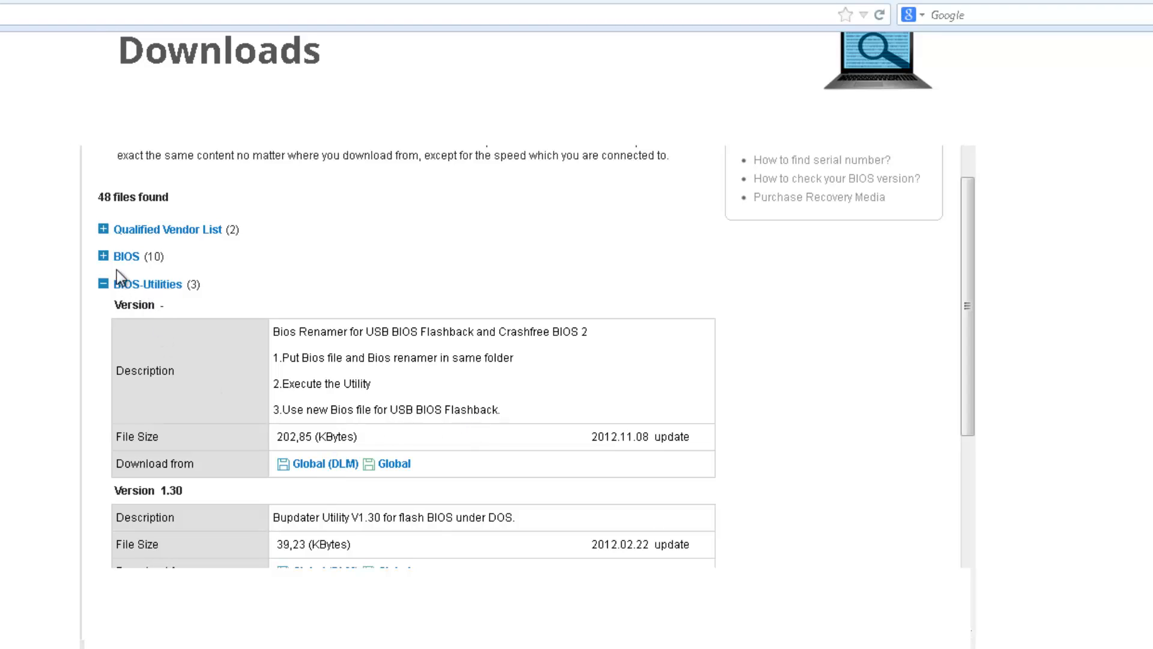
# Expand the BIOS category to list P8Z68-V LX BIOS versions 4105 and 4102
pyautogui.click(126, 256)
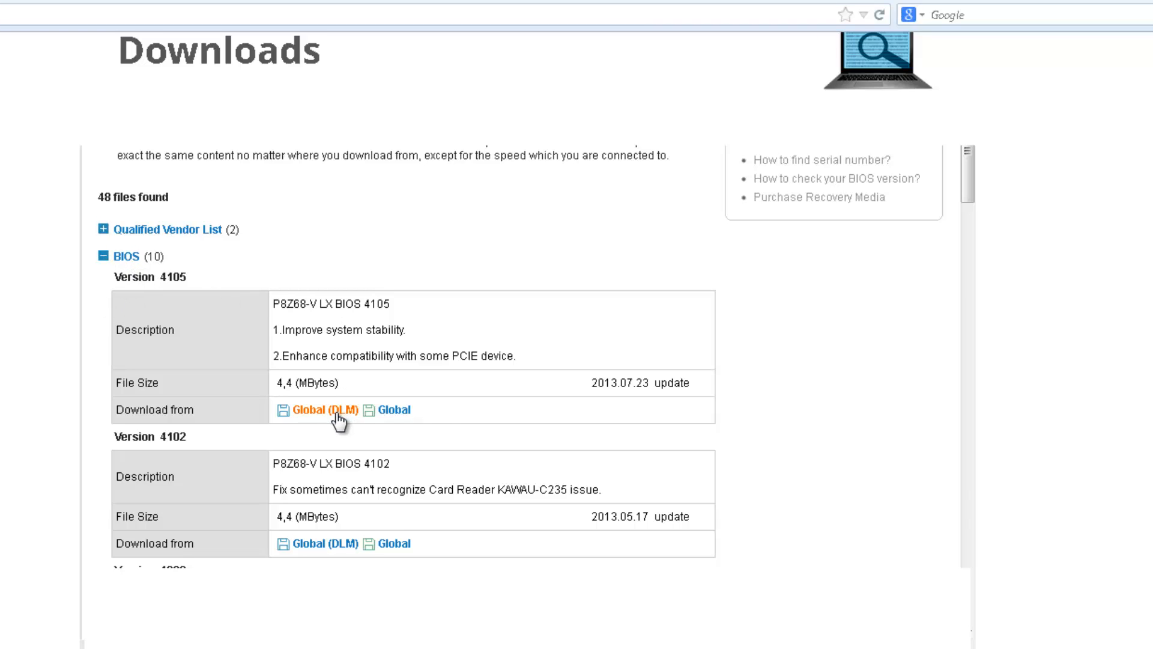
pyautogui.moveTo(382, 580)
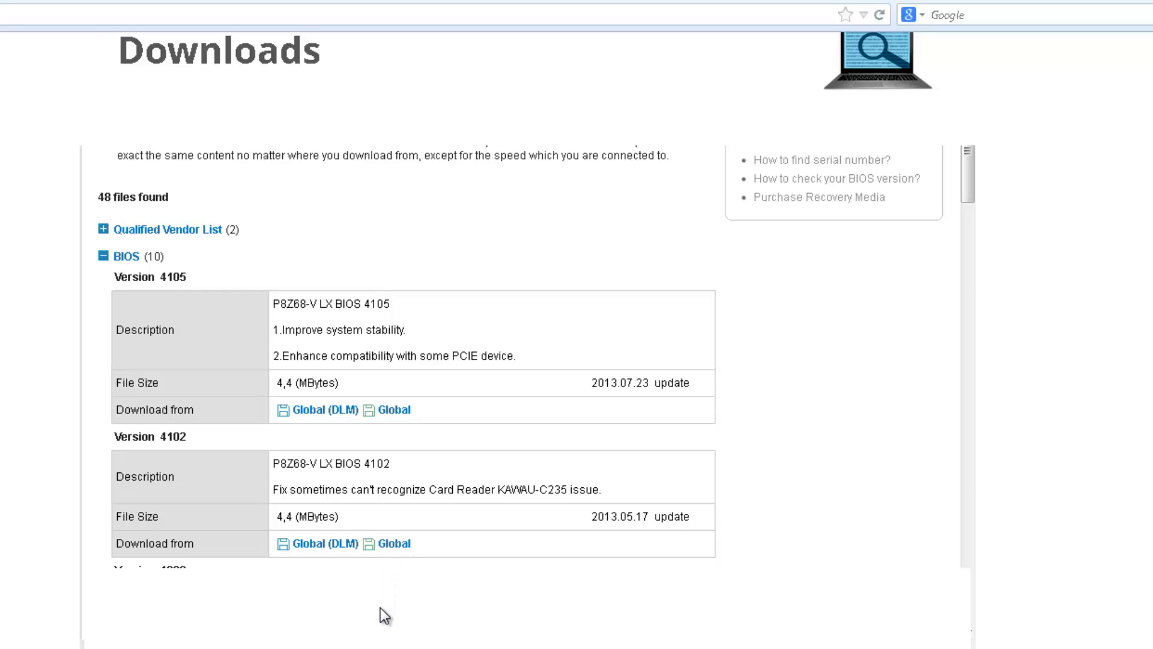
pyautogui.moveTo(380, 606)
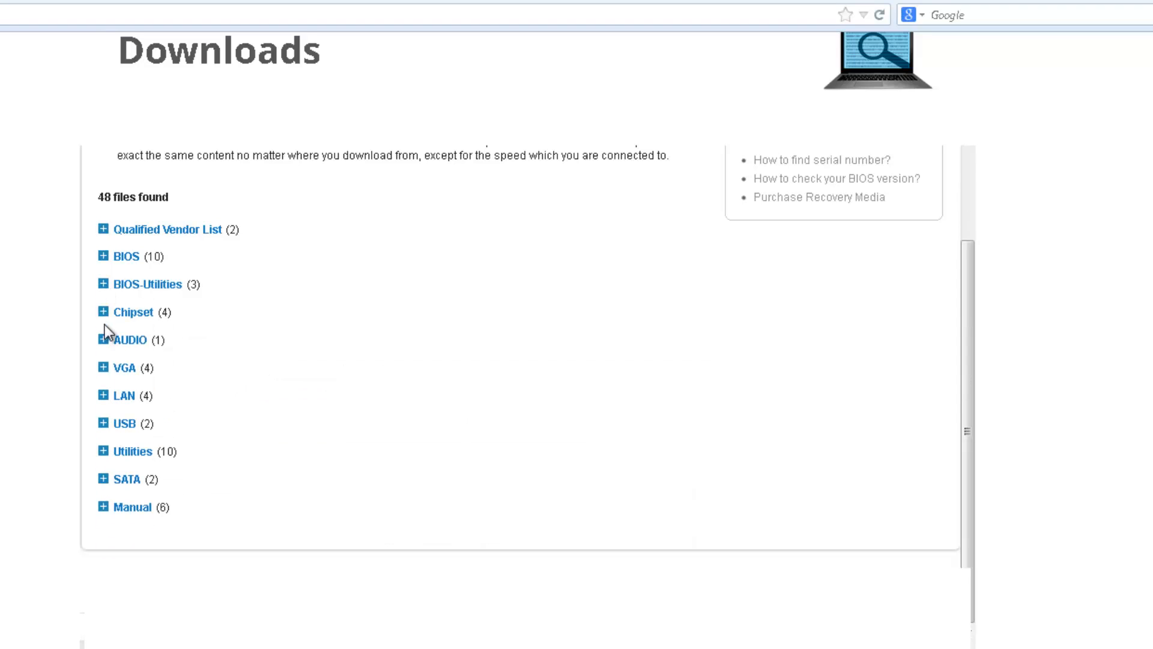
pyautogui.moveTo(171, 580)
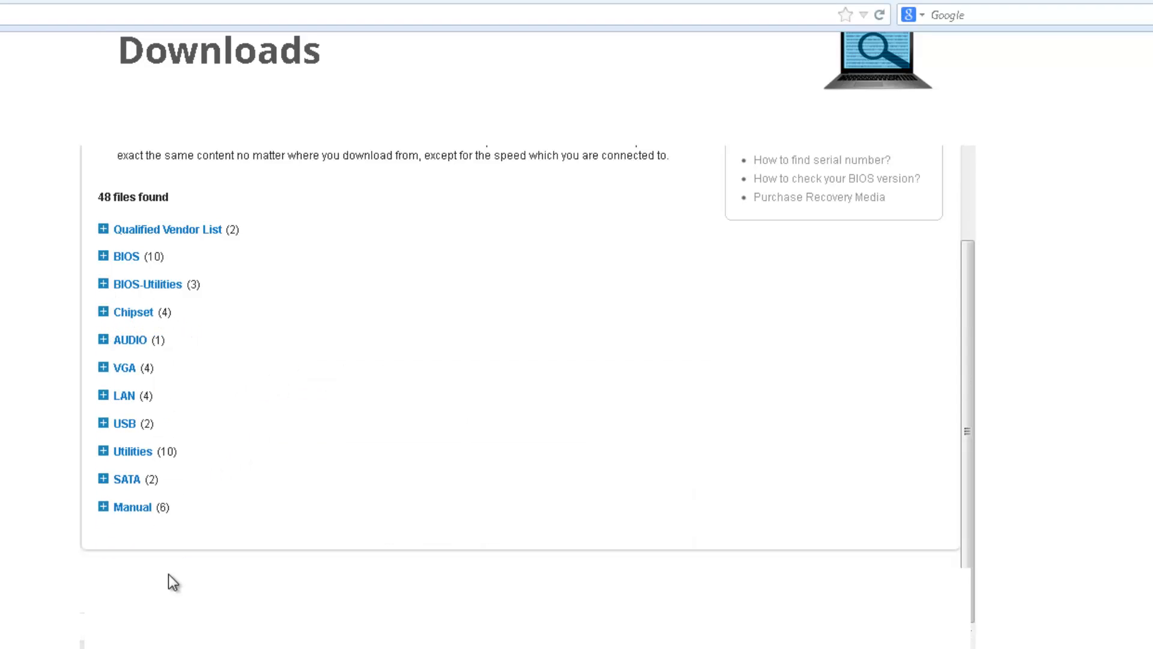
pyautogui.moveTo(163, 595)
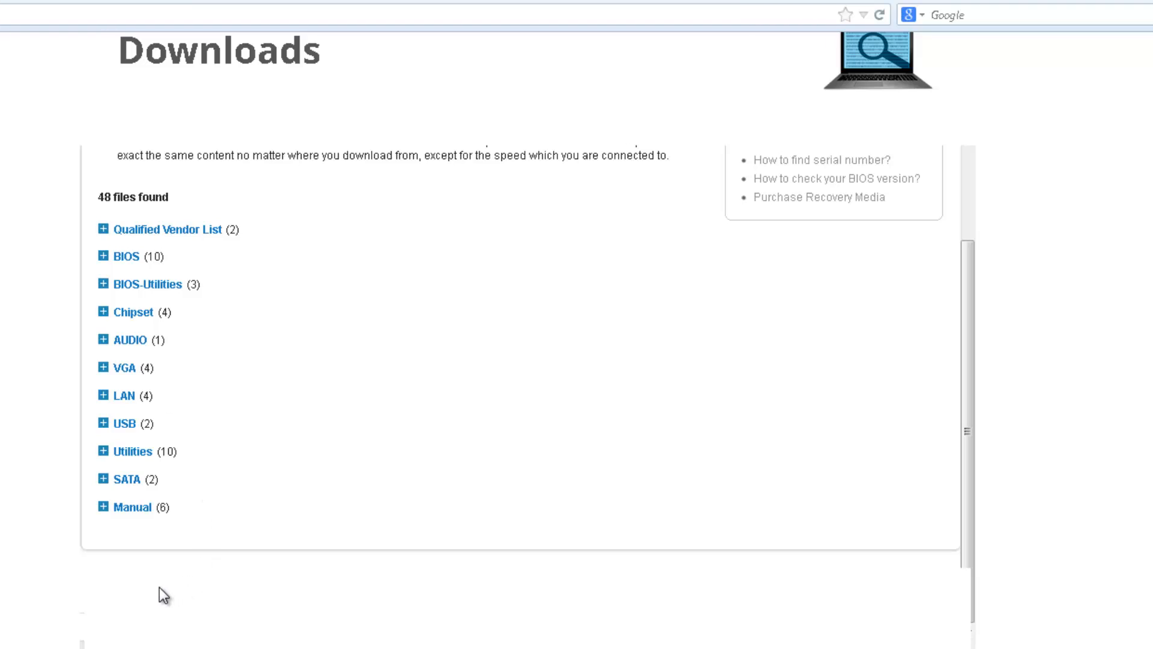
pyautogui.moveTo(125, 588)
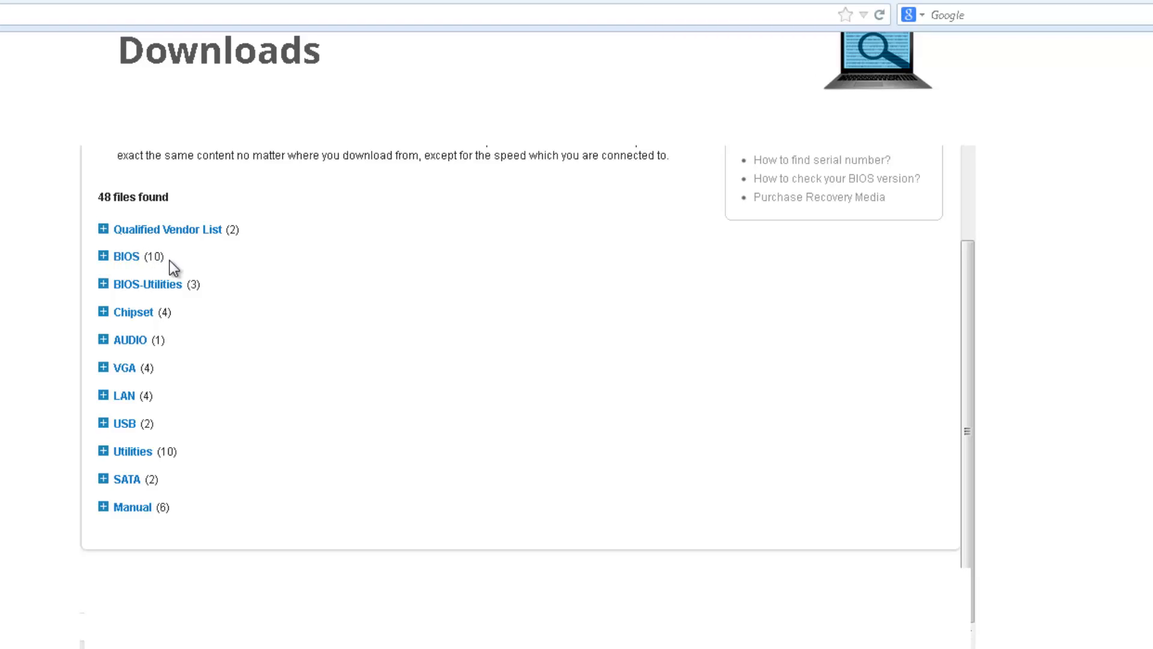
pyautogui.moveTo(128, 339)
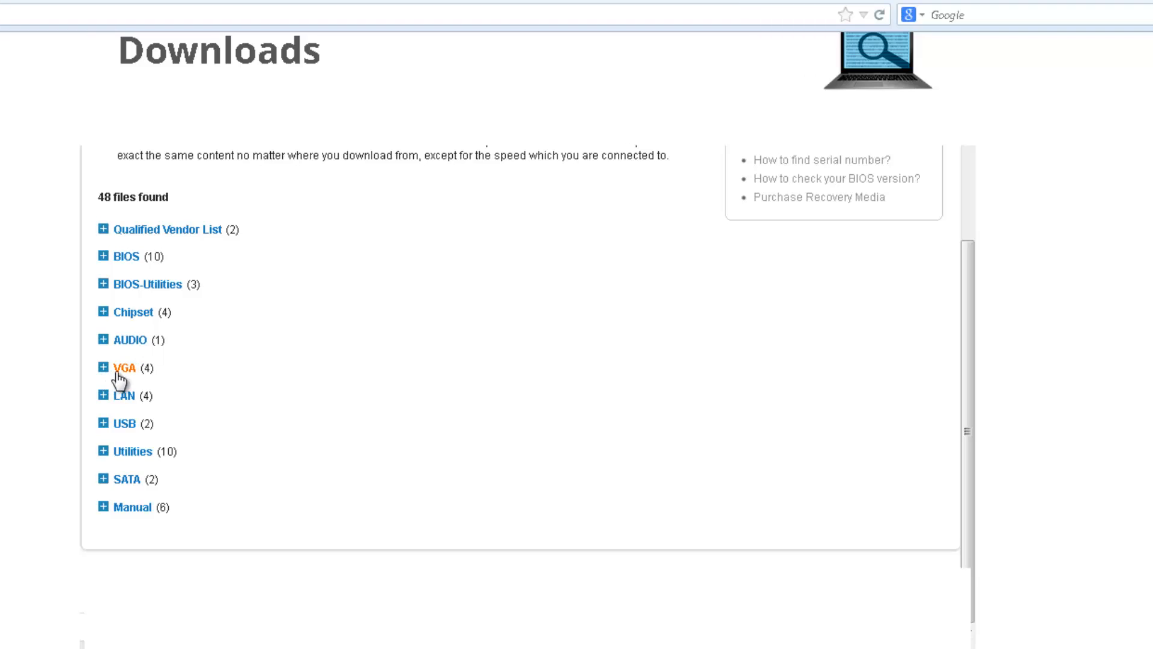
pyautogui.moveTo(136, 379)
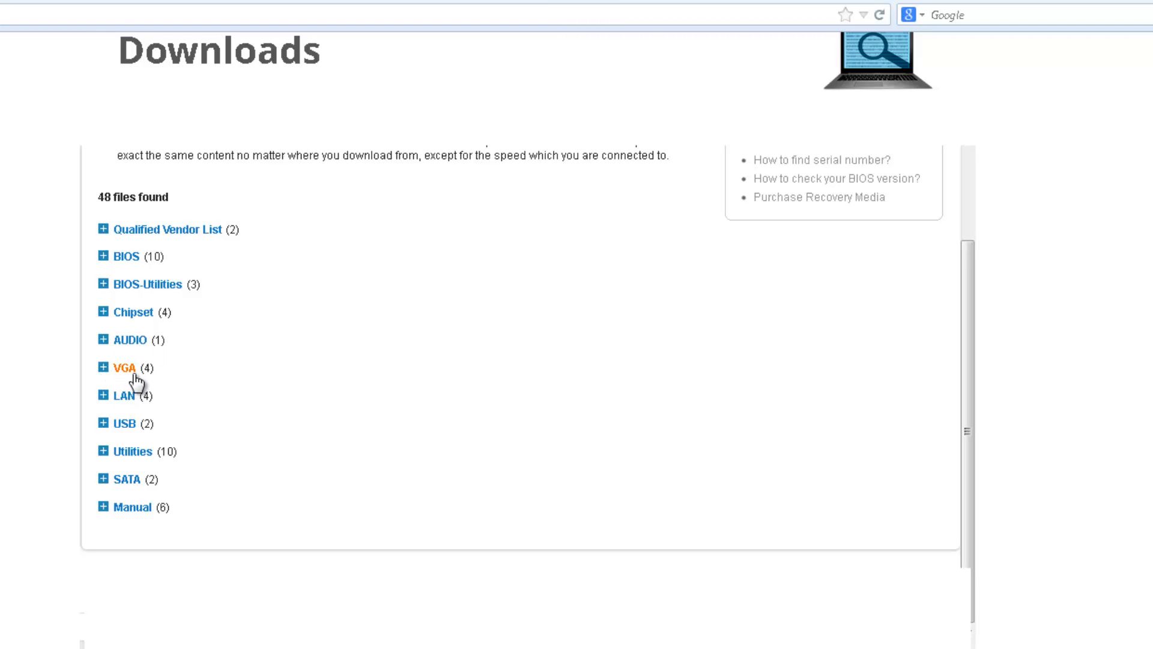
pyautogui.moveTo(128, 405)
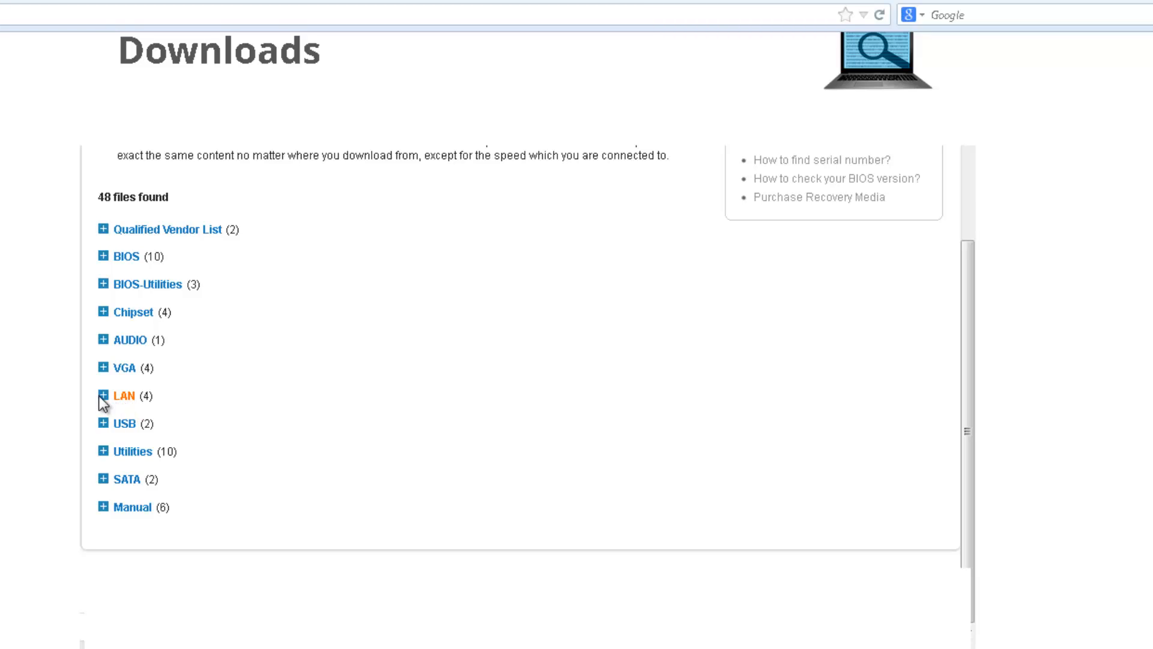
# Review and collapse the LAN category, then expand Utilities showing Ai Charger+ 2.00.00
pyautogui.click(105, 395)
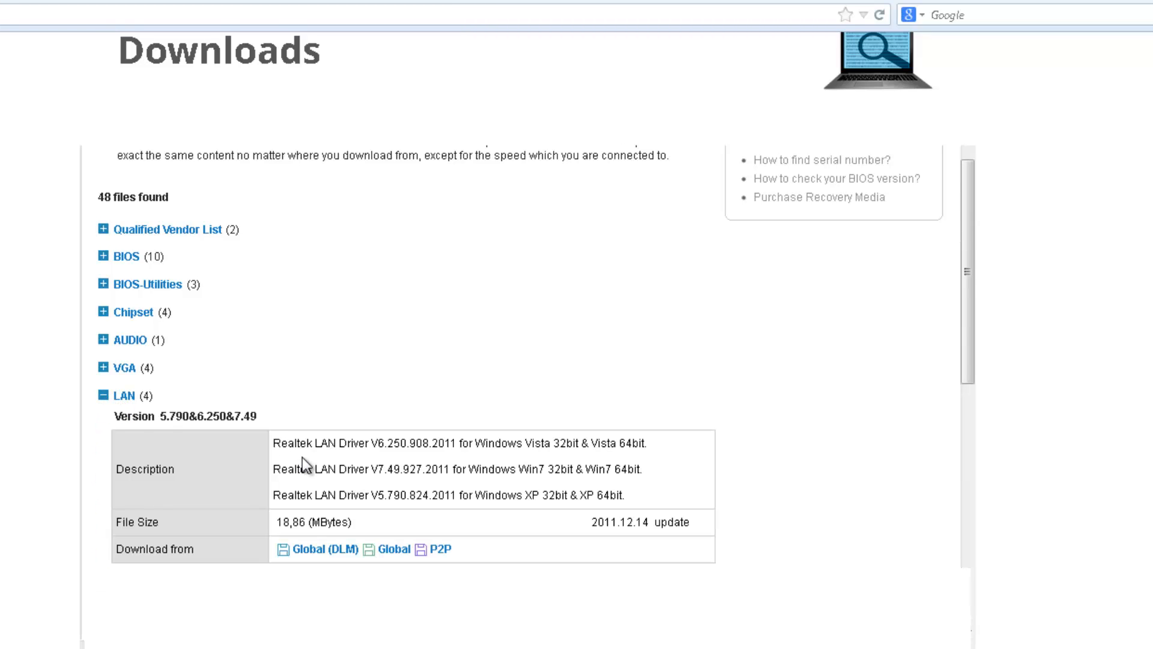
pyautogui.moveTo(492, 459)
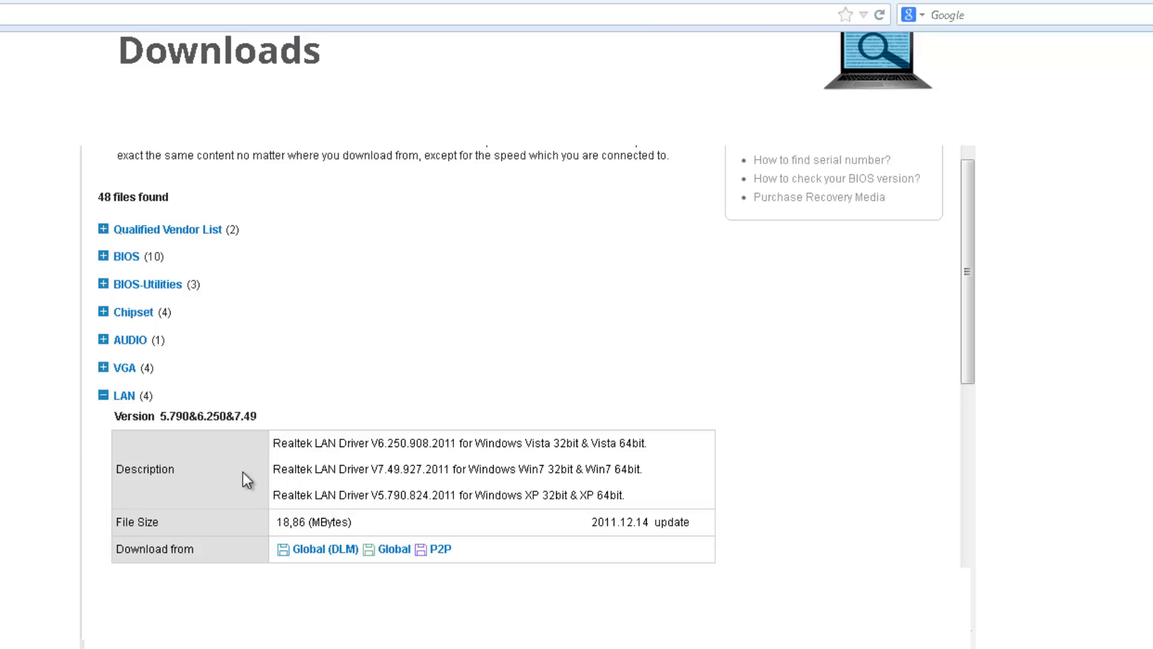
pyautogui.click(103, 395)
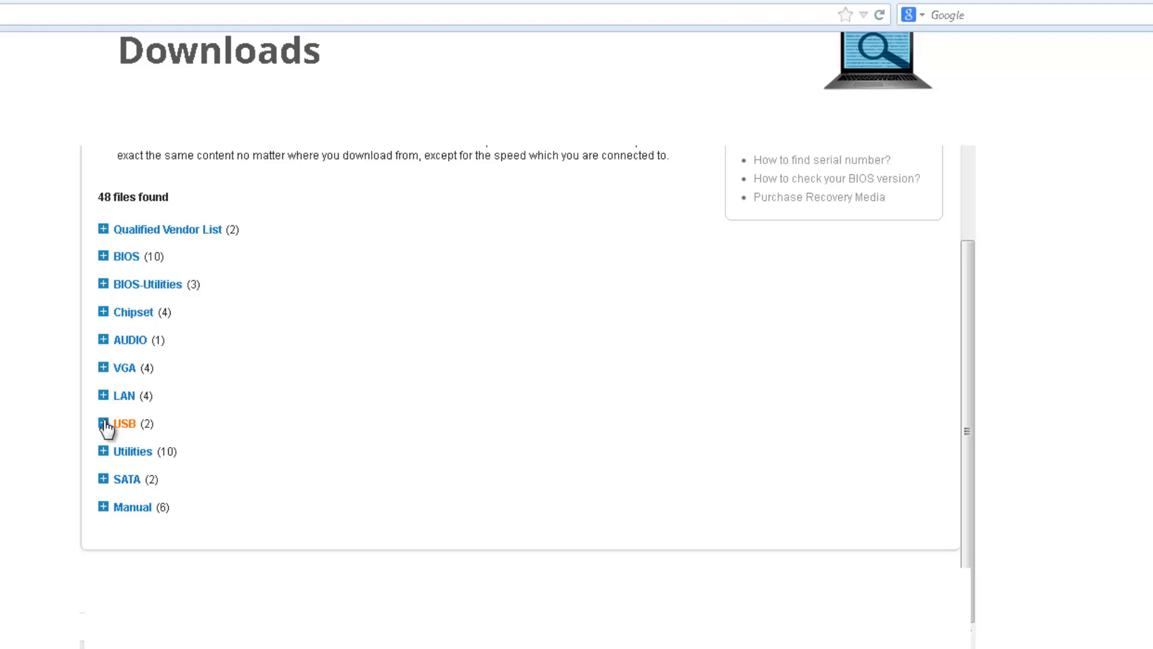
pyautogui.moveTo(133, 451)
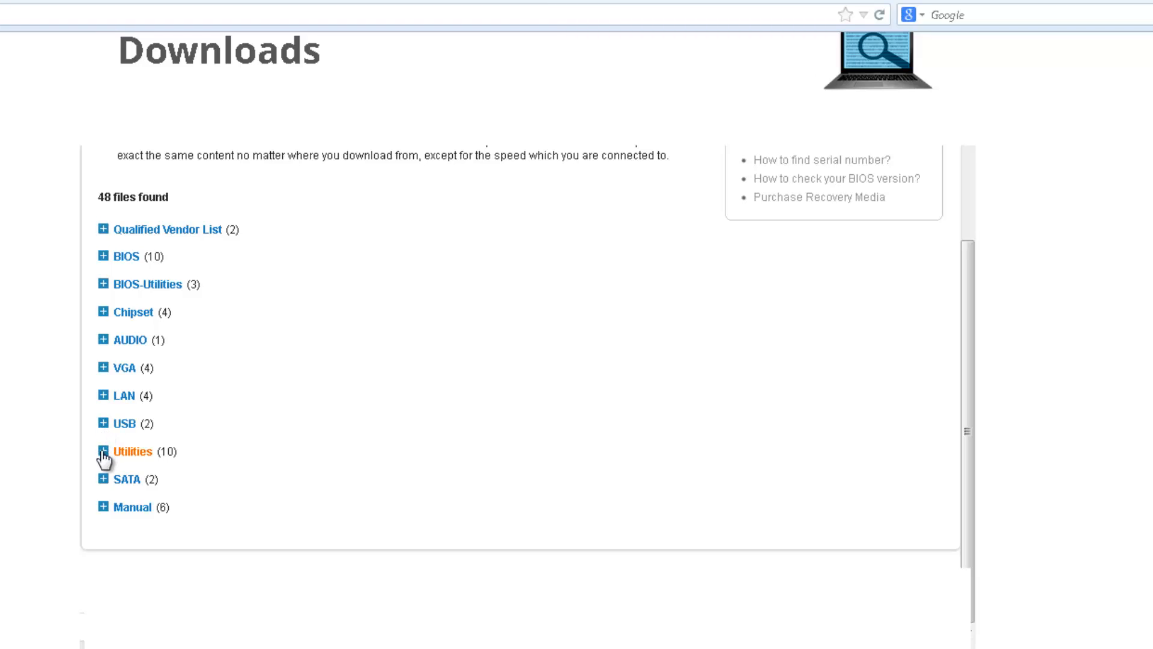
pyautogui.click(103, 450)
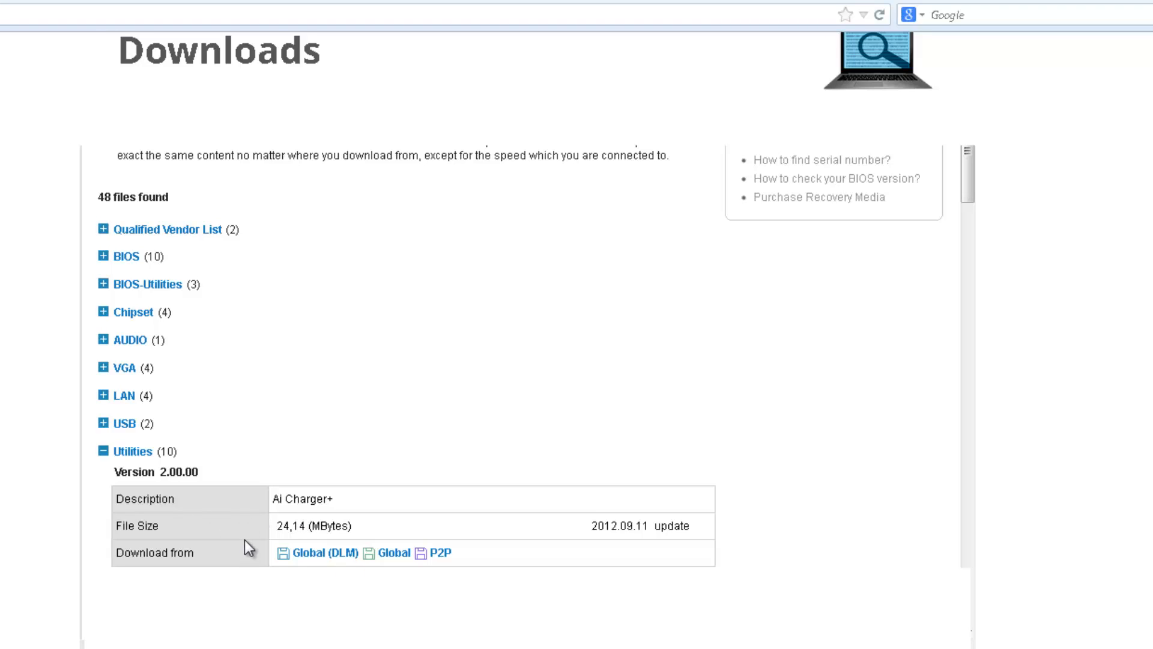
pyautogui.moveTo(288, 515)
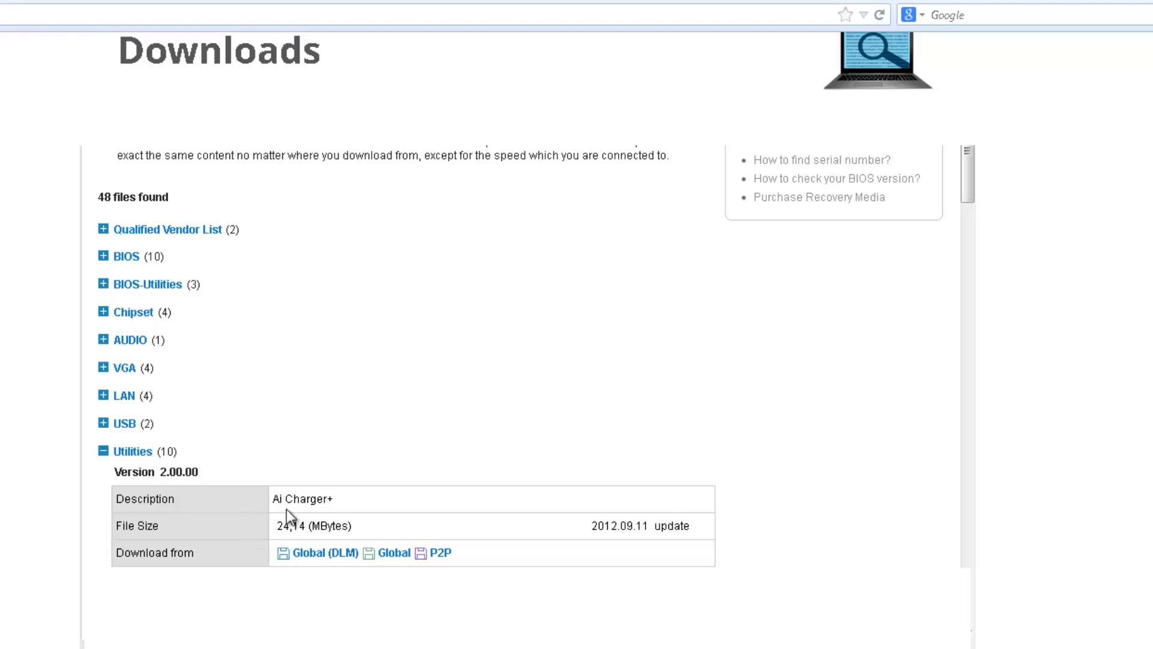
pyautogui.moveTo(299, 512)
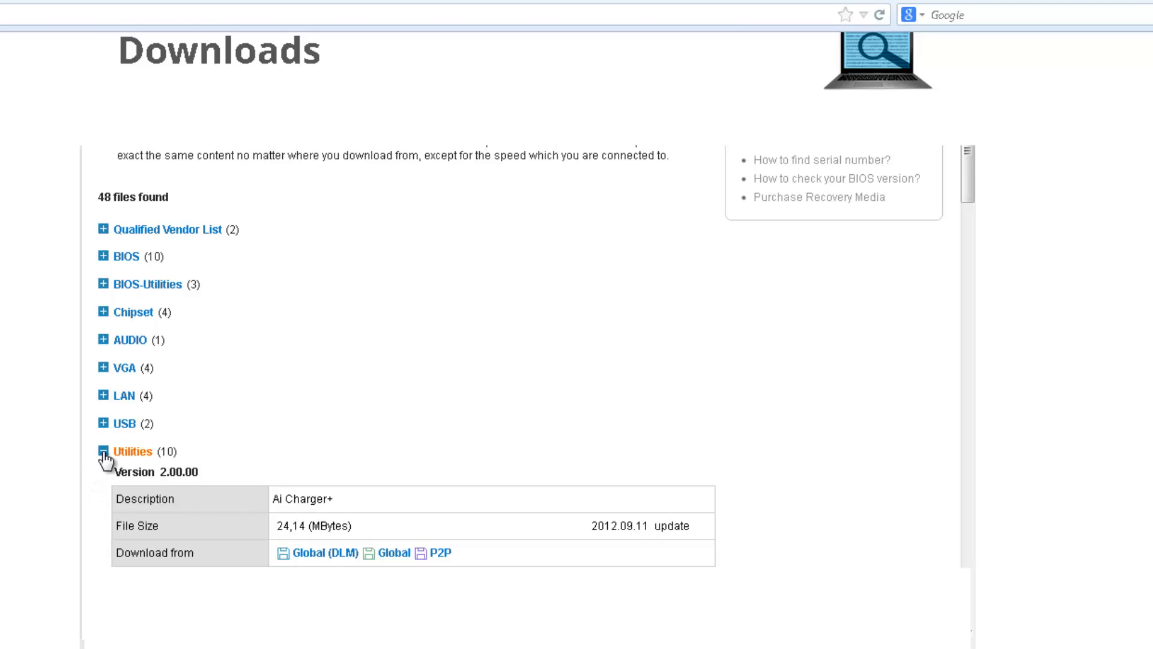
# Collapse Utilities, then expand and scroll the SATA drivers before collapsing them
pyautogui.click(103, 450)
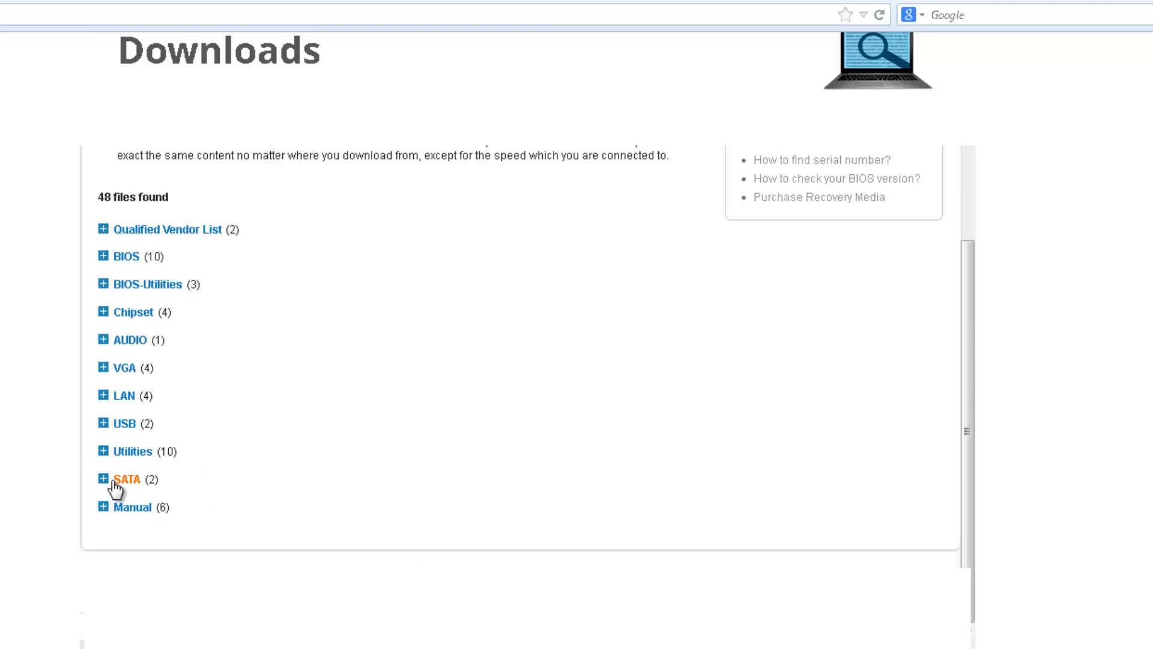
pyautogui.click(105, 478)
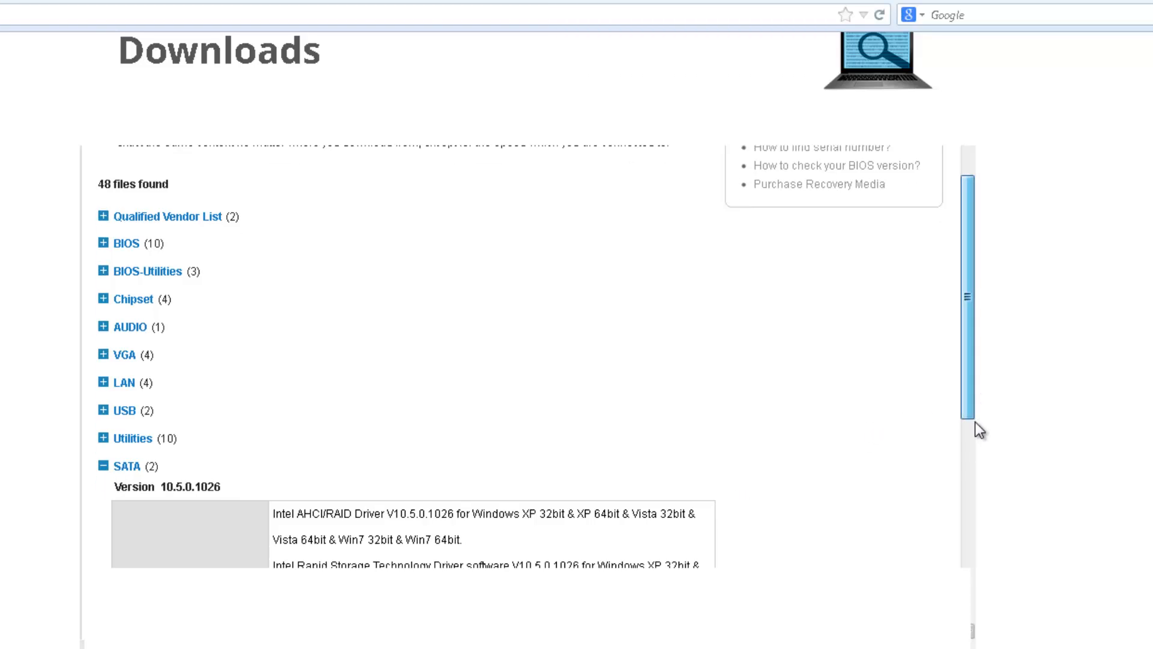
pyautogui.scroll(-3)
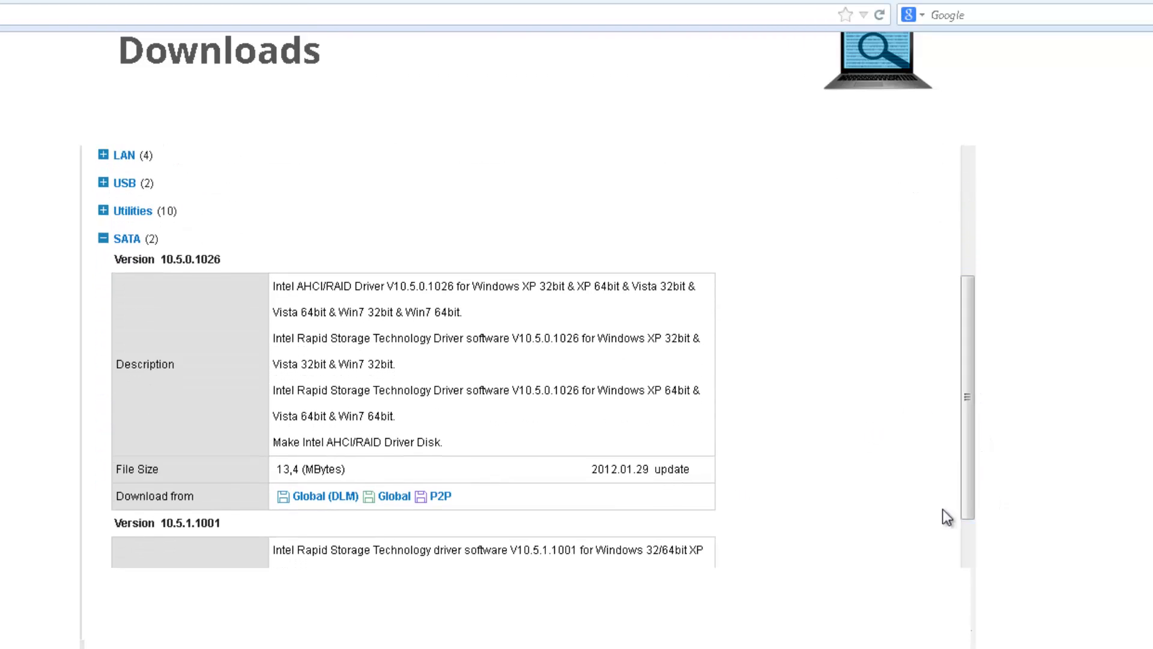
pyautogui.moveTo(417, 576)
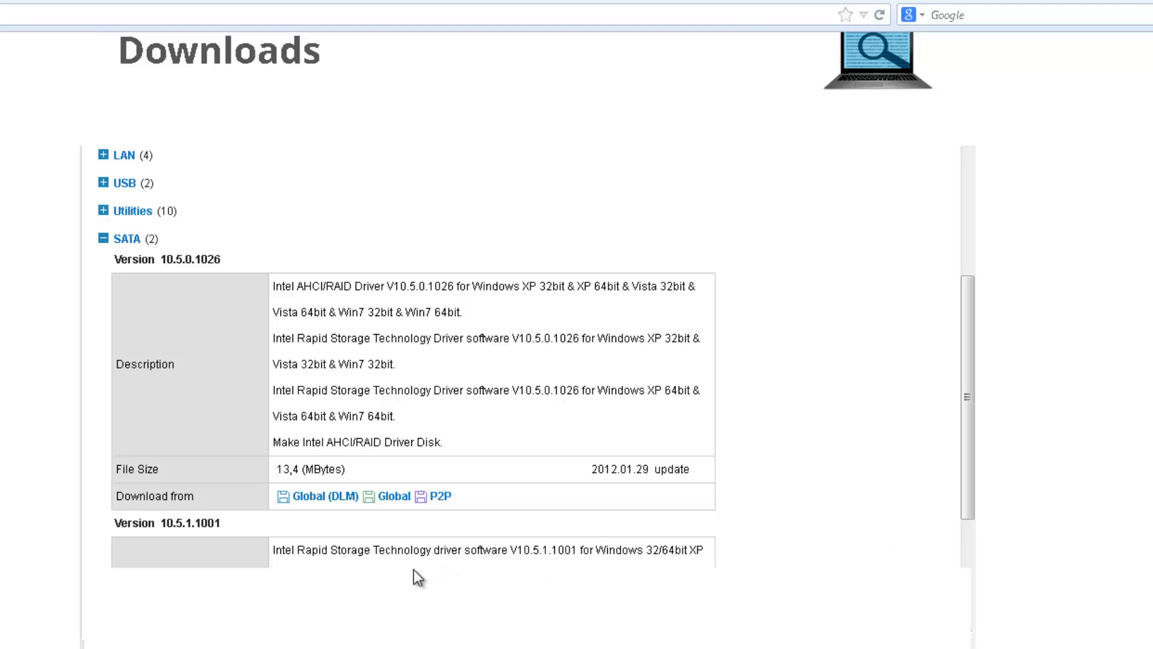
pyautogui.moveTo(126, 238)
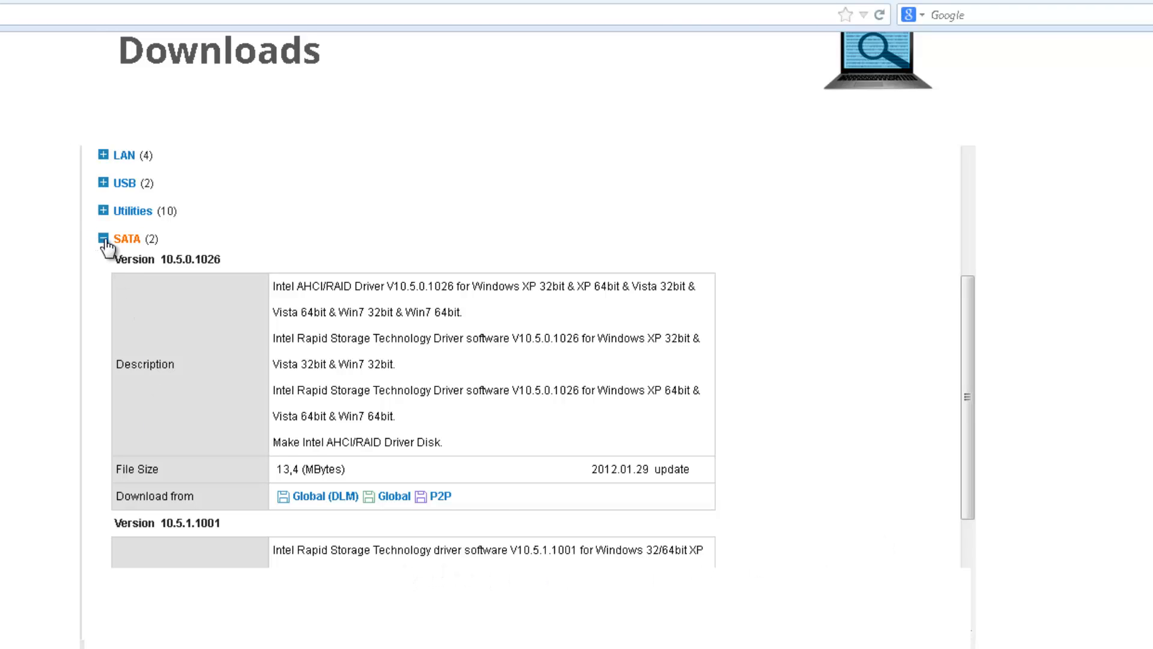
pyautogui.click(103, 237)
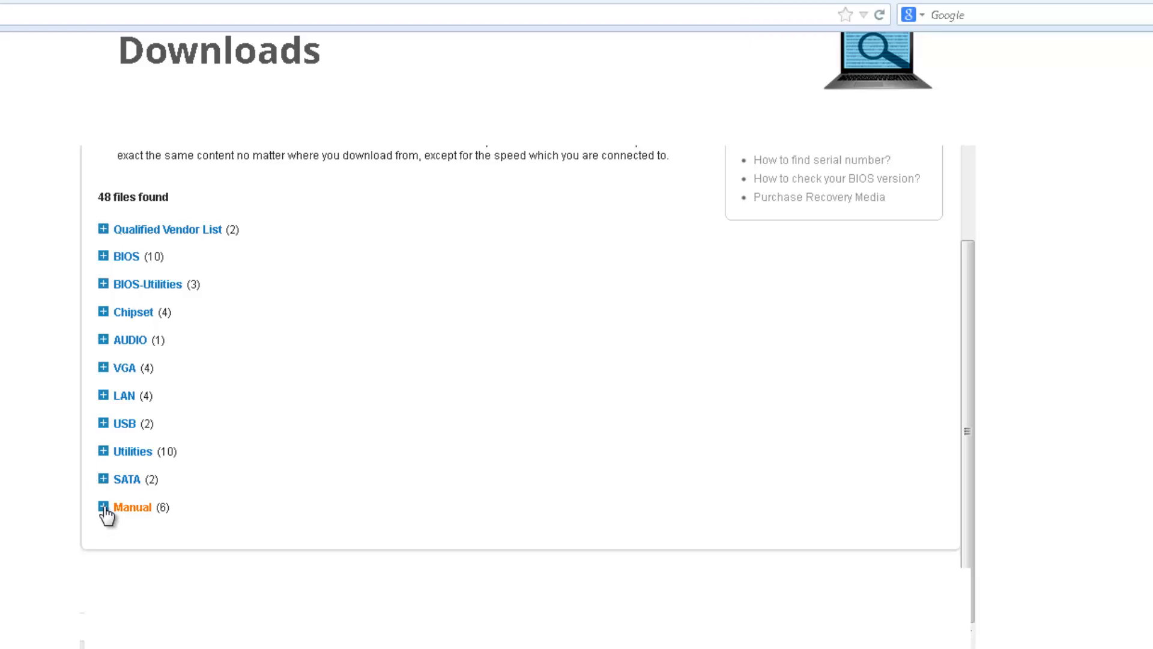
# Expand the Manual downloads category and scroll through its entries
pyautogui.click(106, 507)
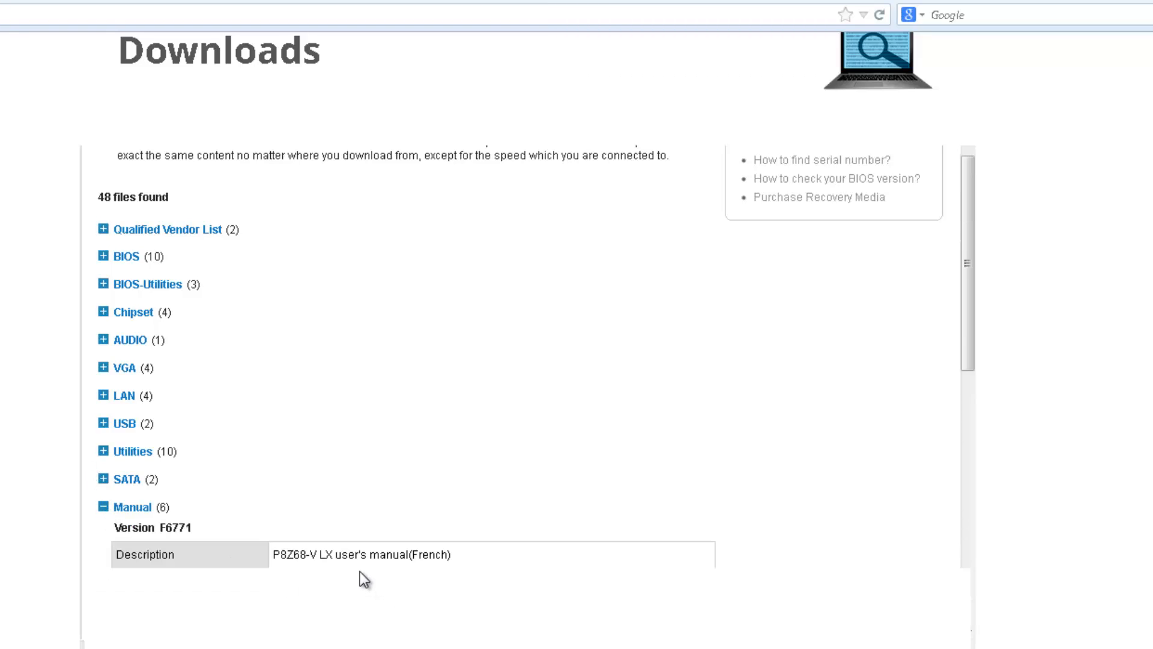
pyautogui.scroll(-3)
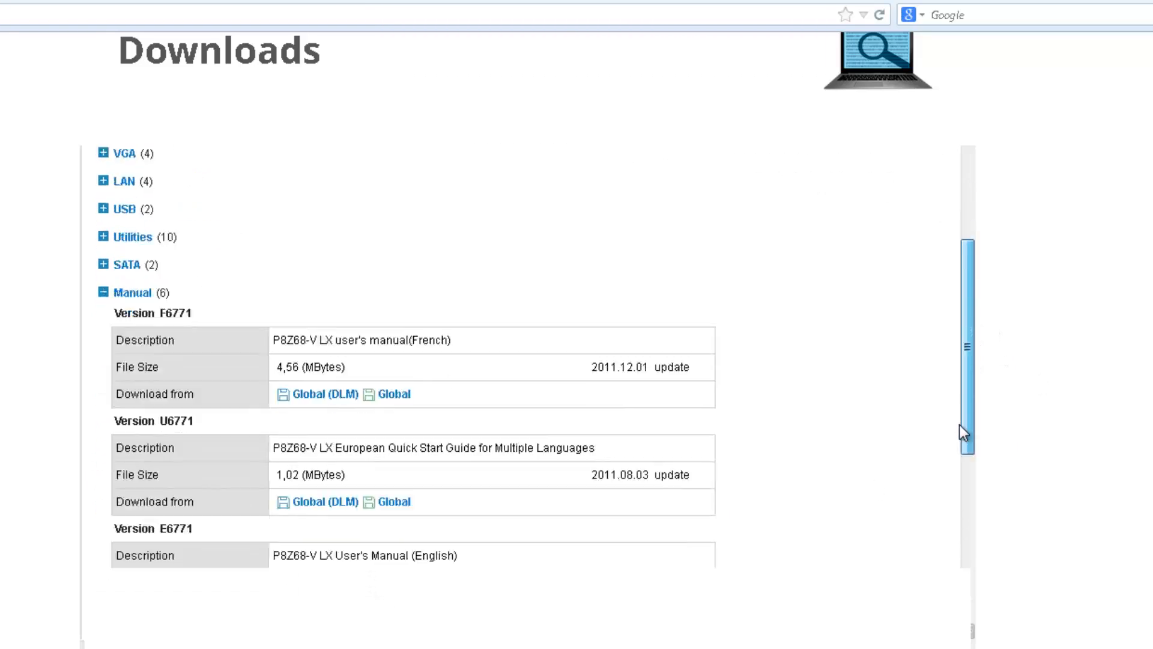
pyautogui.scroll(-3)
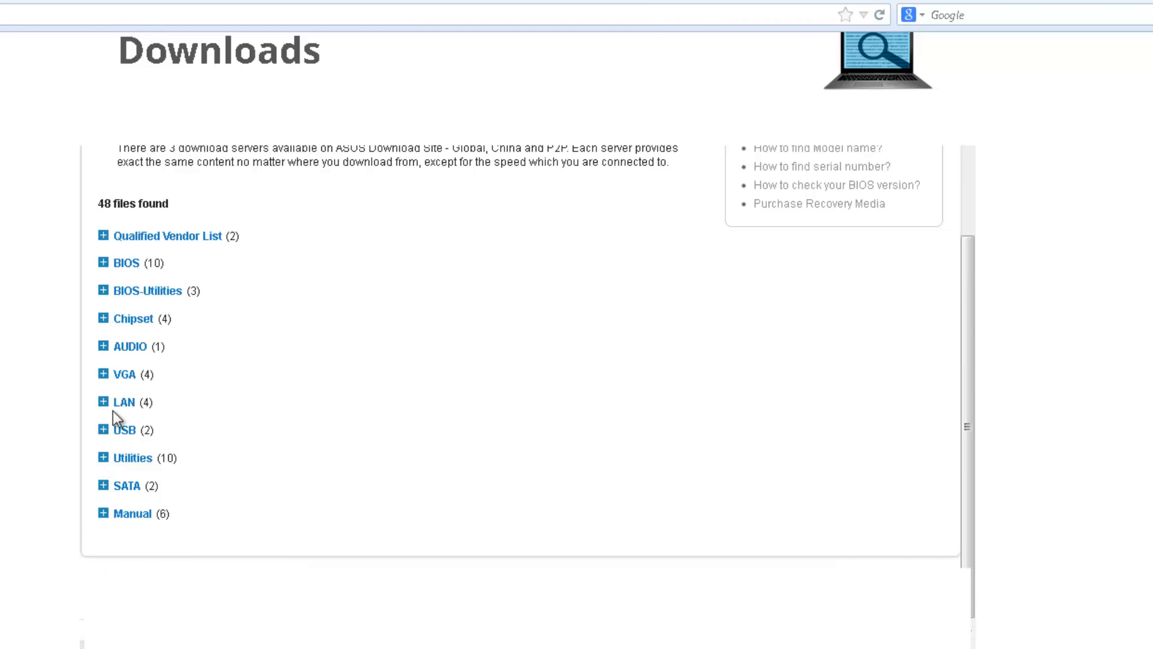
pyautogui.click(104, 430)
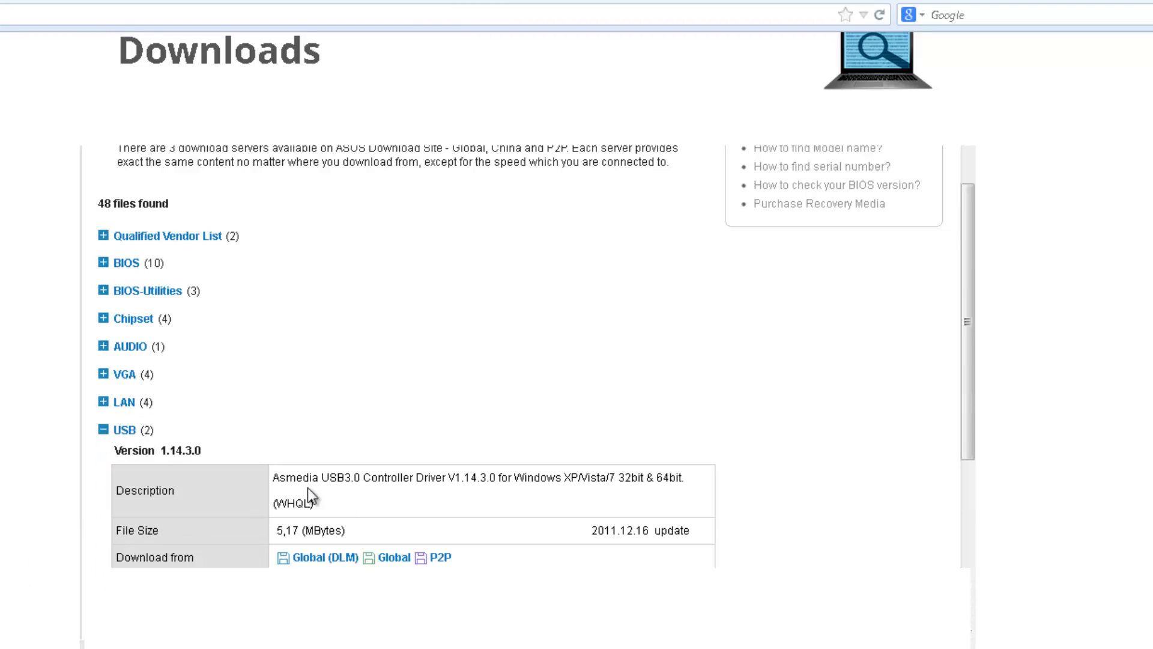
pyautogui.scroll(-3)
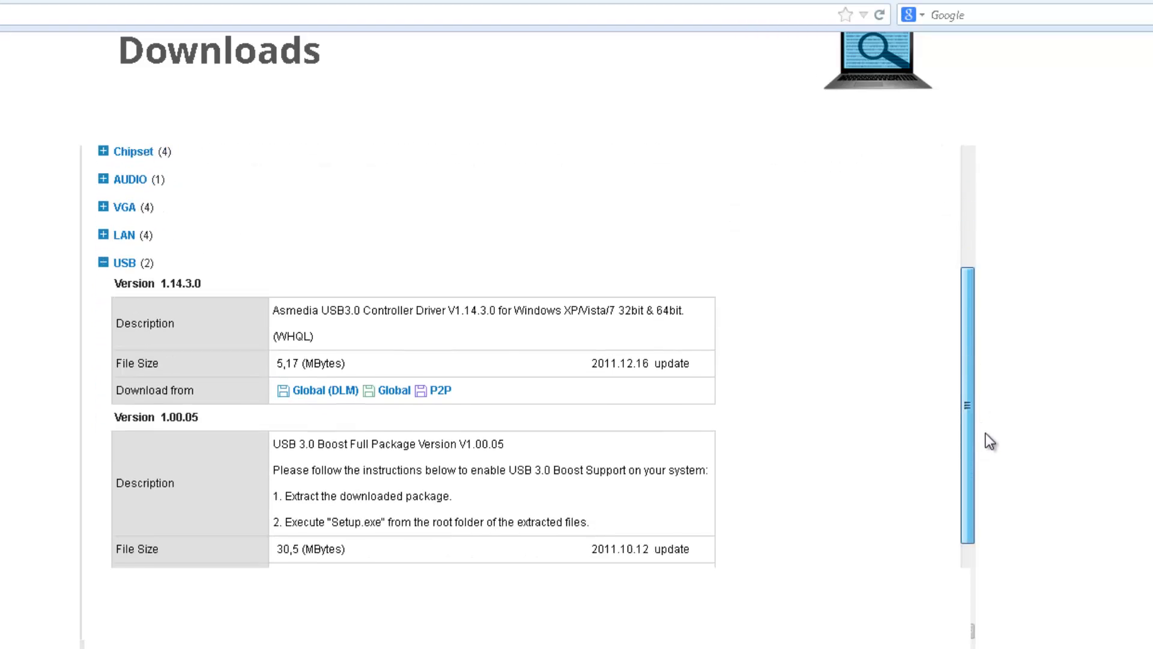
pyautogui.scroll(-3)
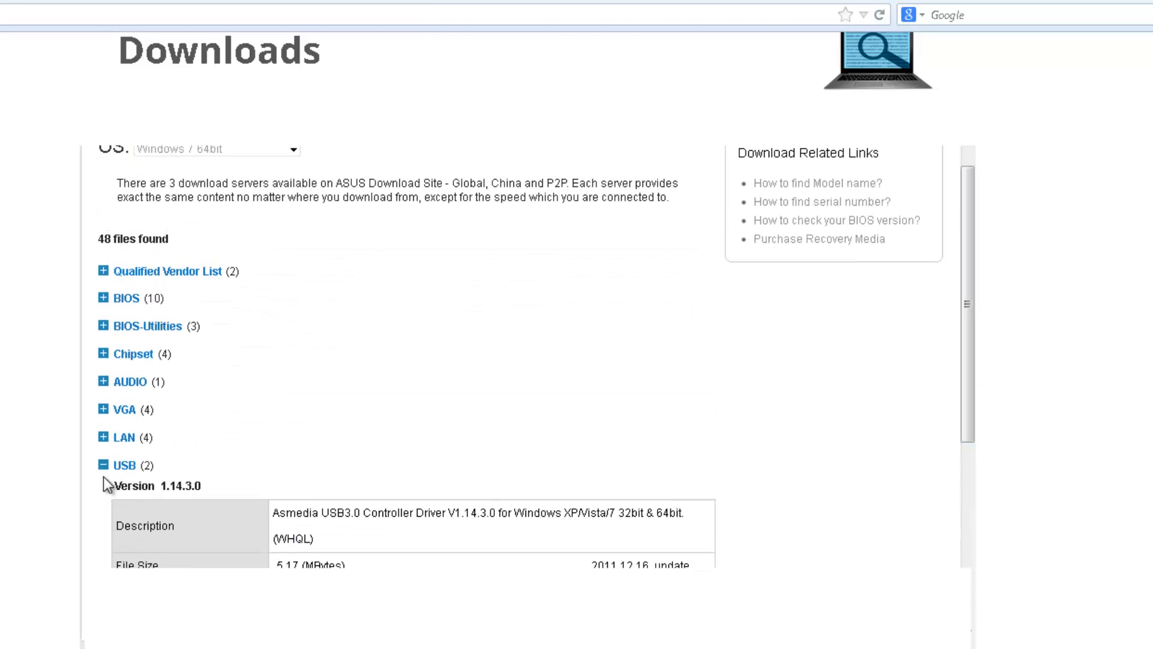
pyautogui.click(116, 465)
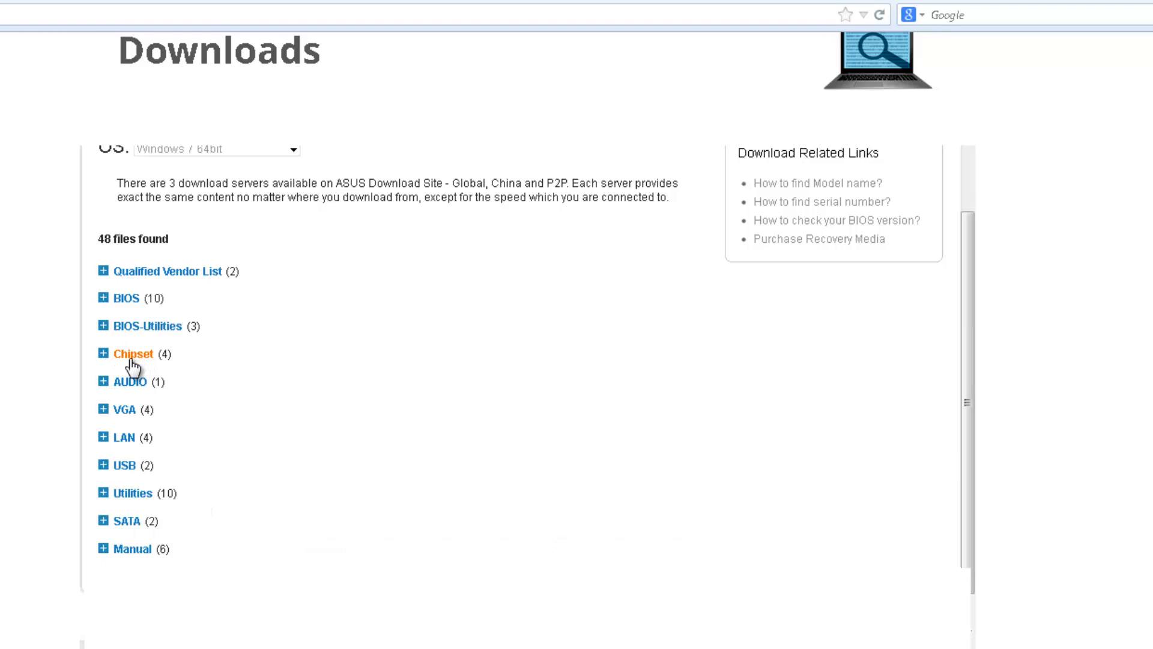
pyautogui.moveTo(123, 339)
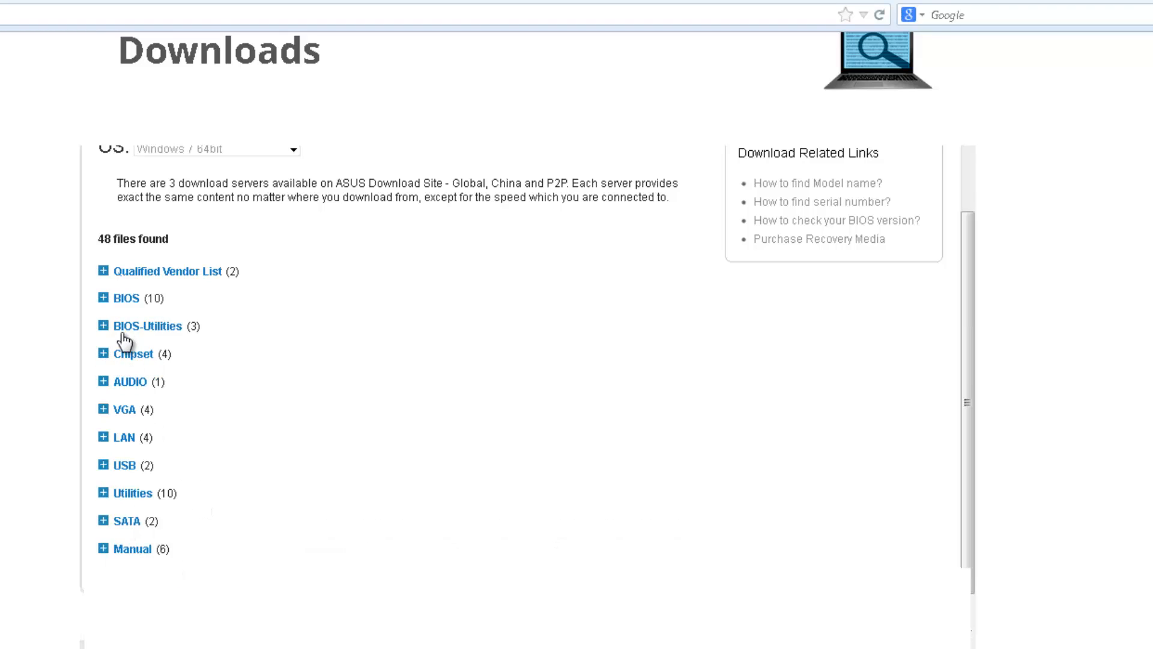
pyautogui.moveTo(126, 409)
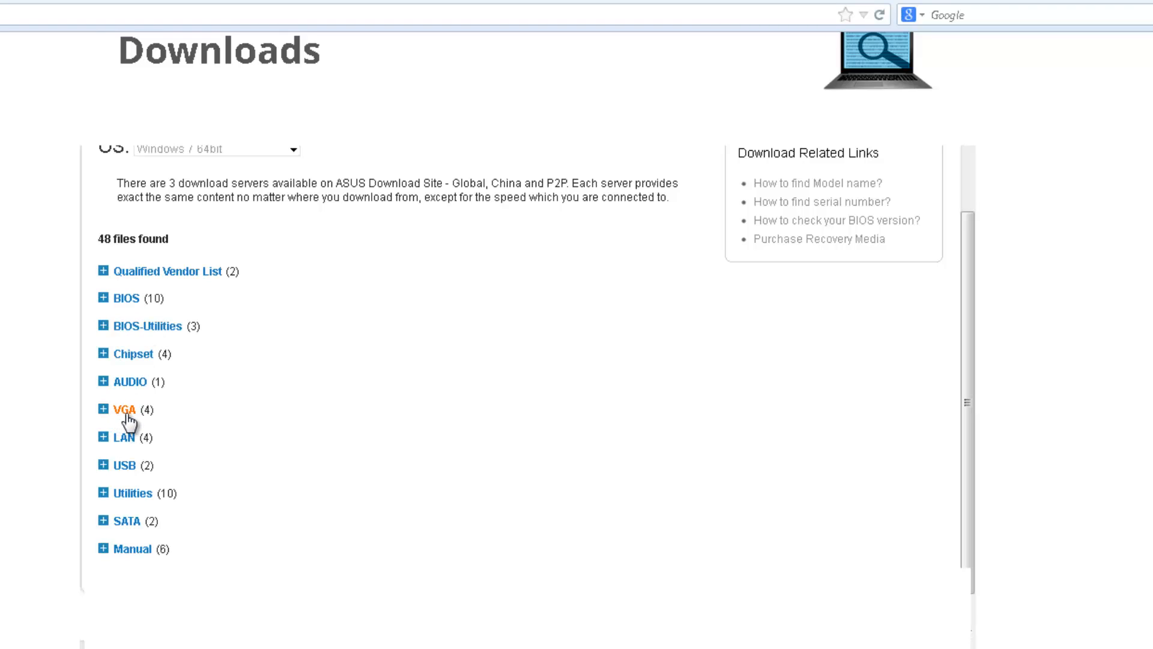
pyautogui.moveTo(114, 495)
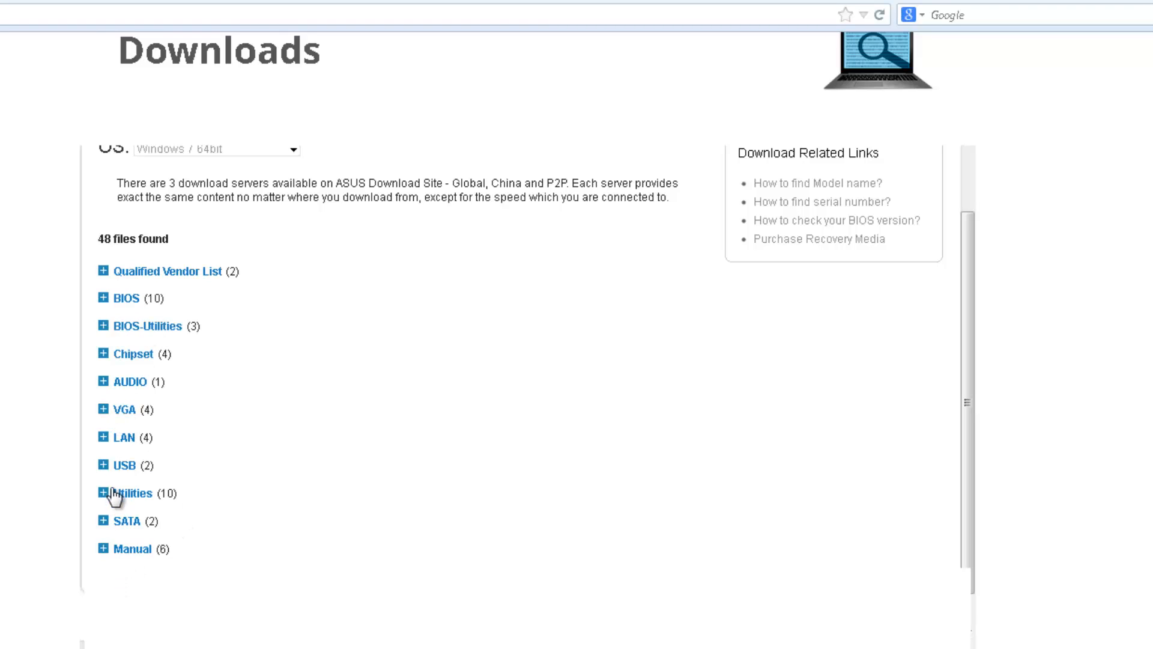
pyautogui.moveTo(121, 520)
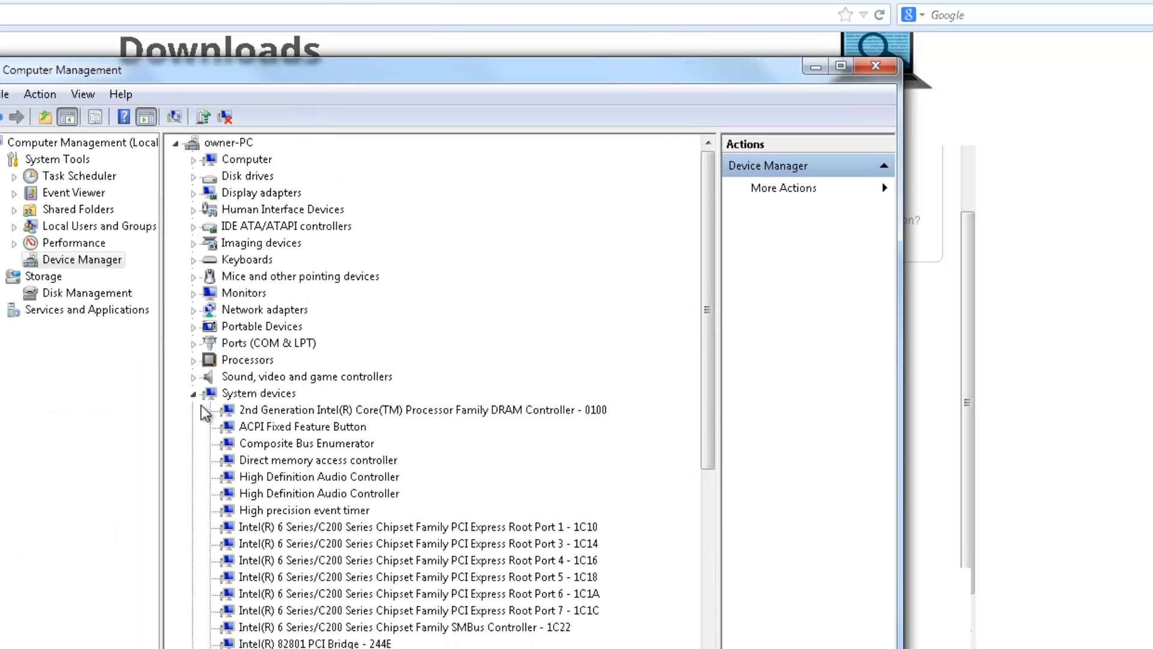
# Toggle the System devices list in Device Manager and single out the Z68 LPC Interface Controller
pyautogui.click(192, 392)
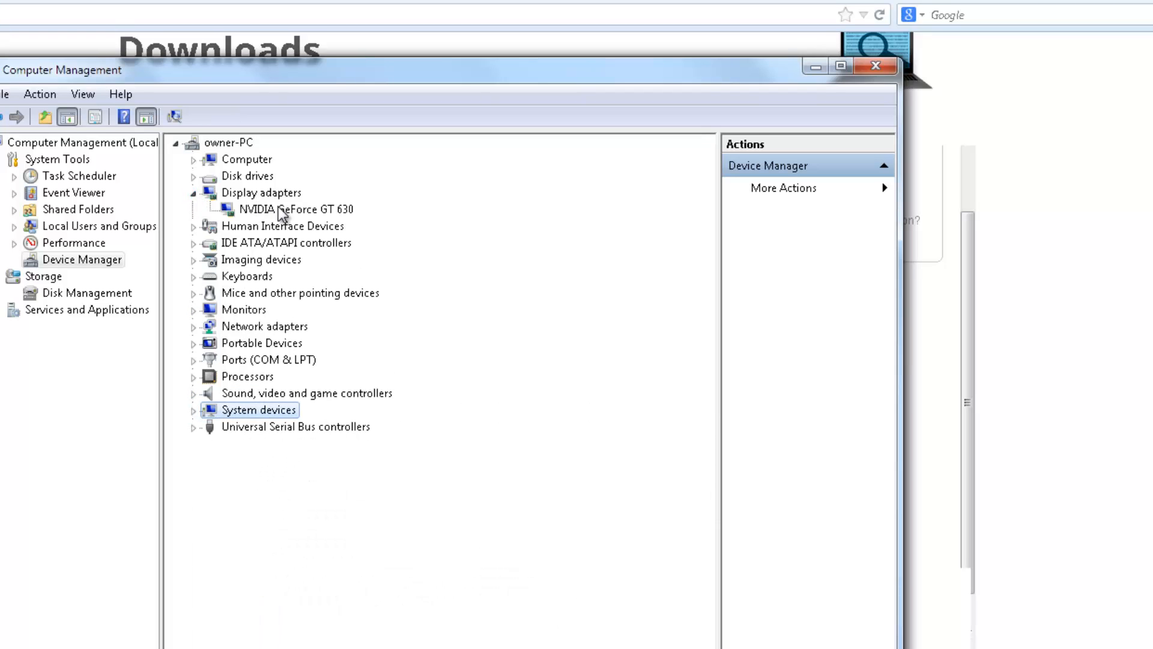
pyautogui.rightClick(284, 209)
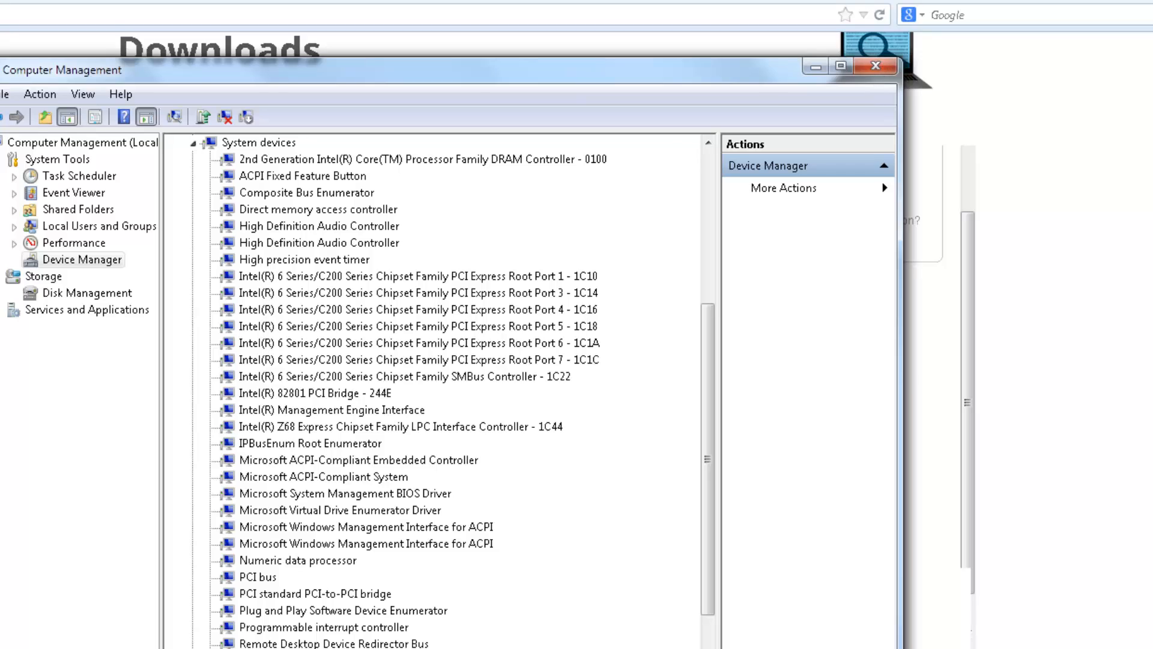
pyautogui.click(390, 426)
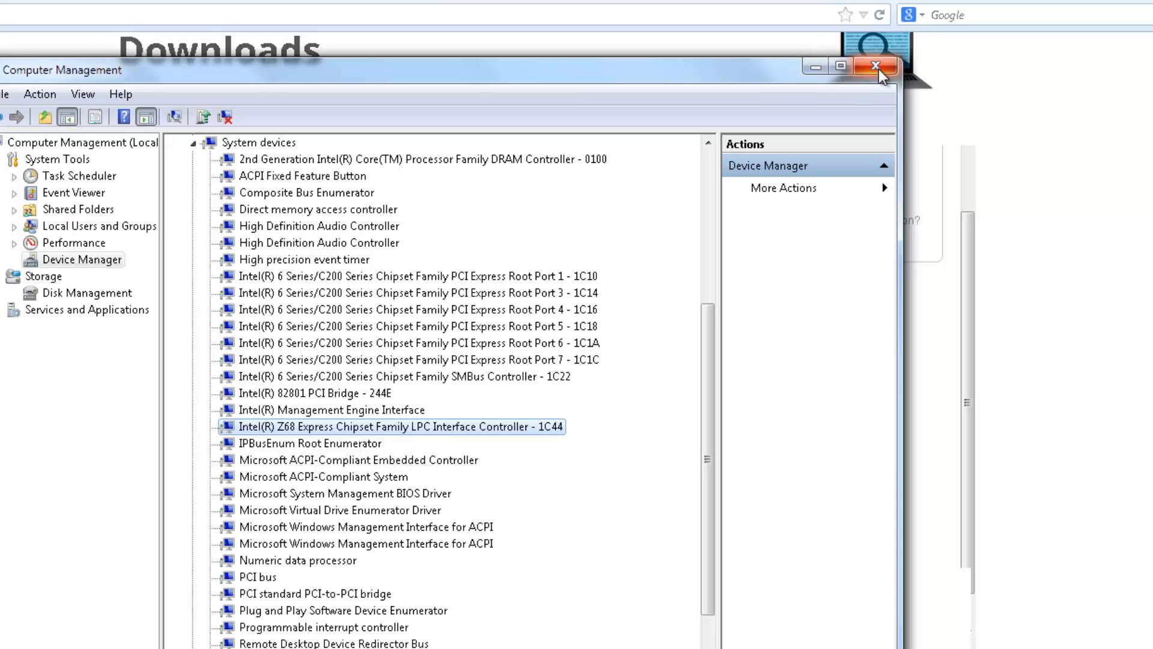
pyautogui.moveTo(878, 70)
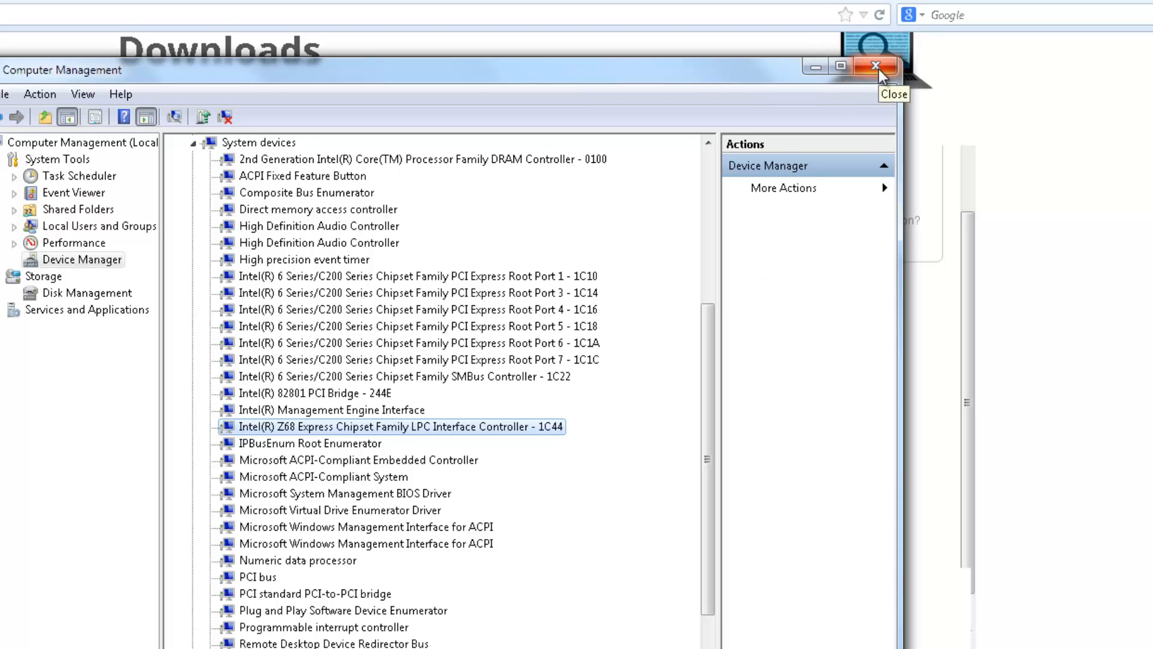